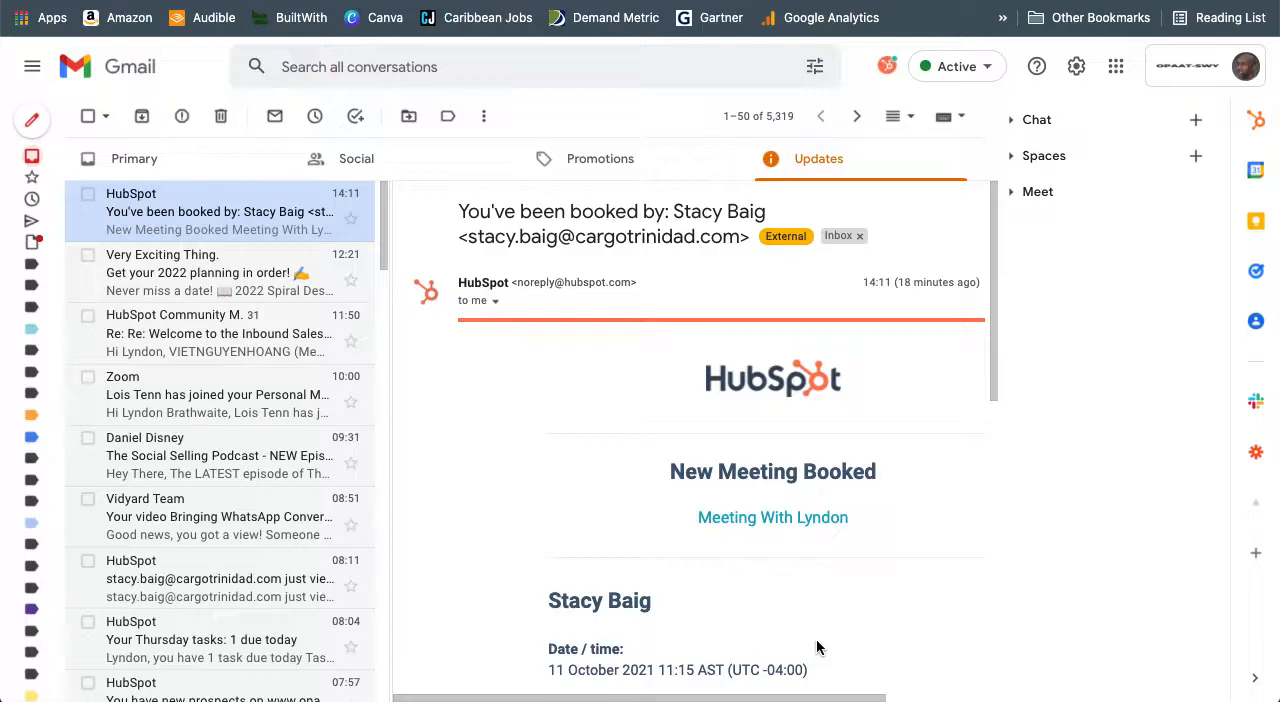
mouse_move(810, 584)
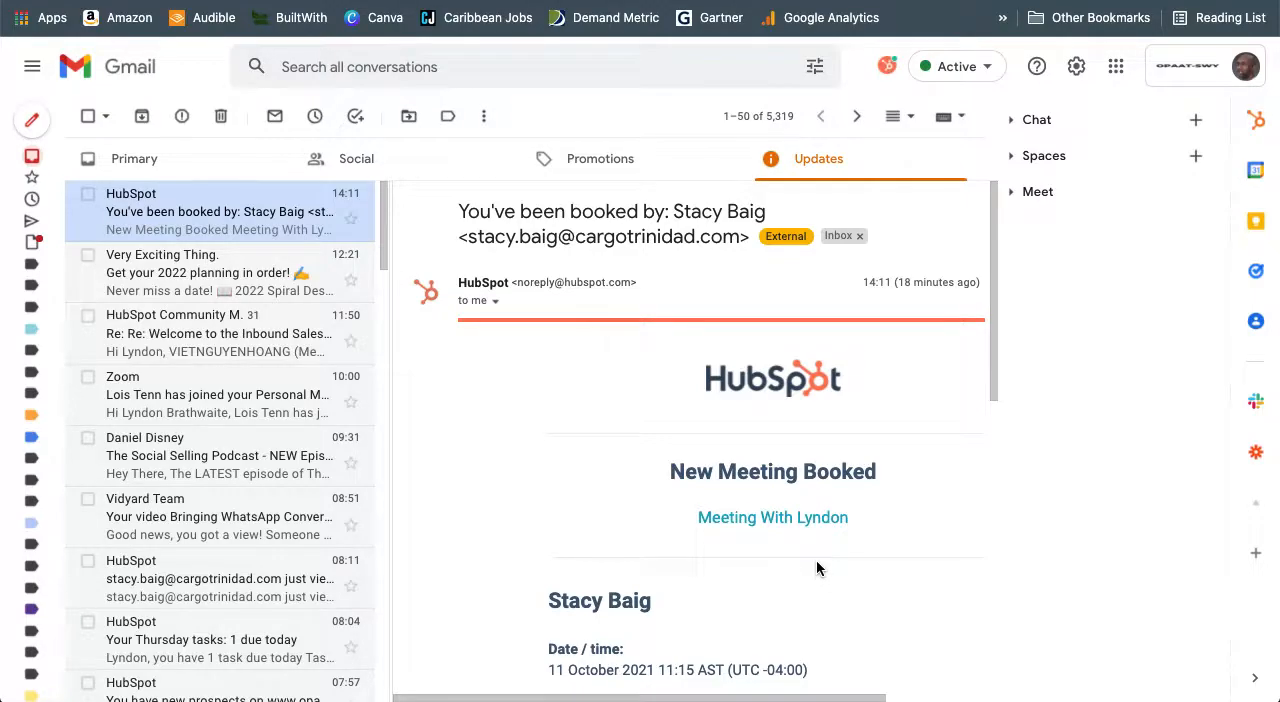
mouse_move(696, 512)
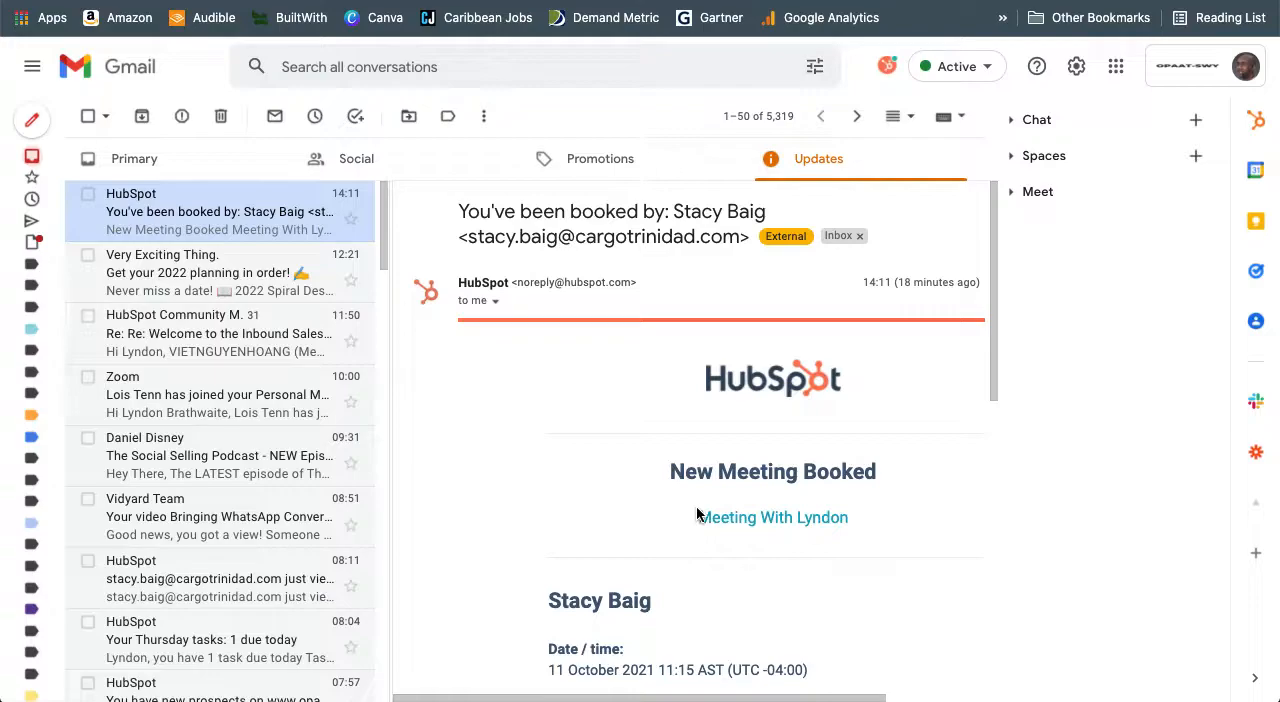
mouse_move(1040, 260)
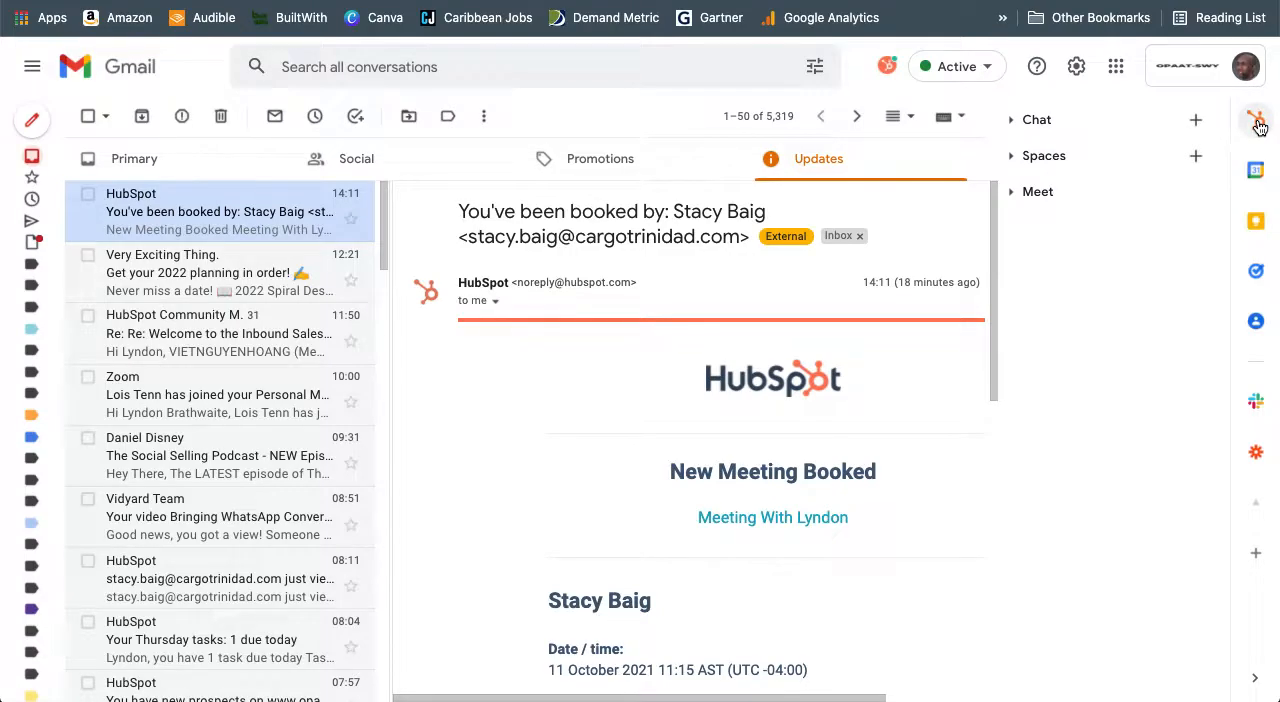
- Show the listed contact's record and its Tasks section in the HubSpot sidebar
click(1256, 120)
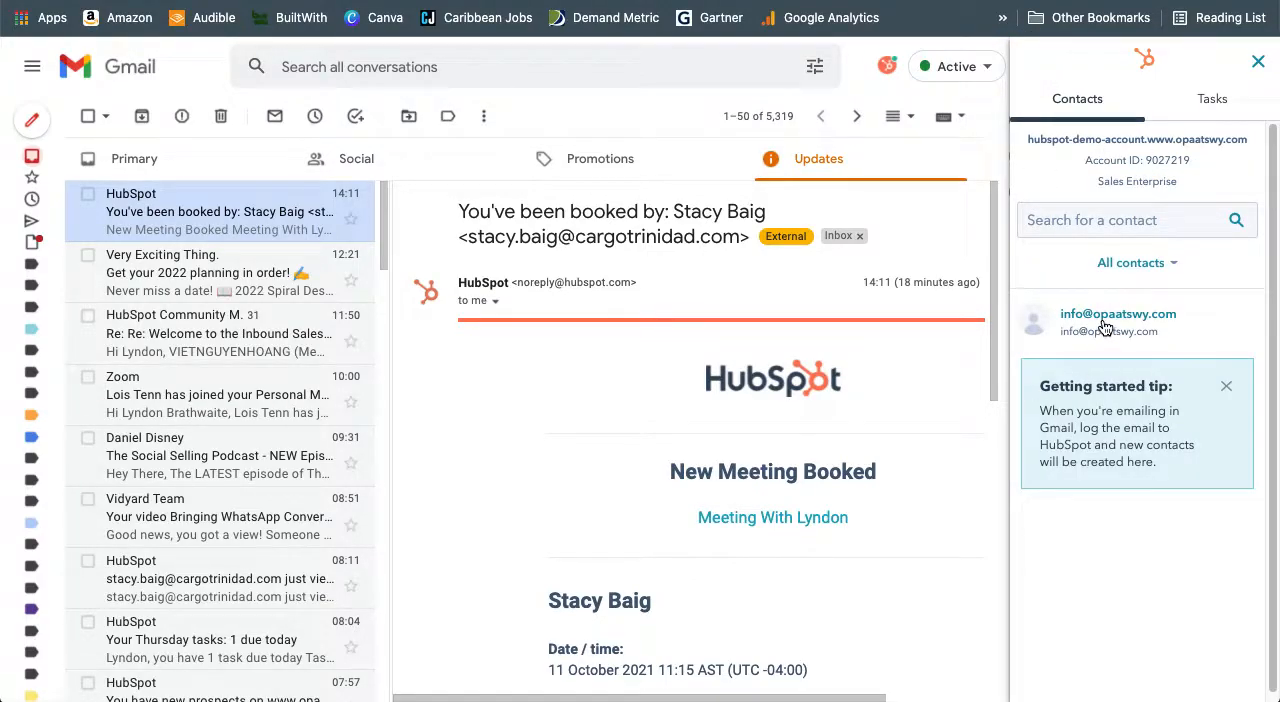
mouse_move(1112, 328)
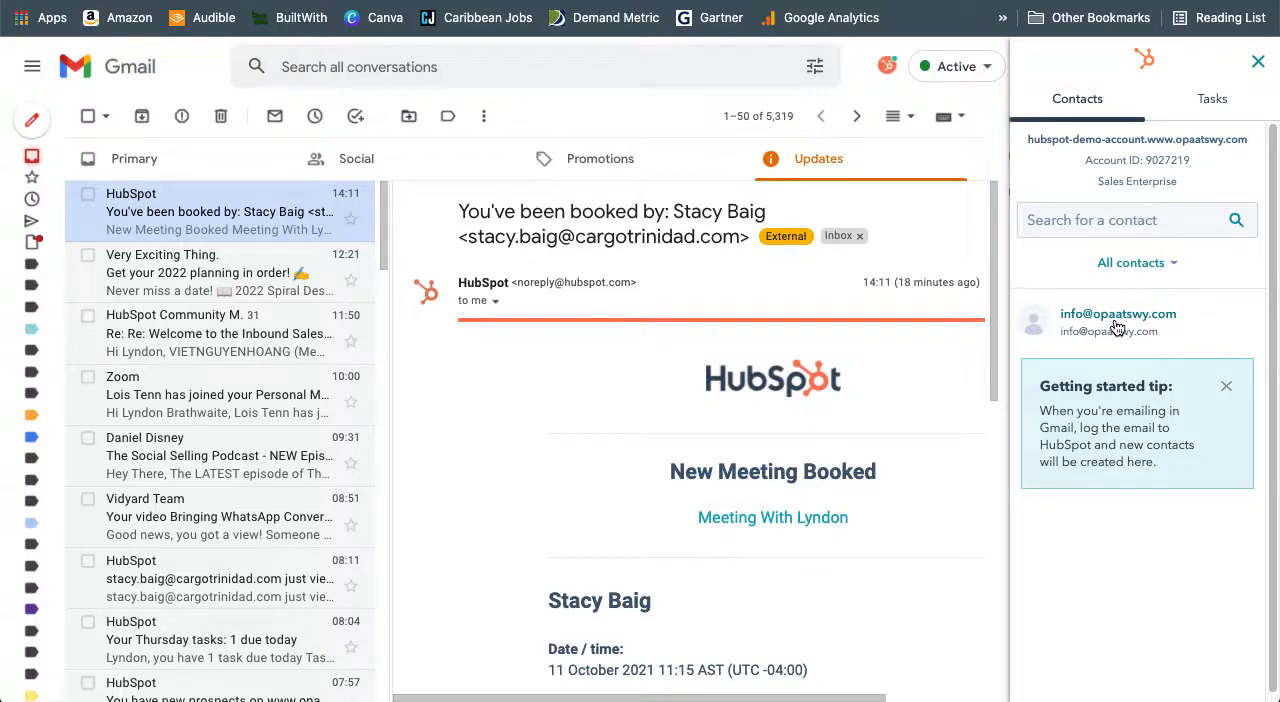
mouse_move(1084, 322)
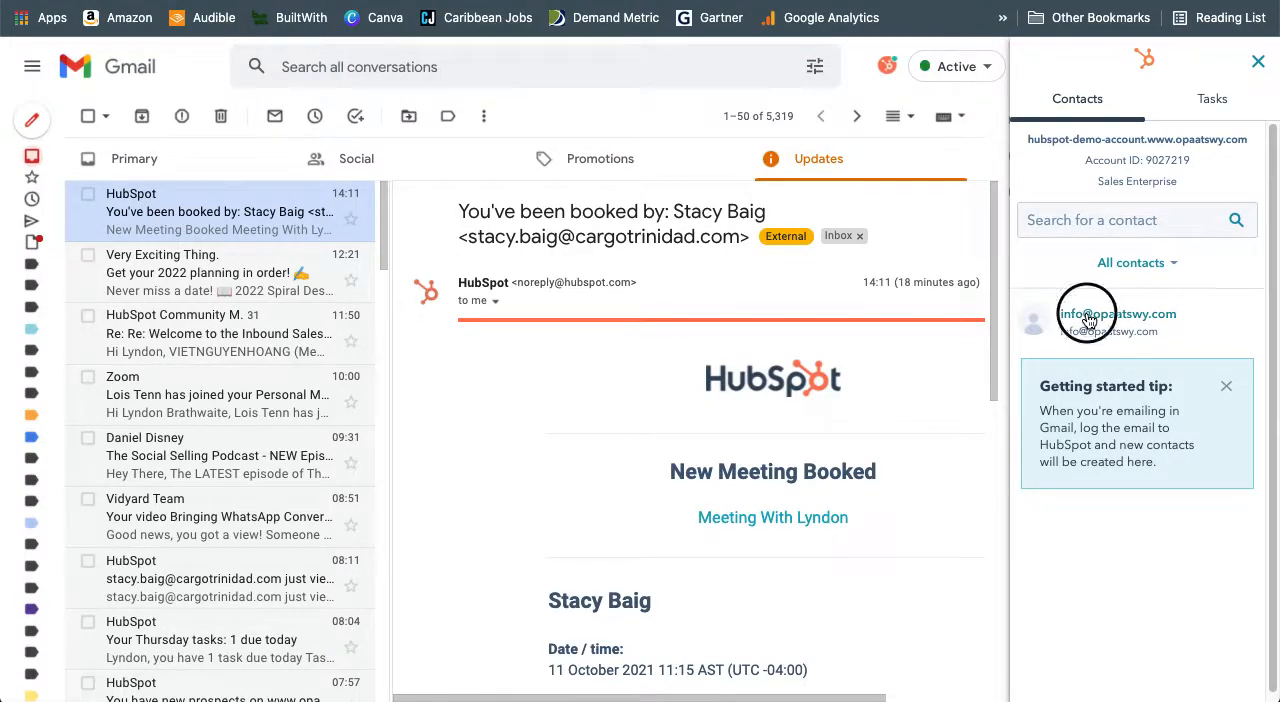
click(1088, 312)
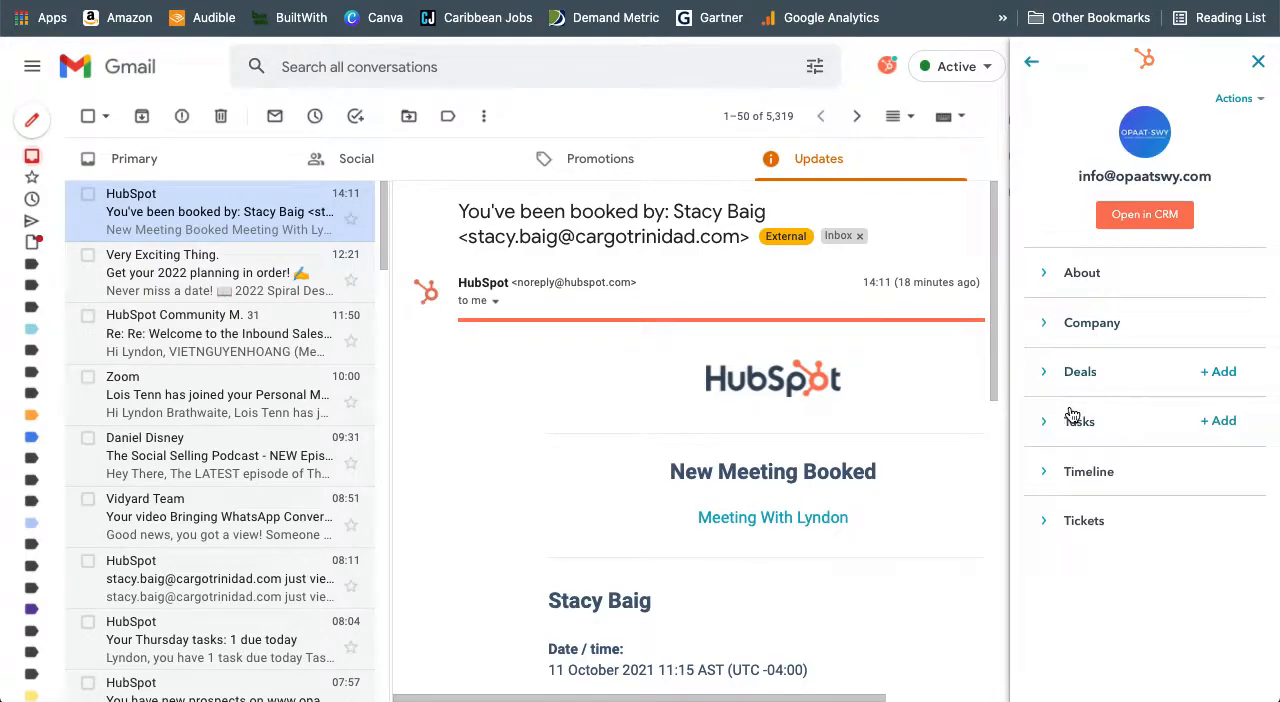
mouse_move(1042, 428)
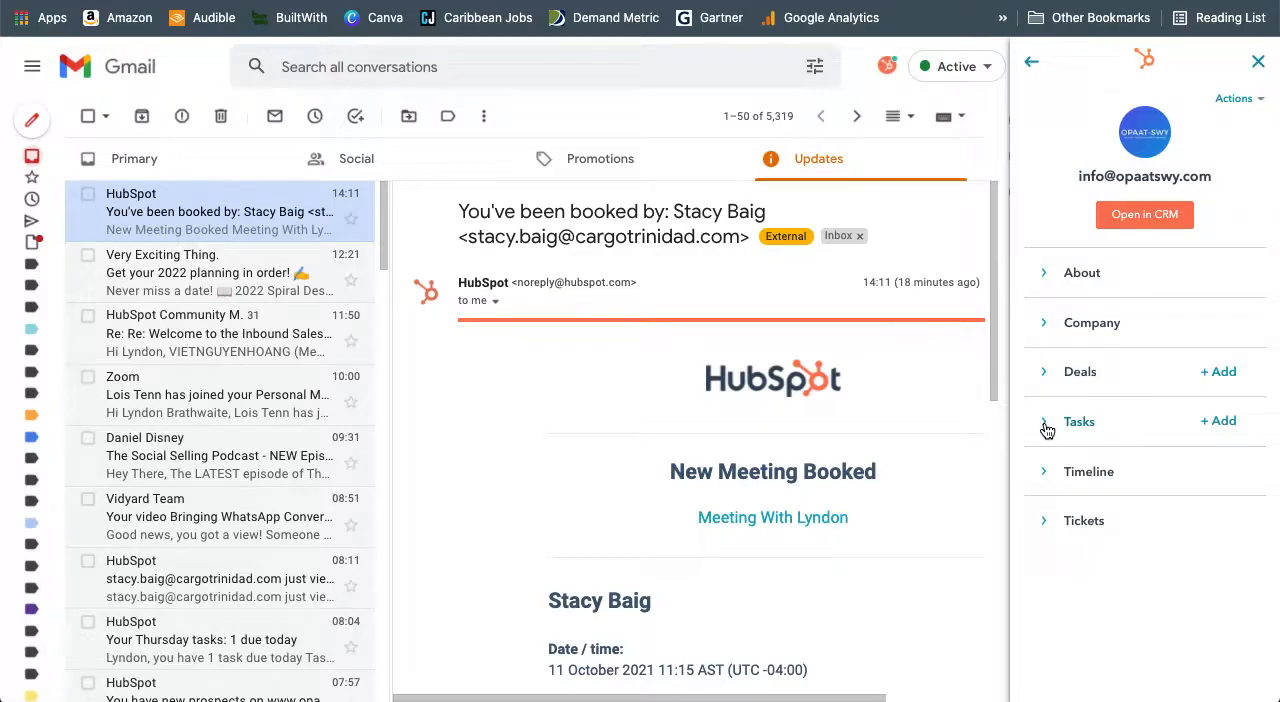
click(1044, 420)
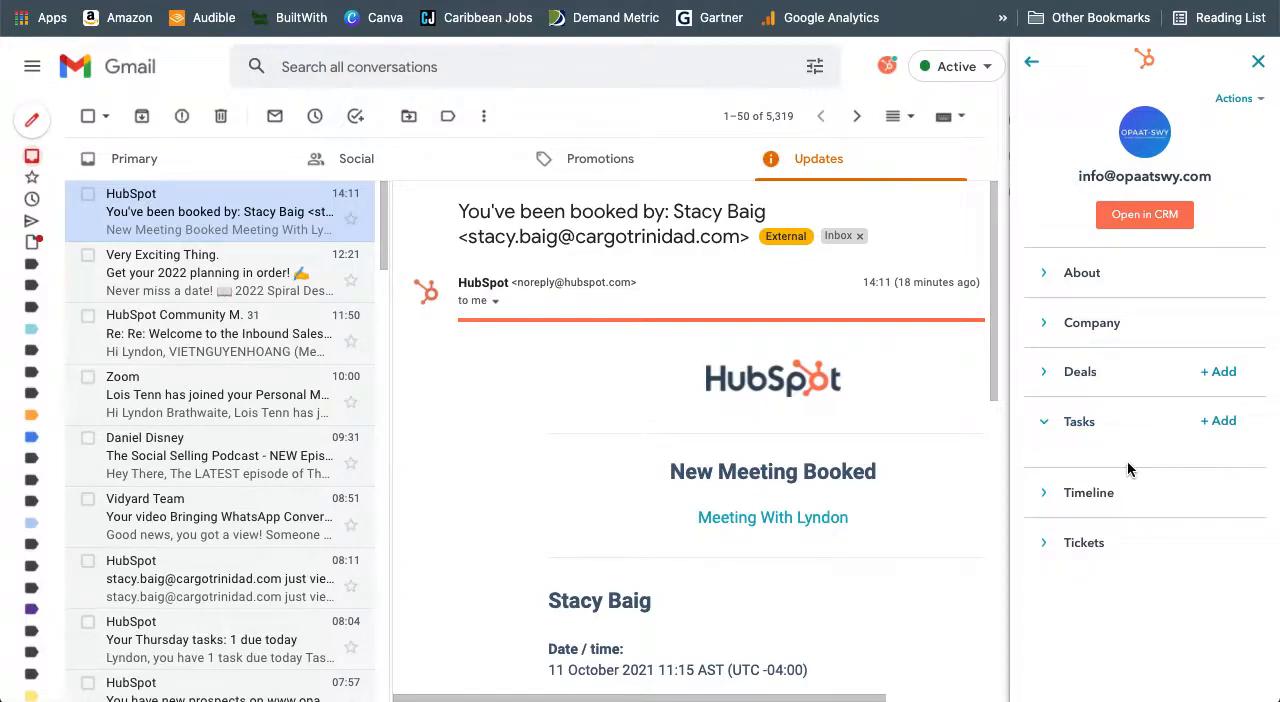
mouse_move(1220, 420)
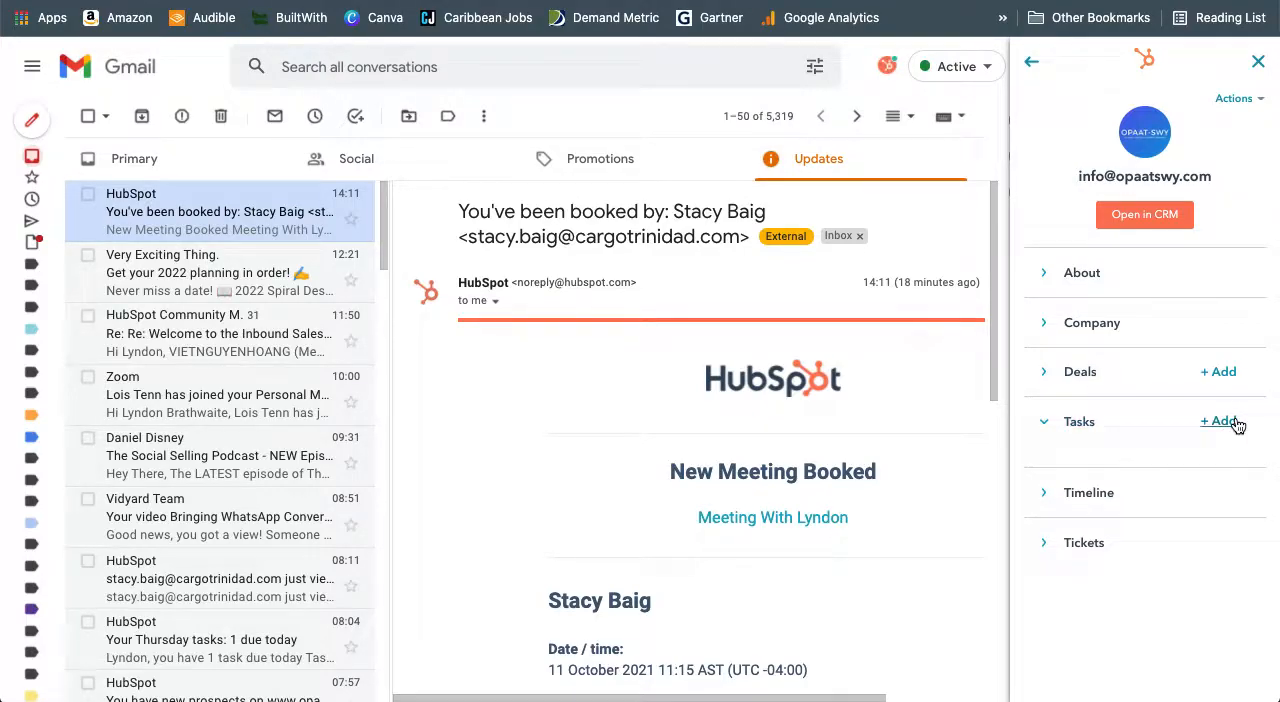
- Draft a contact task titled 'Test Tas' and then discard it
click(1220, 420)
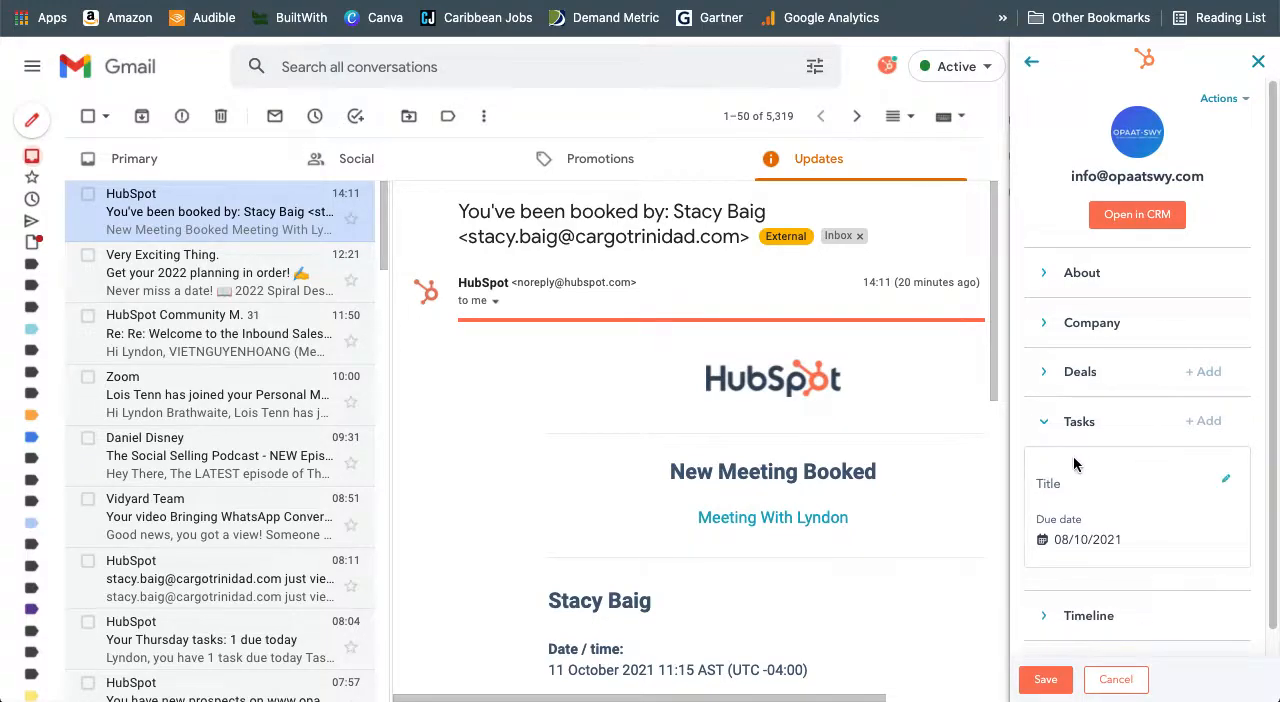
click(1130, 490)
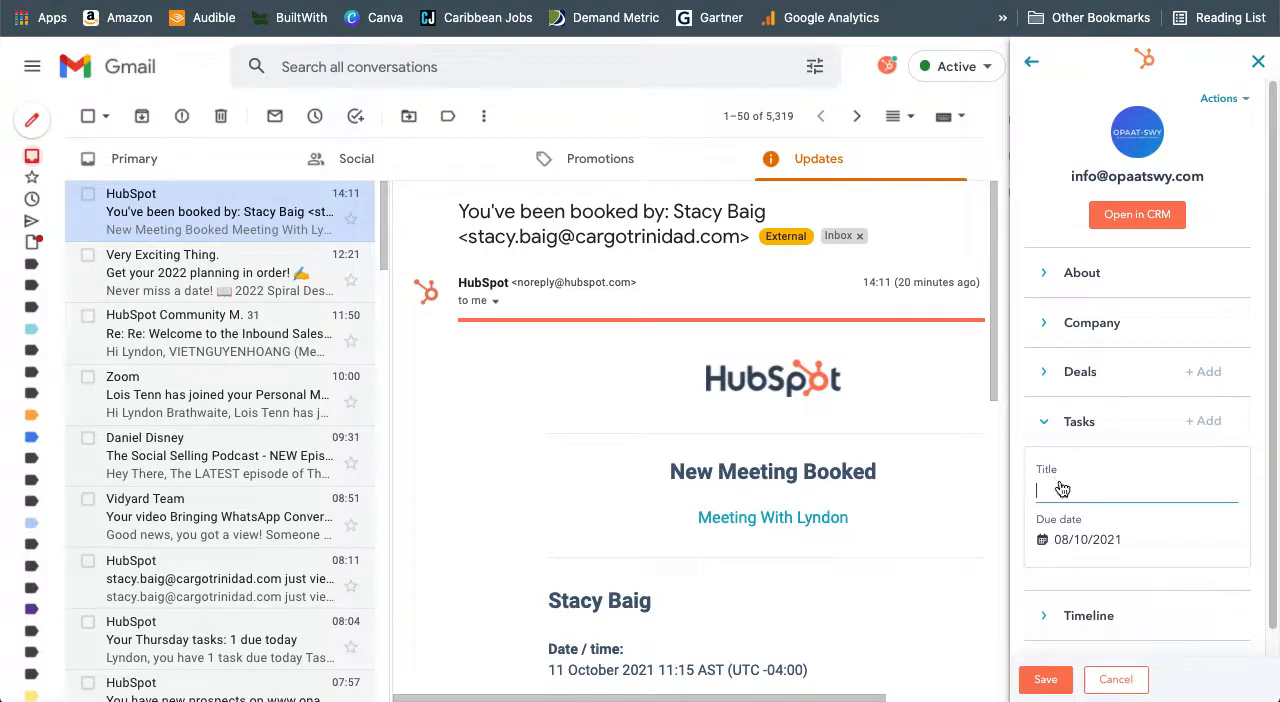
text(Test Task)
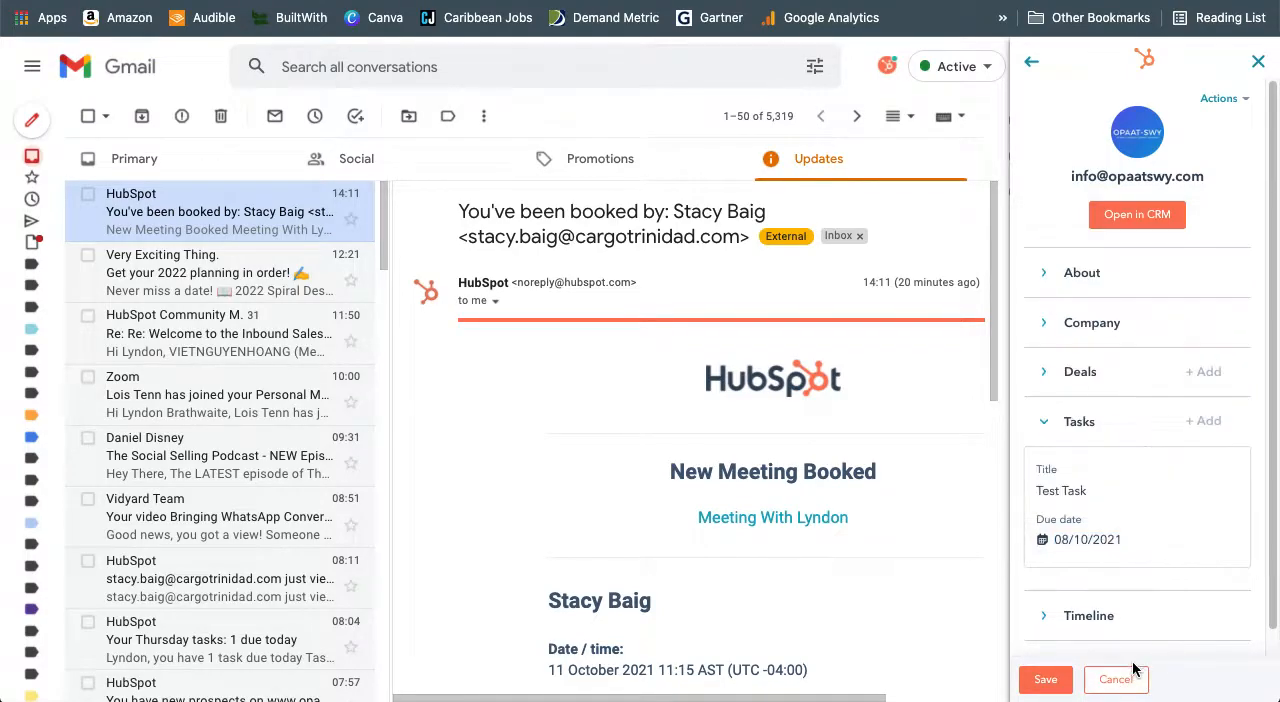
click(1116, 680)
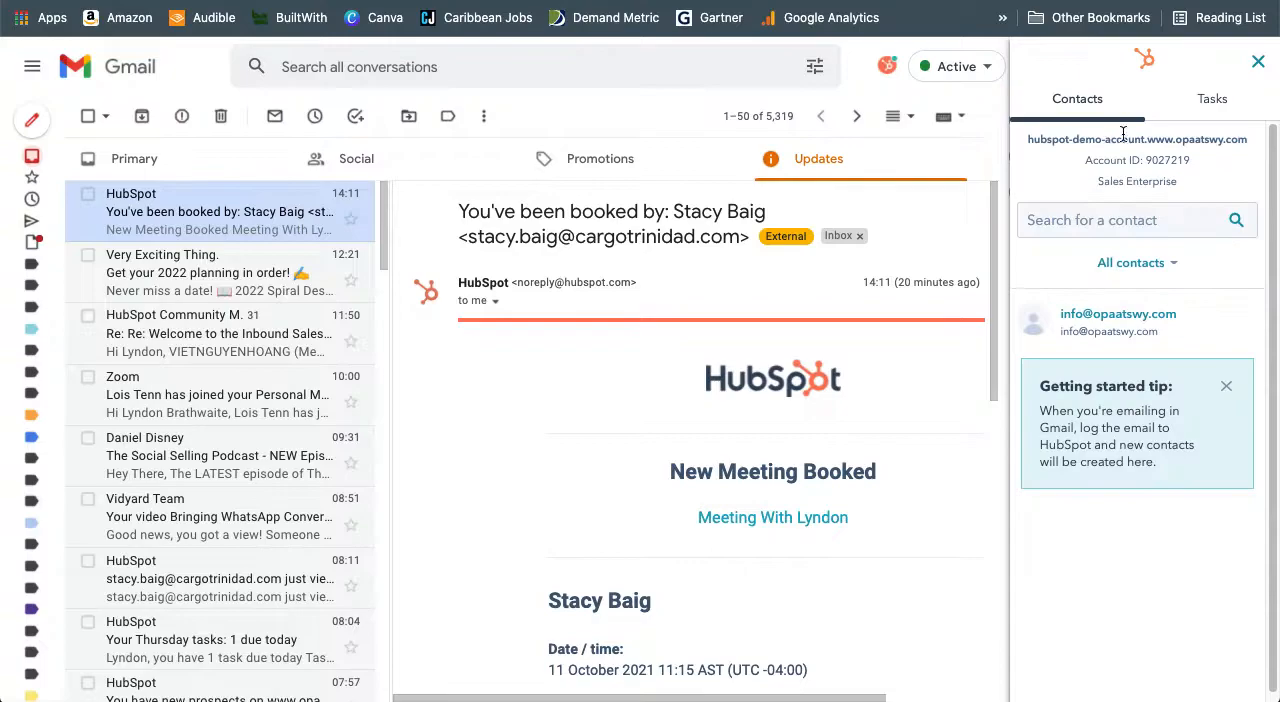
mouse_move(1212, 100)
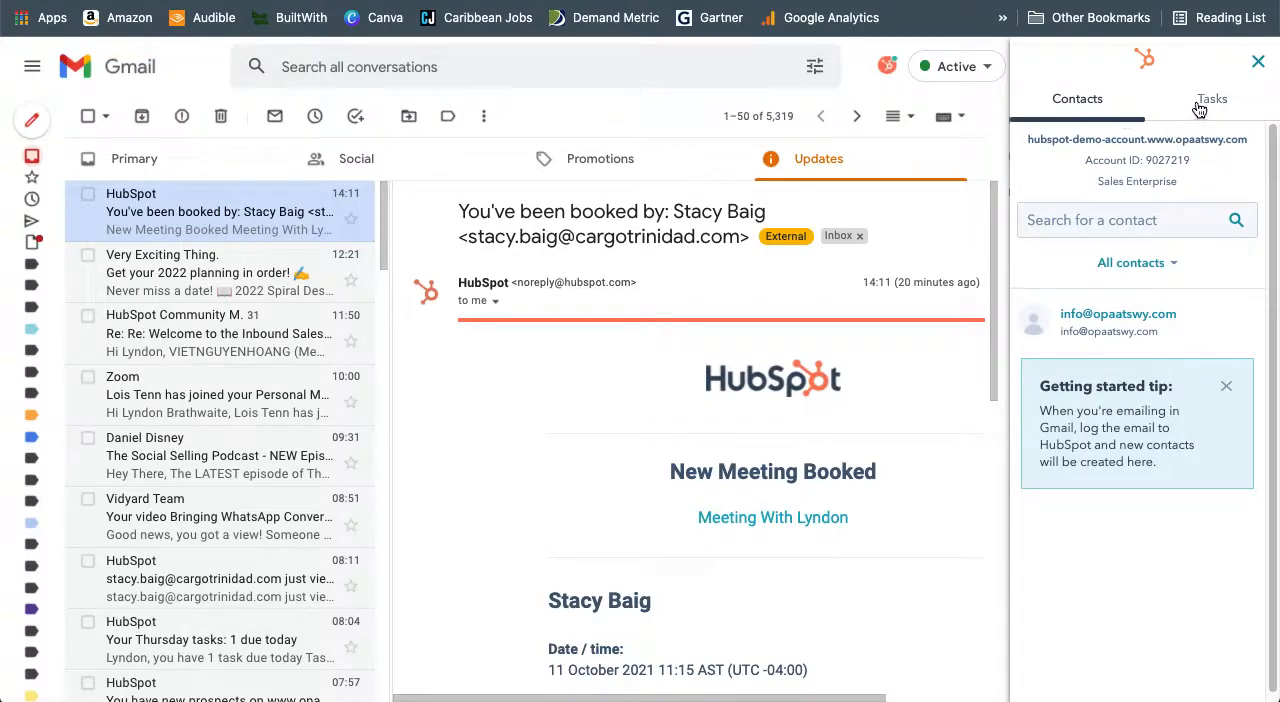
mouse_move(1208, 108)
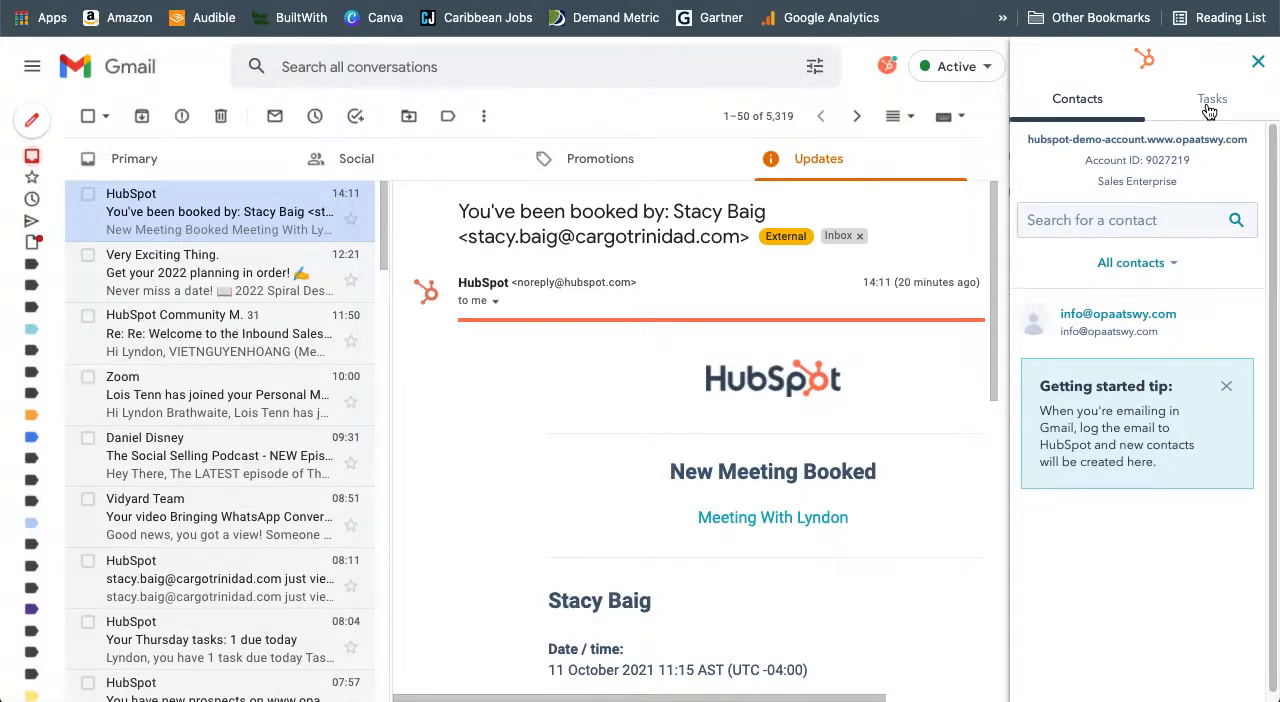
- Begin a new sidebar task titled 'Test Task'
click(1212, 98)
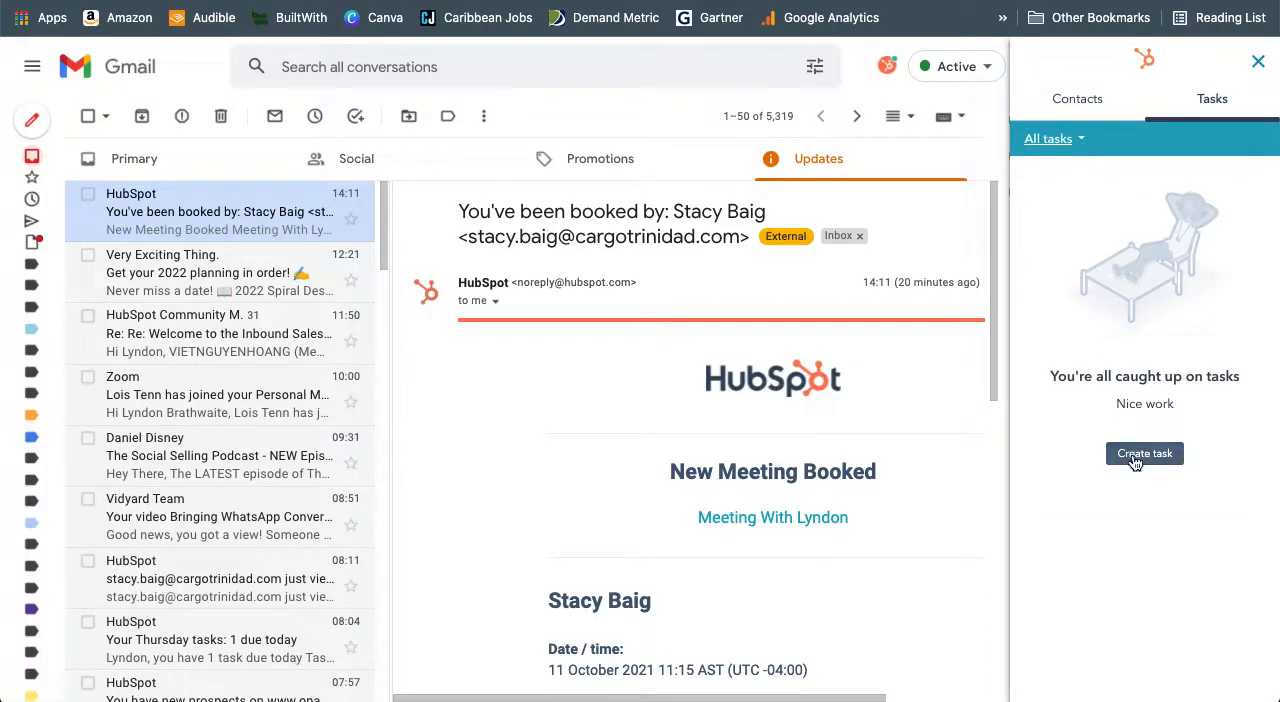
click(1144, 452)
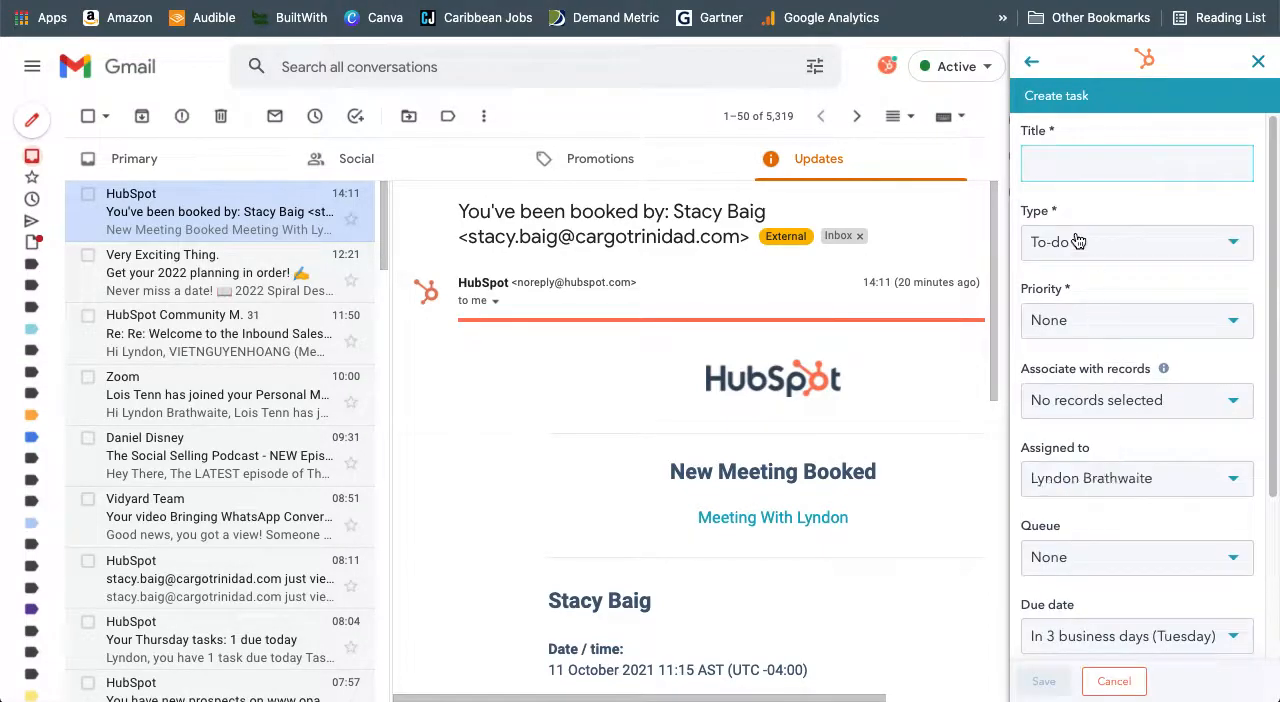
scroll(down, 3)
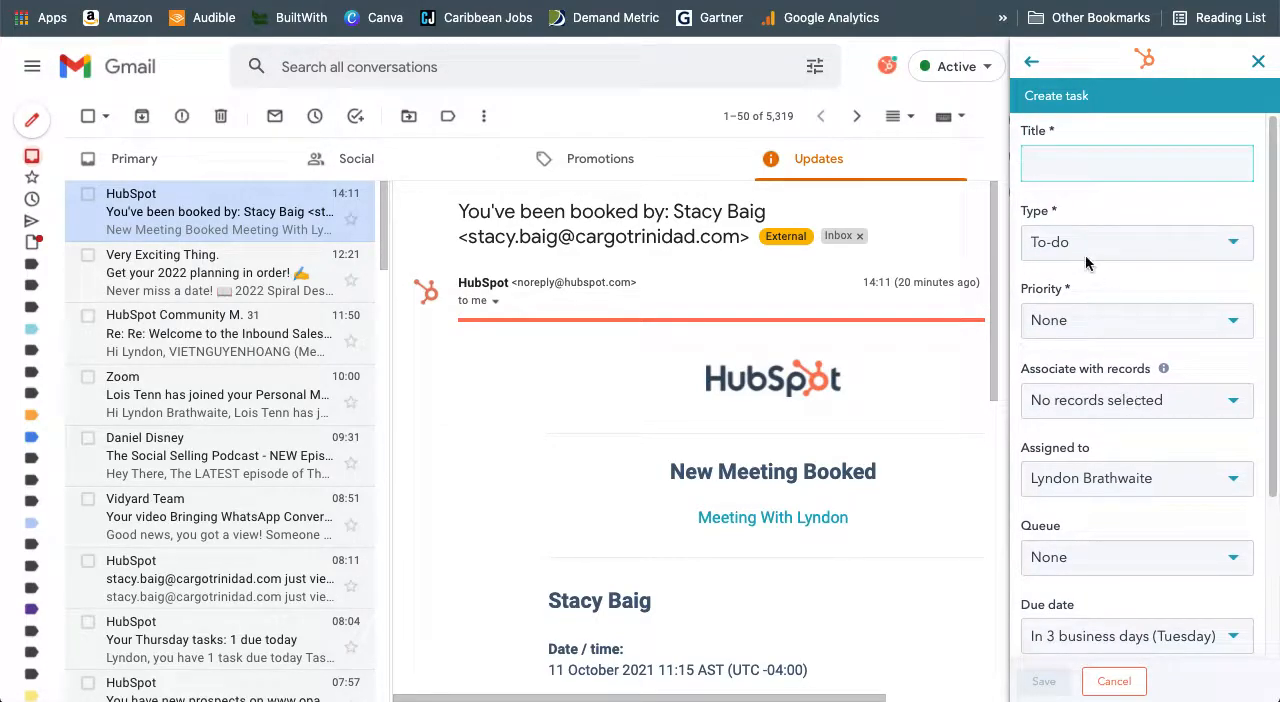
text(Test)
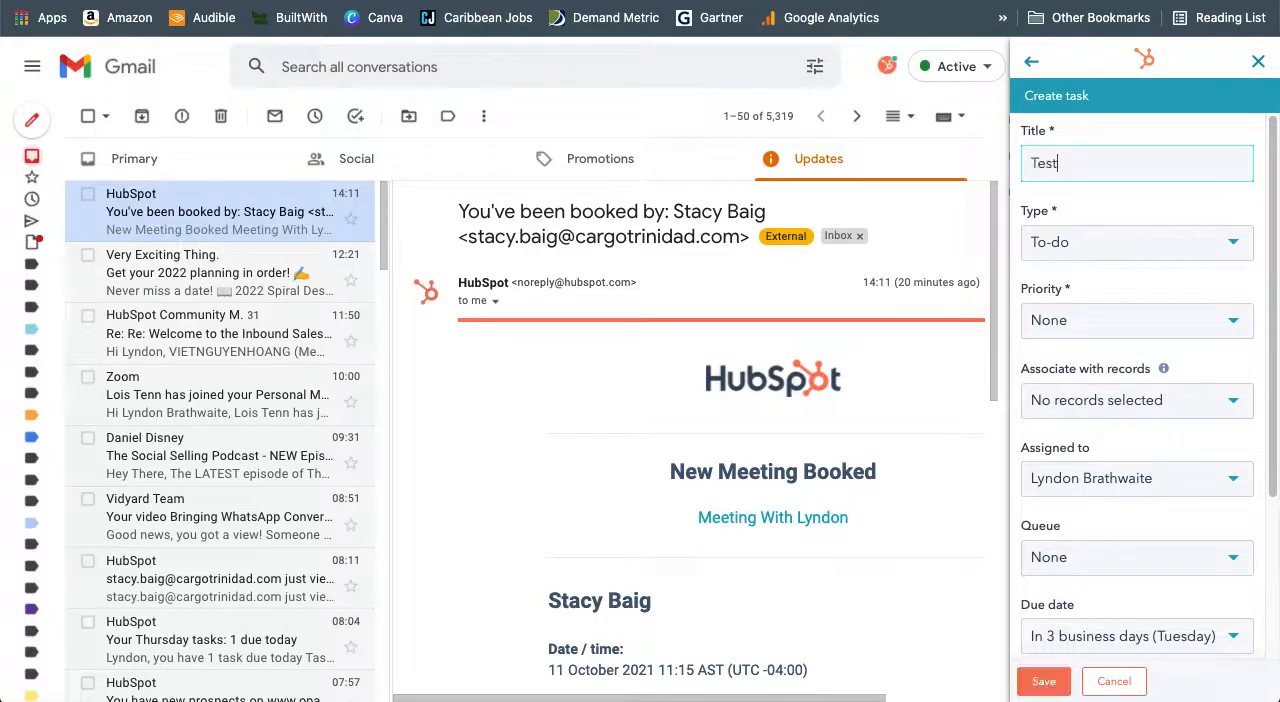
text(Task)
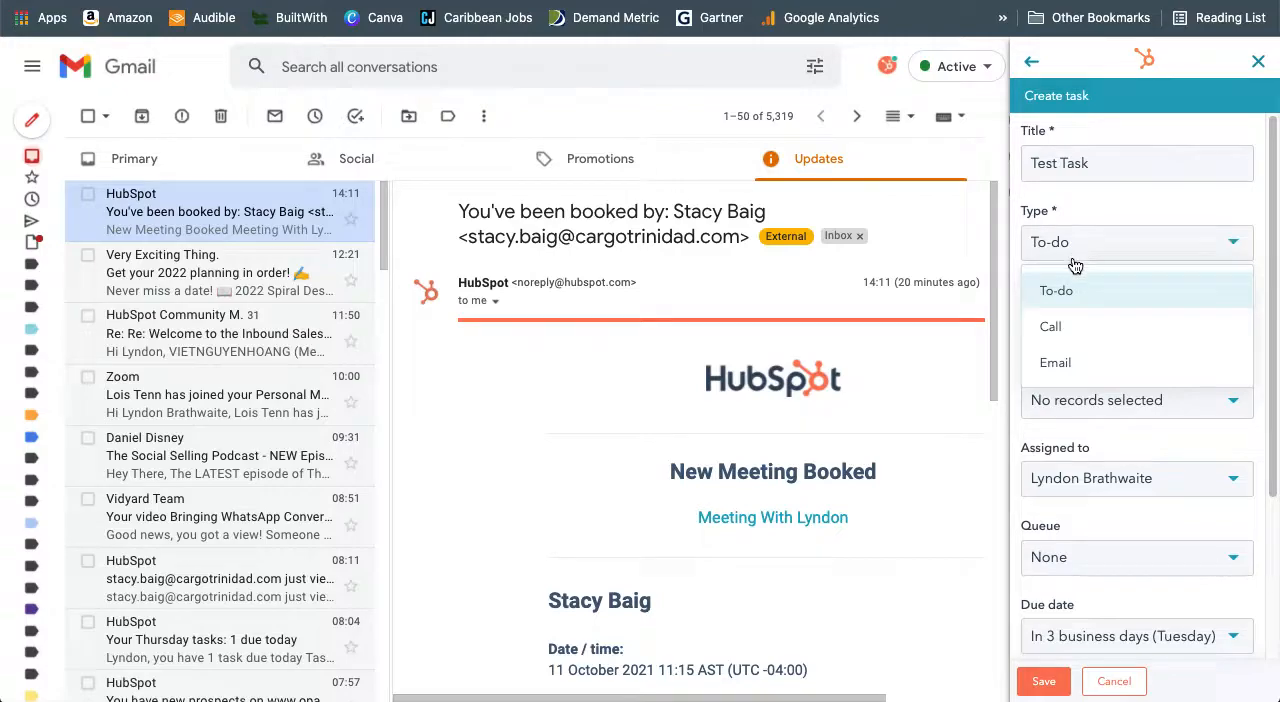
mouse_move(1070, 292)
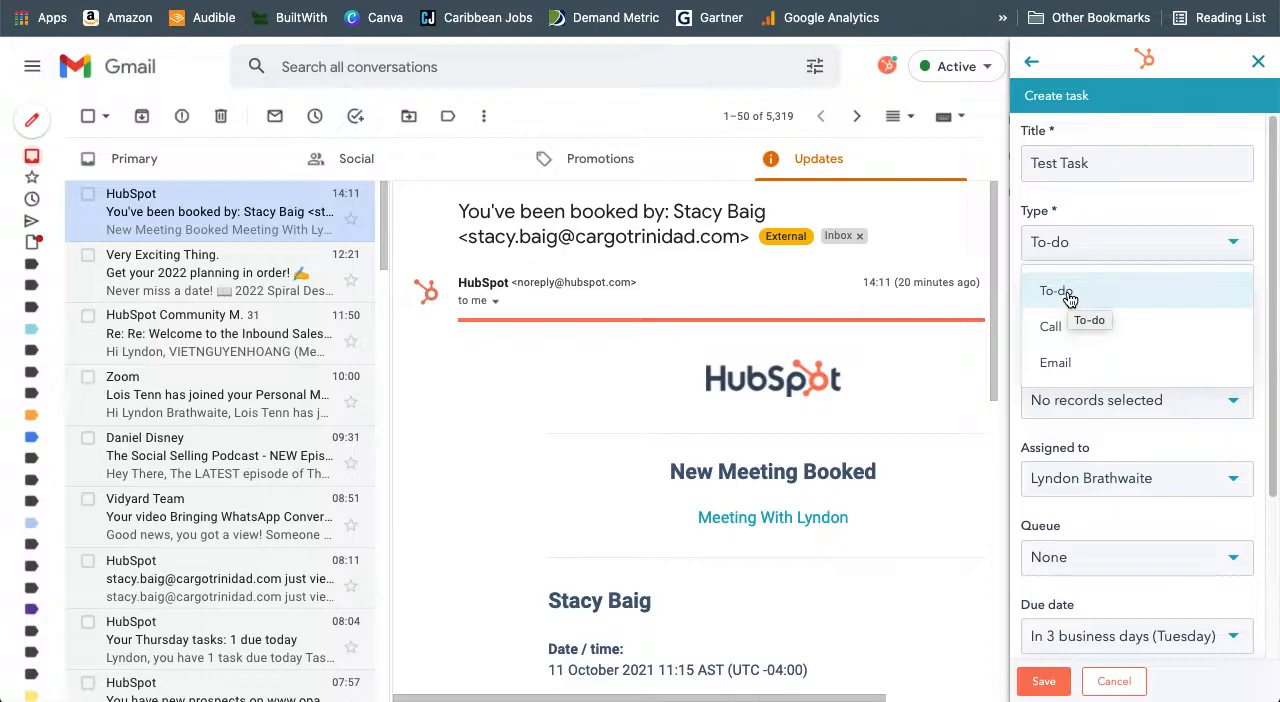
mouse_move(1050, 328)
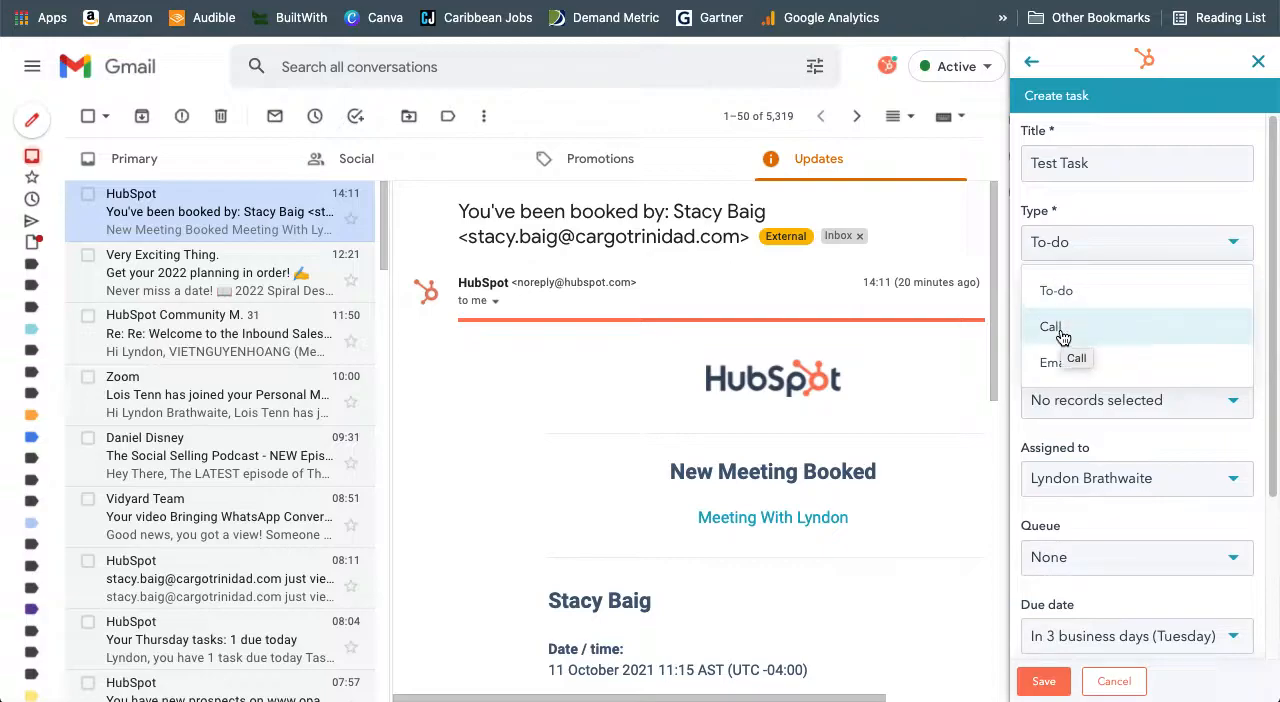
mouse_move(1056, 362)
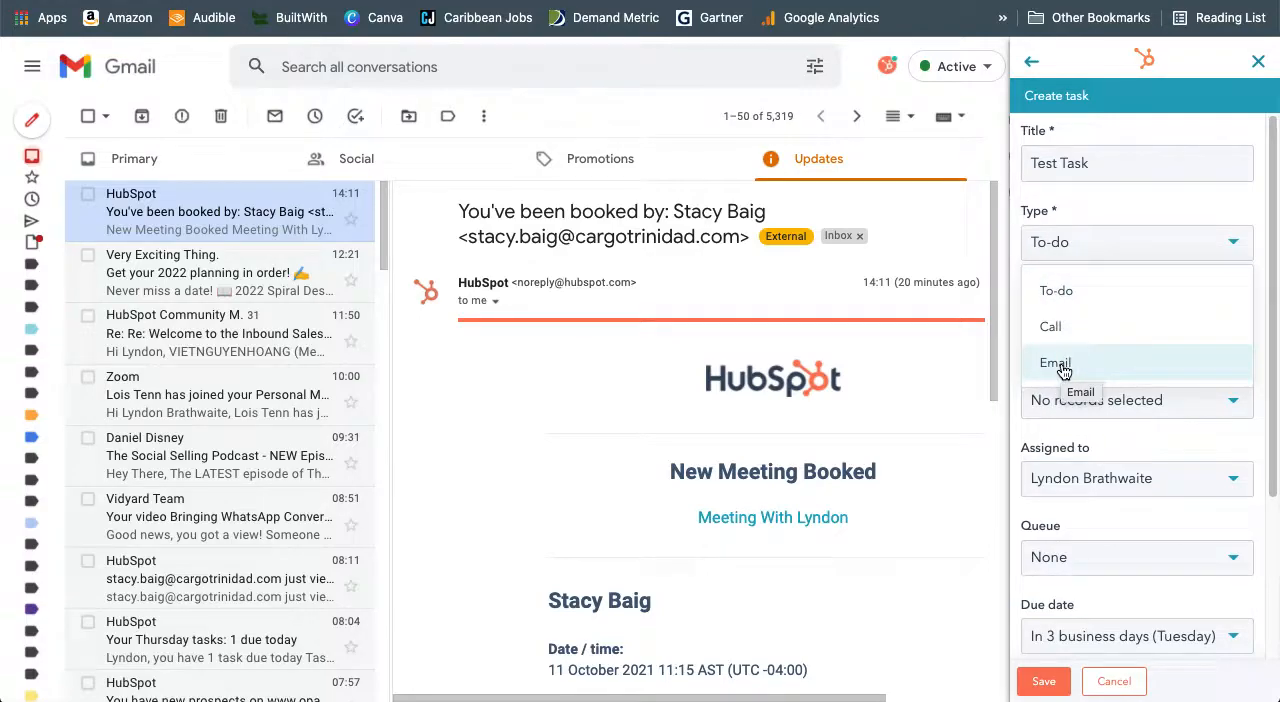
- Make the task type Email with High priority
click(1056, 364)
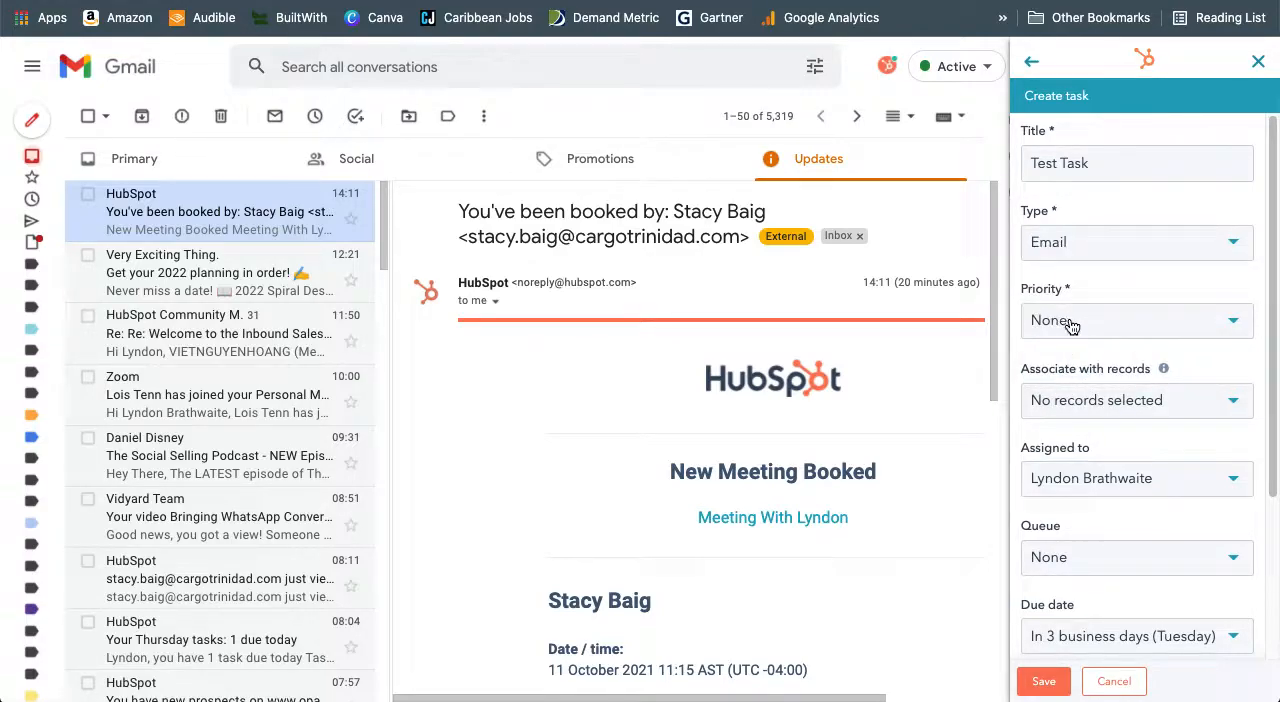
click(1136, 320)
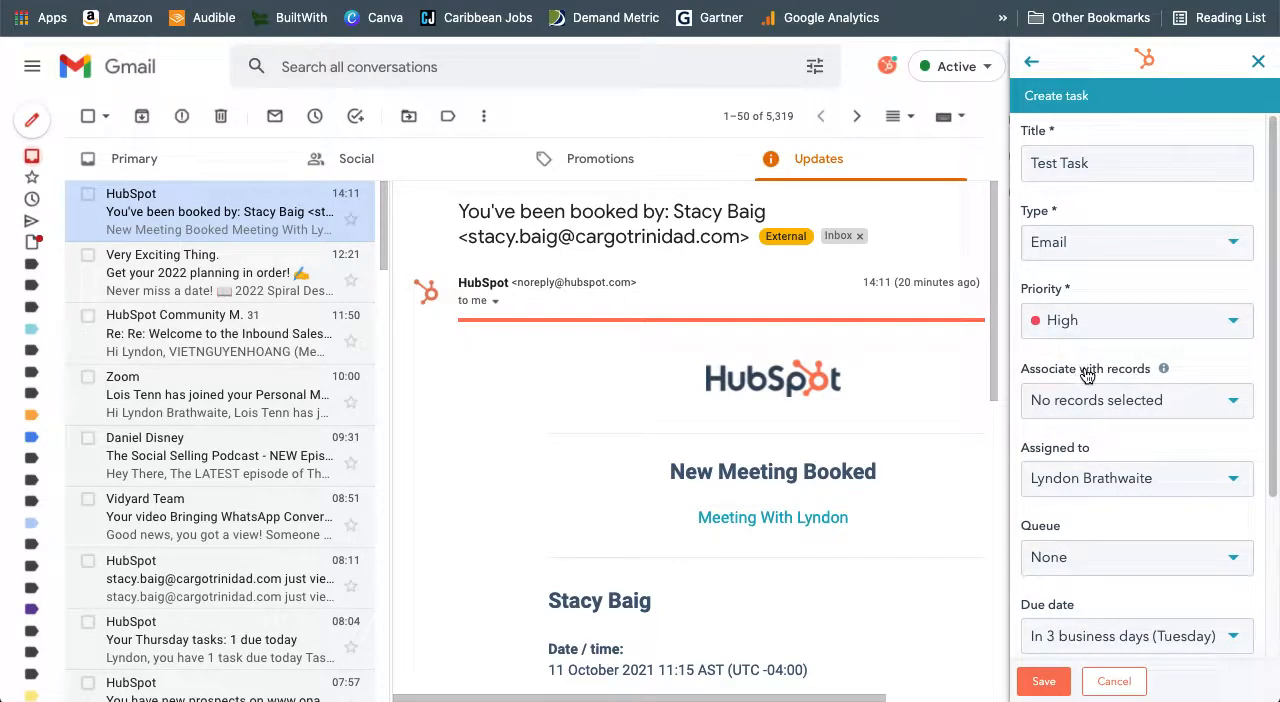
- Associate the task with the 'opaat' contact and OPAAT-SWY Consulting Ltd. company
click(1136, 400)
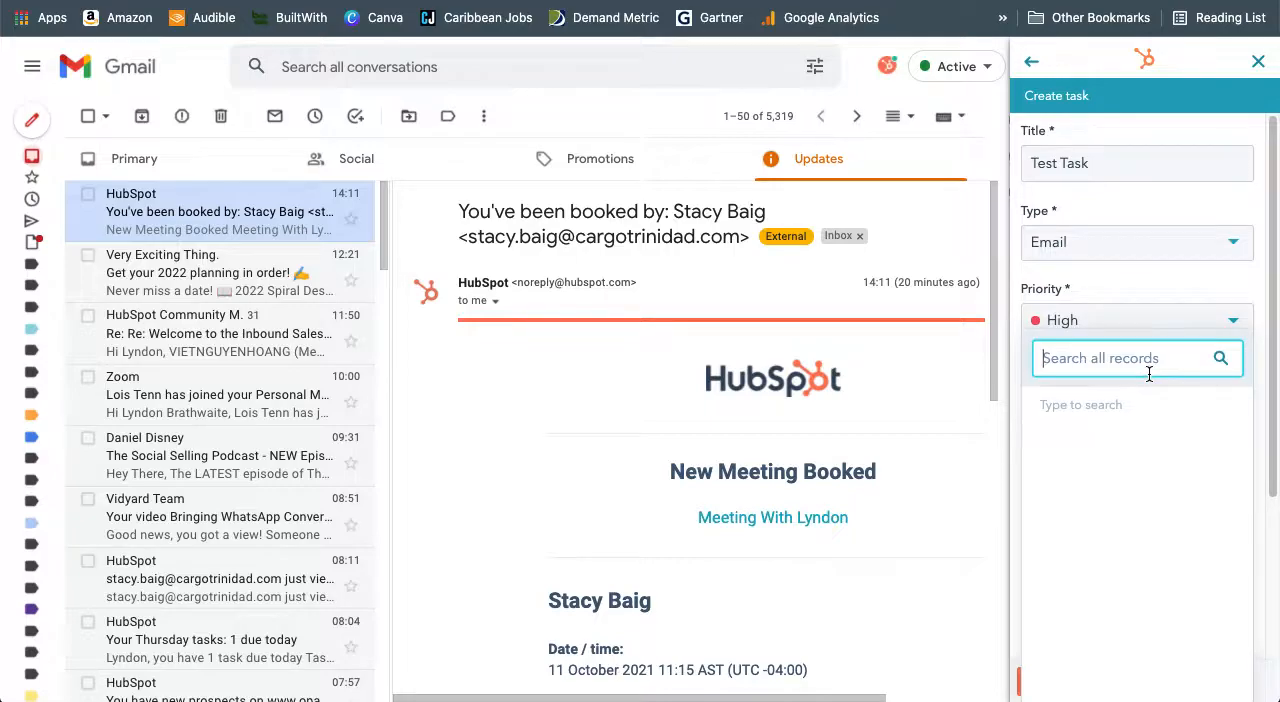
text(opaat)
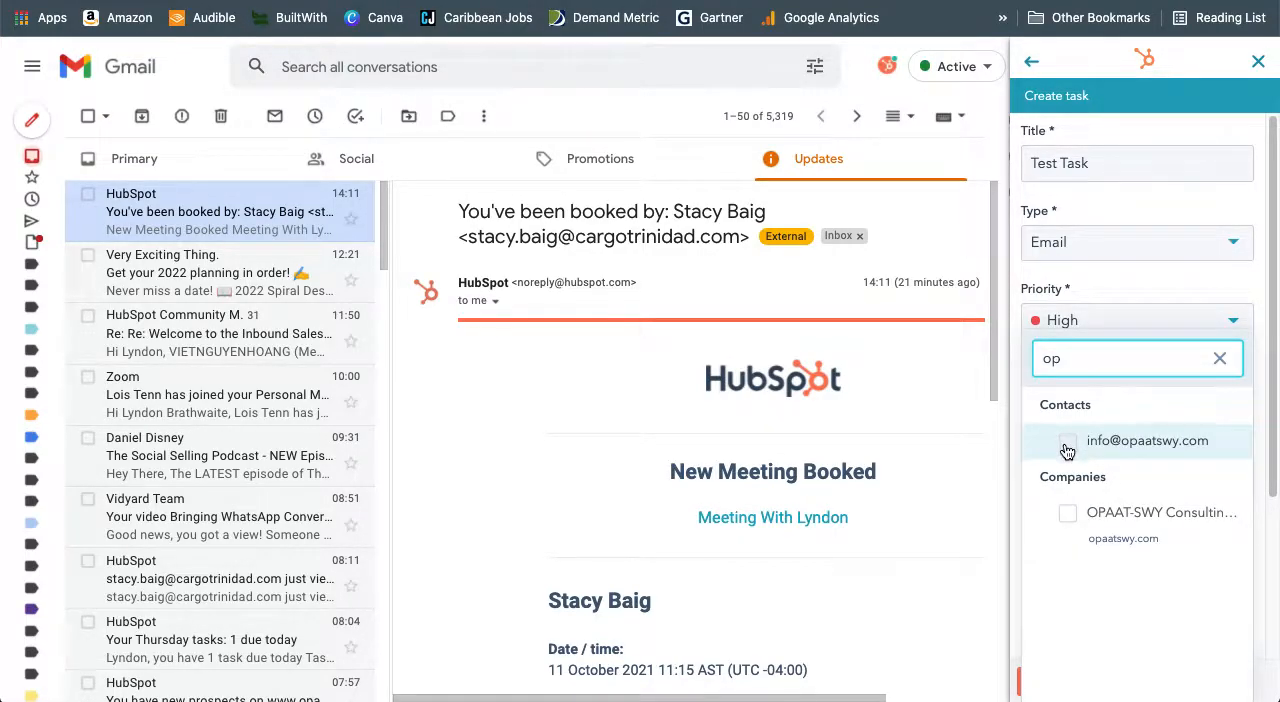
click(1068, 440)
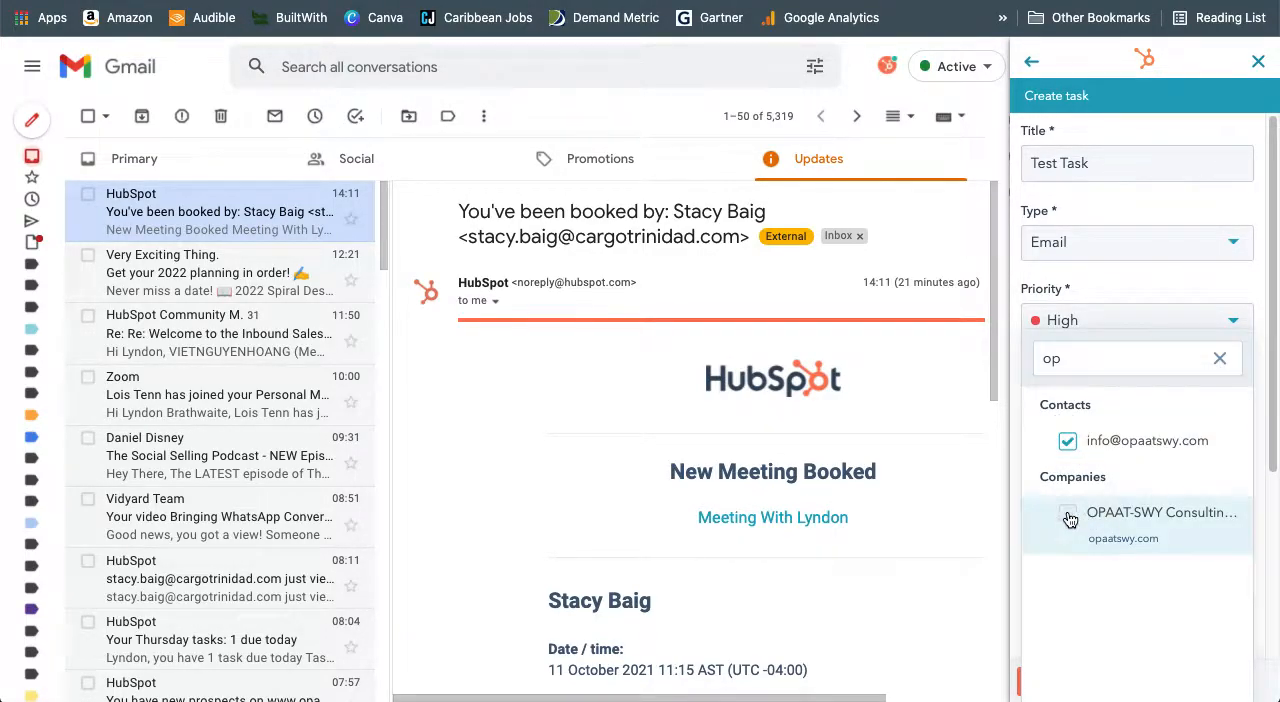
click(1070, 518)
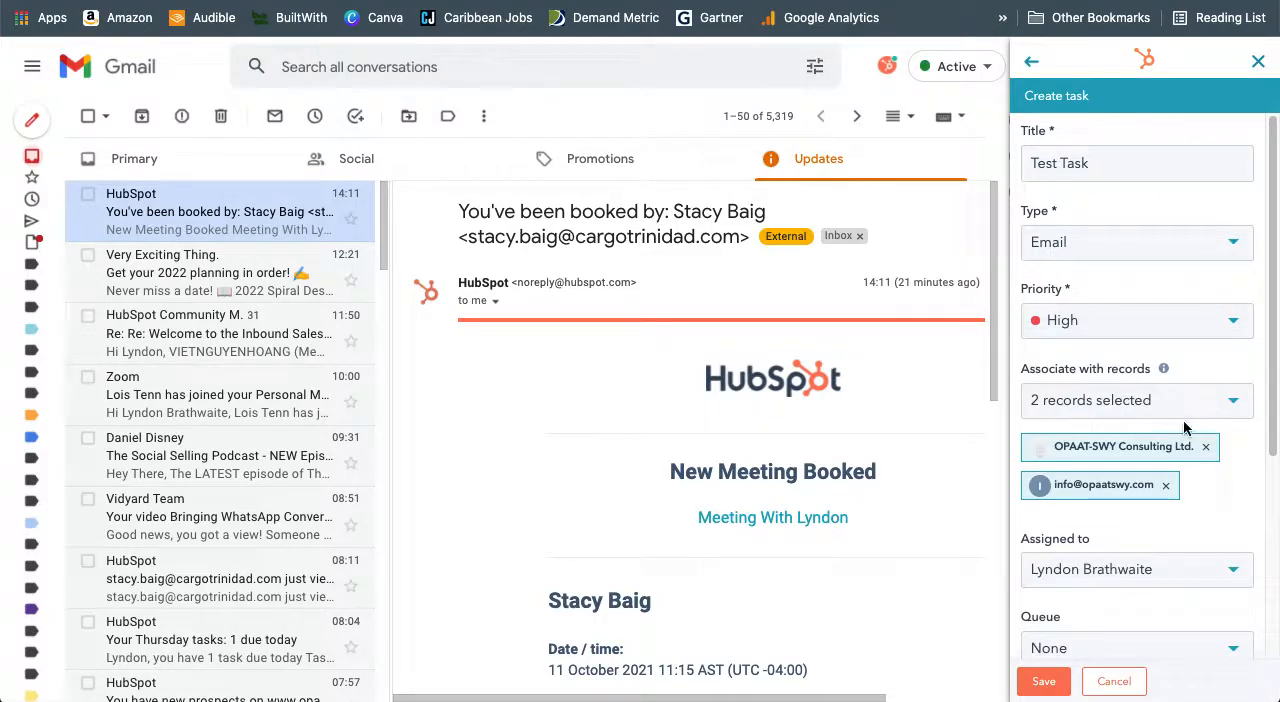
- Review queue and due-date choices and set the due time to 03:30
scroll(down, 3)
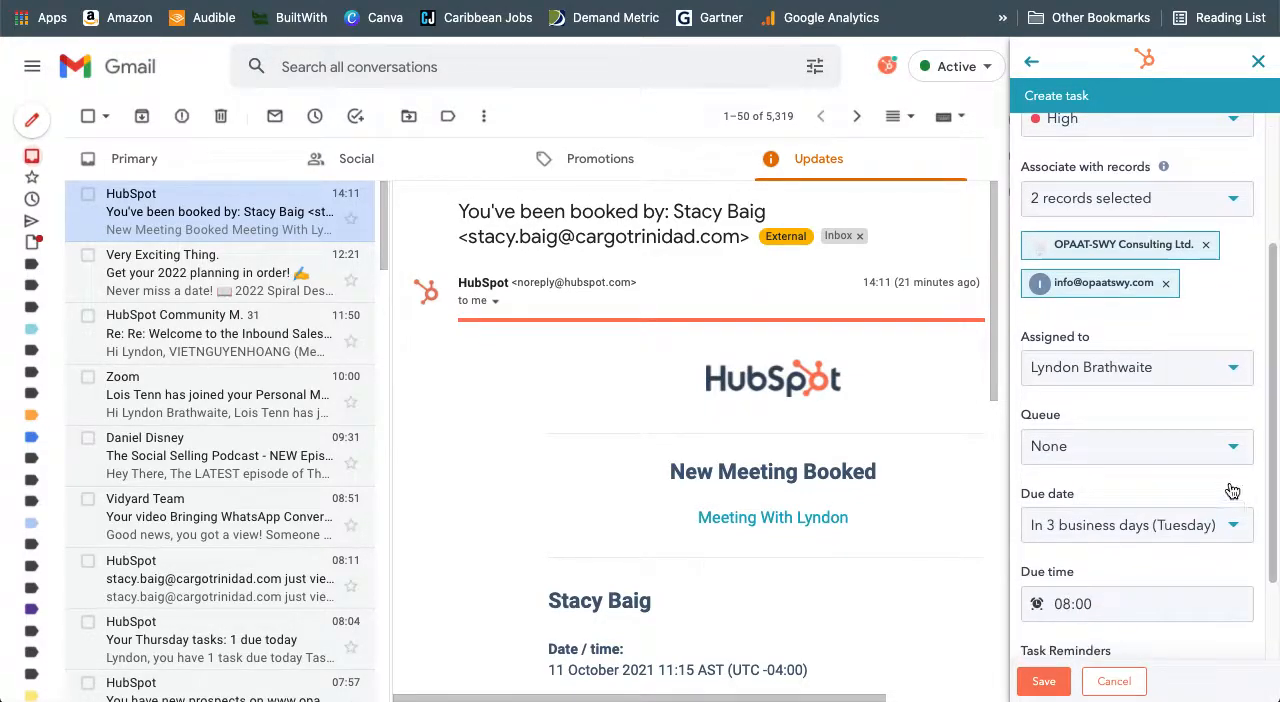
mouse_move(1168, 388)
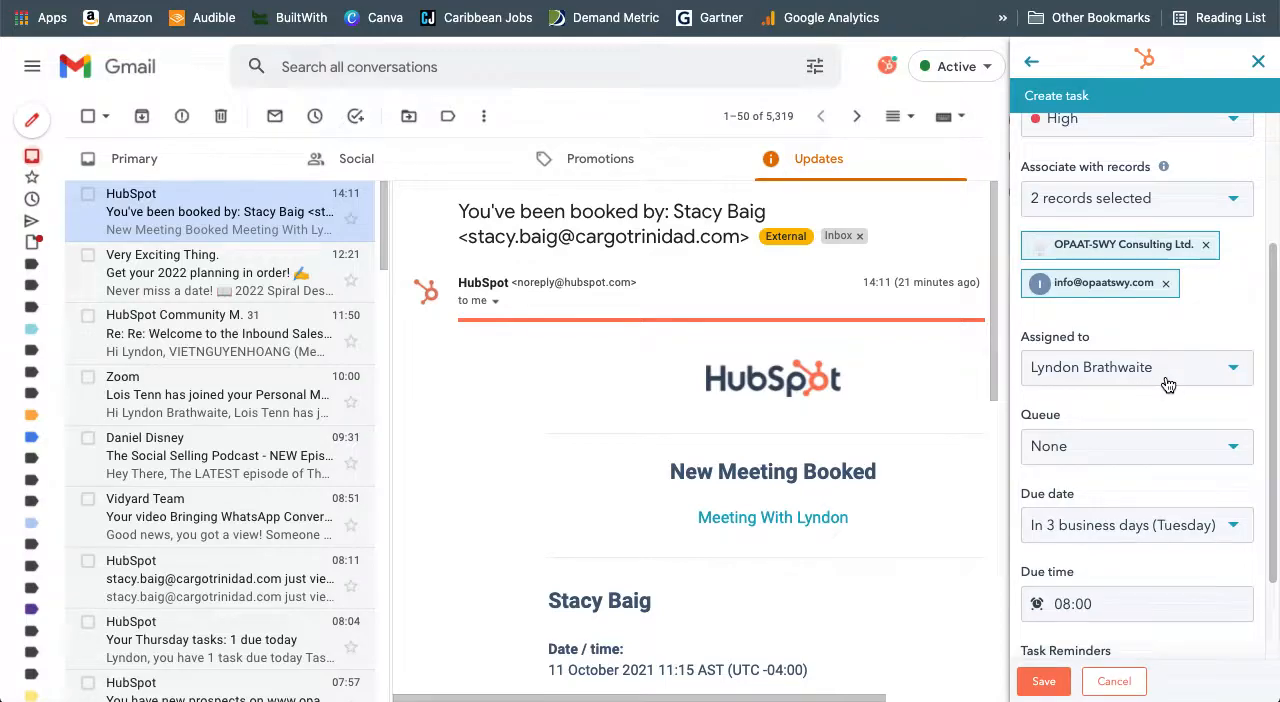
click(1136, 446)
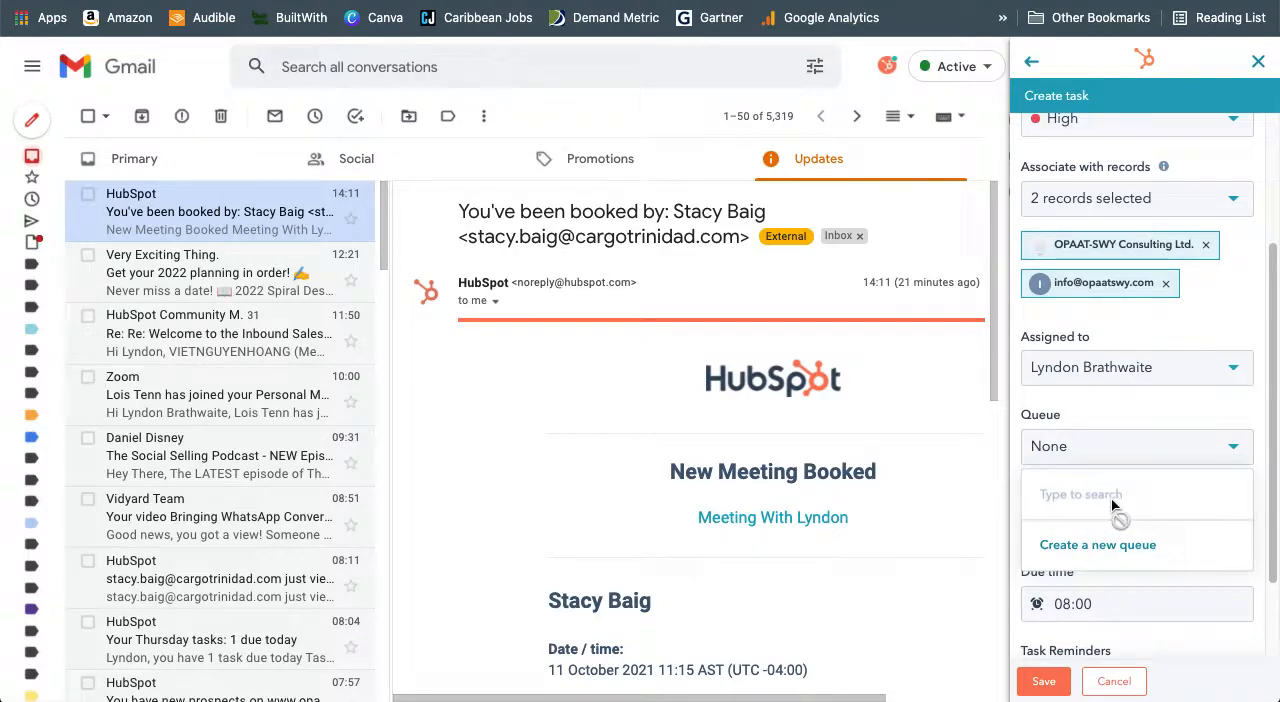
mouse_move(1116, 500)
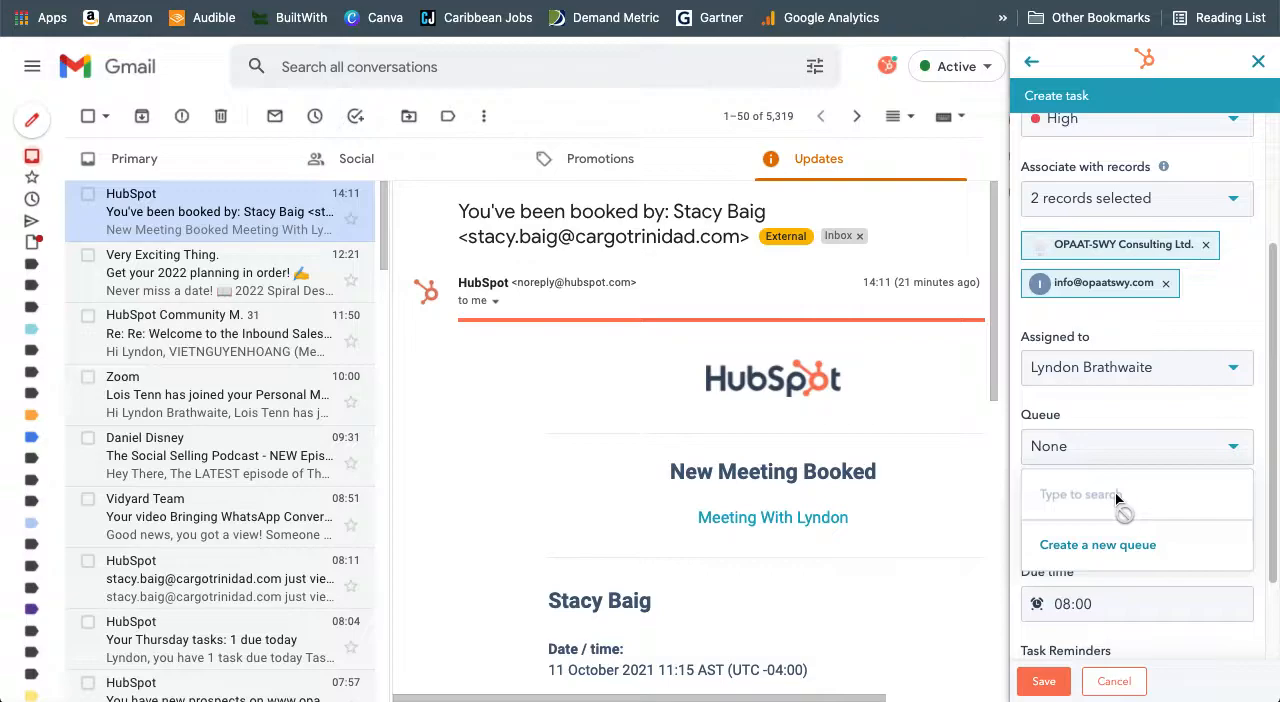
mouse_move(1232, 418)
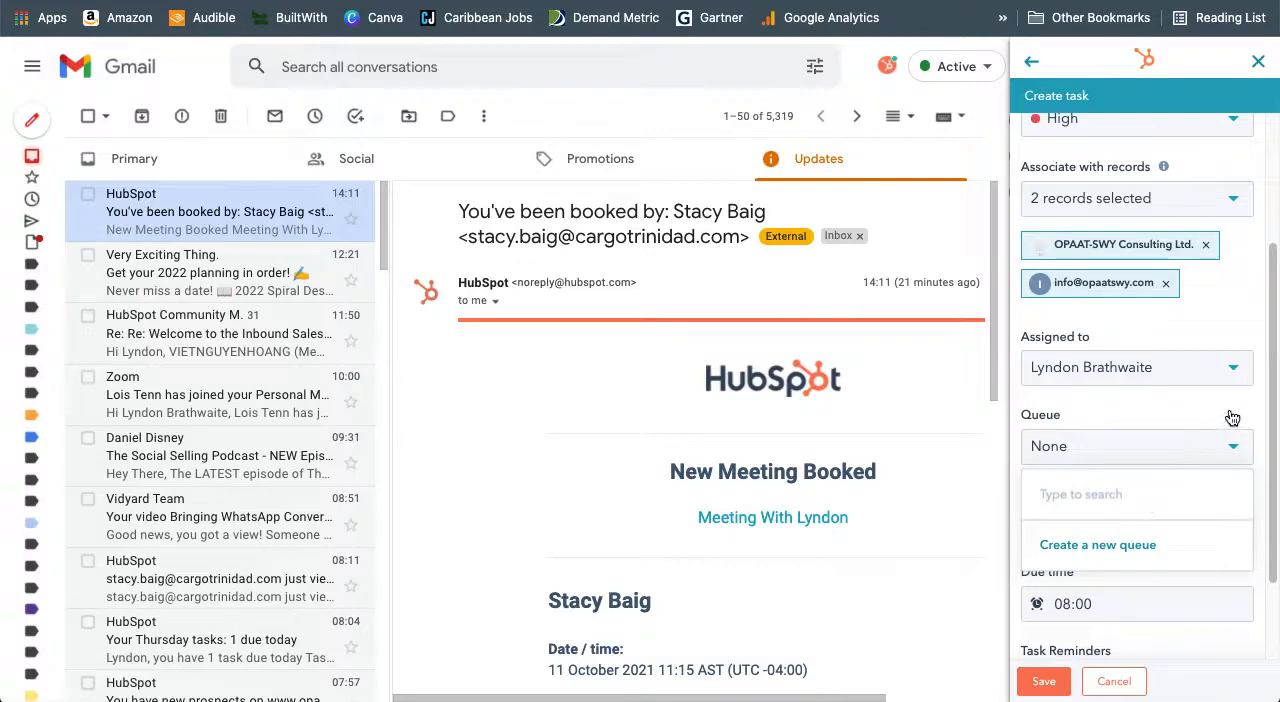
mouse_move(1212, 338)
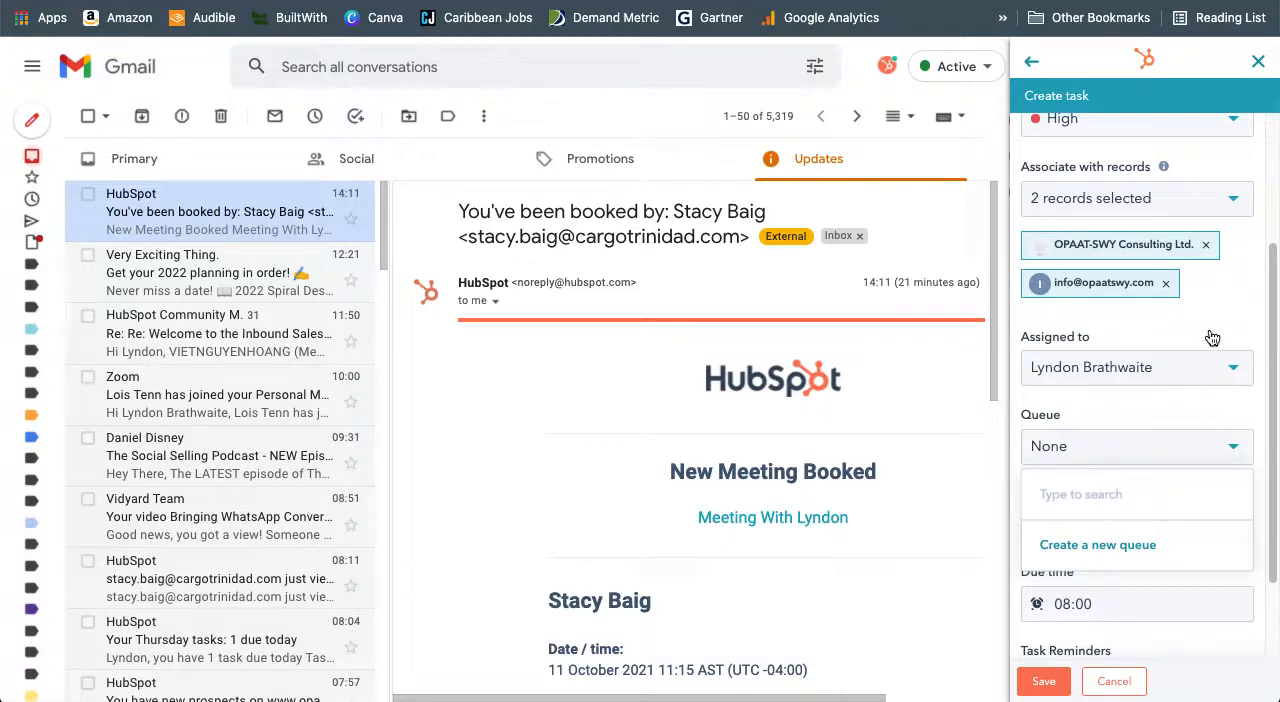
scroll(down, 3)
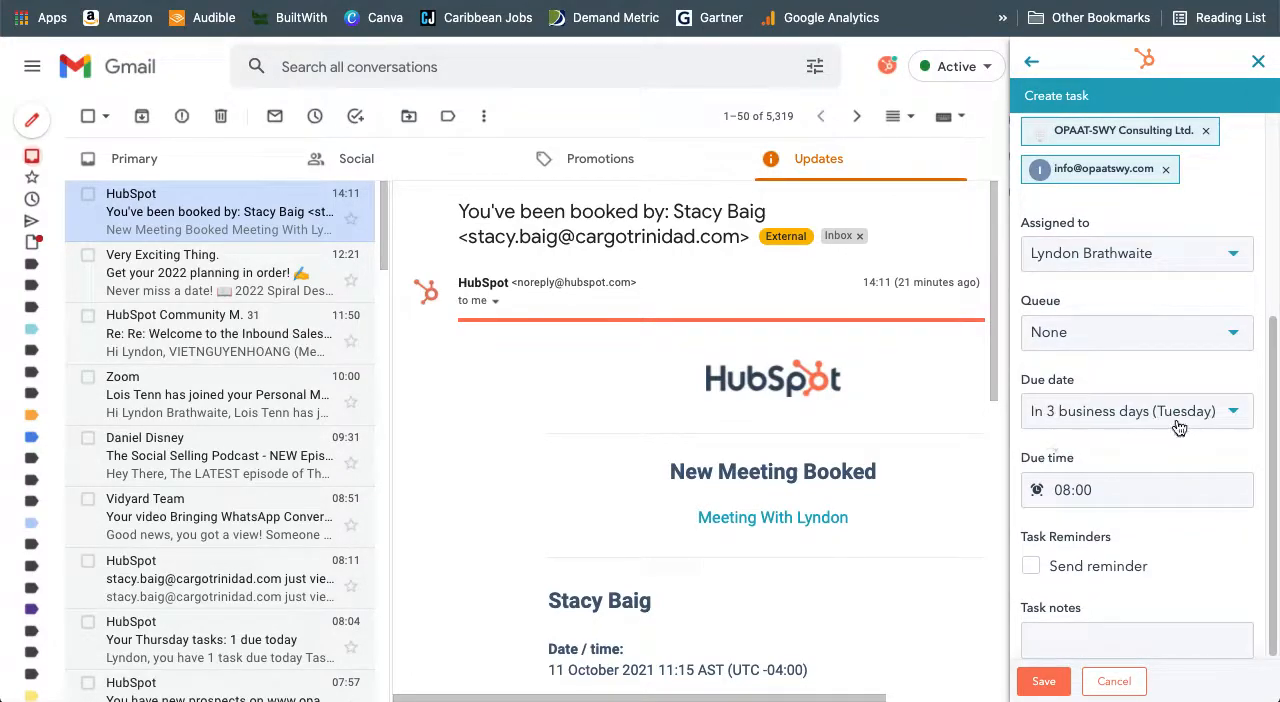
click(1136, 412)
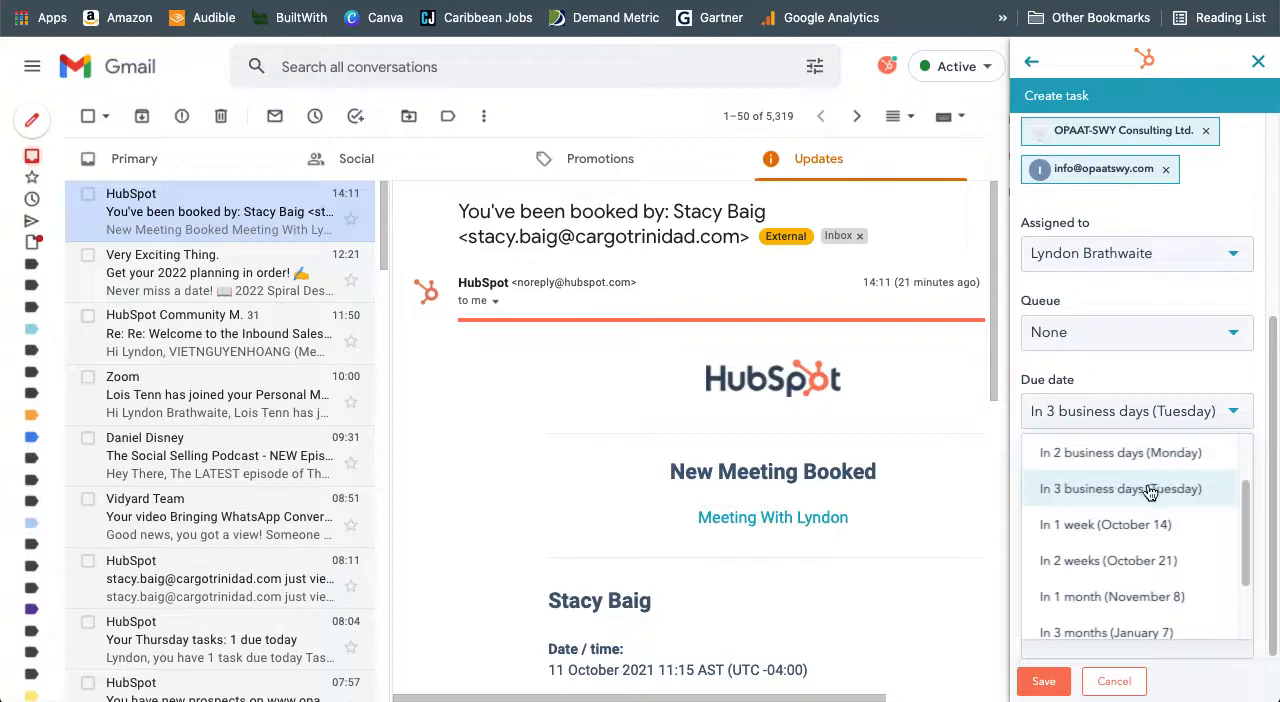
scroll(up, 3)
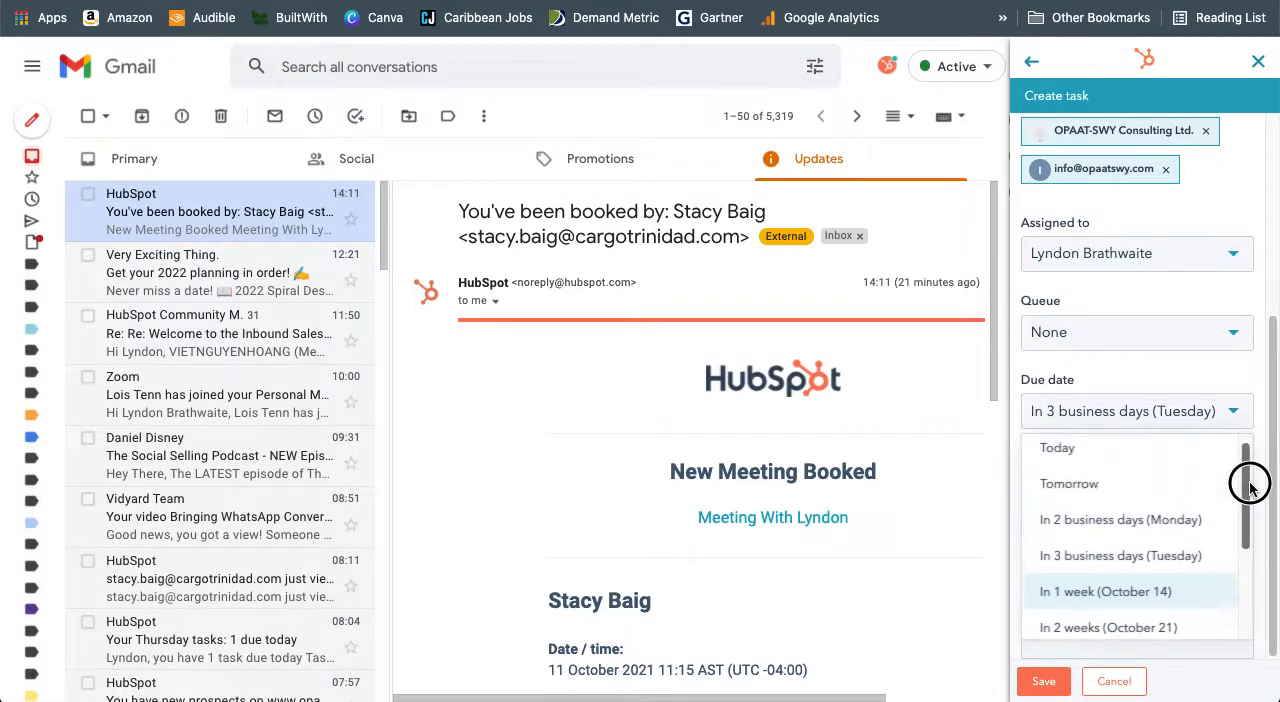
scroll(down, 3)
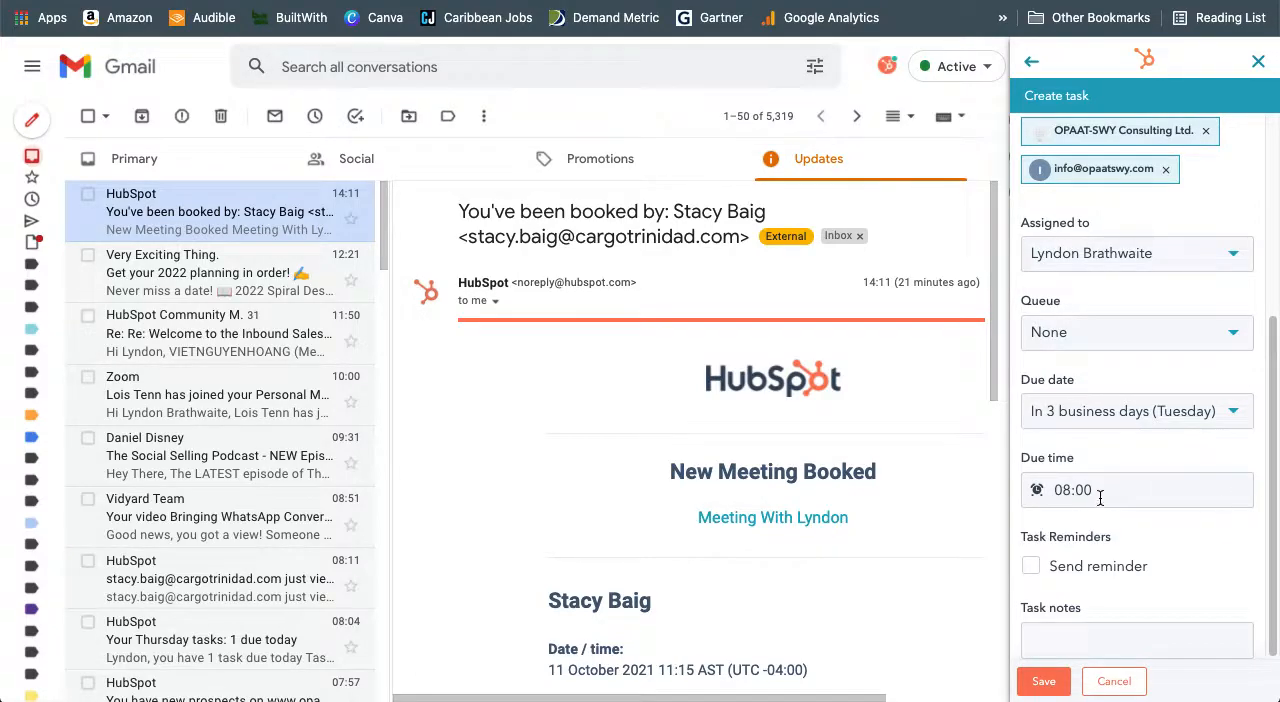
click(1136, 490)
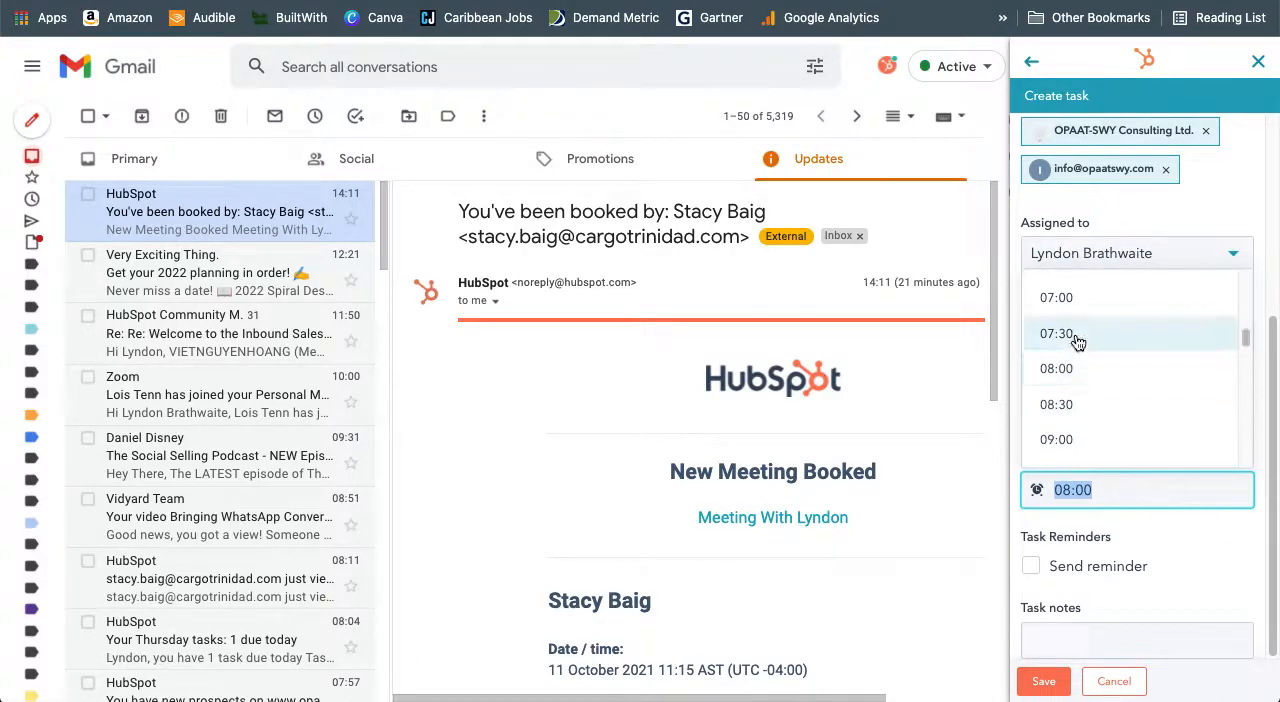
scroll(up, 3)
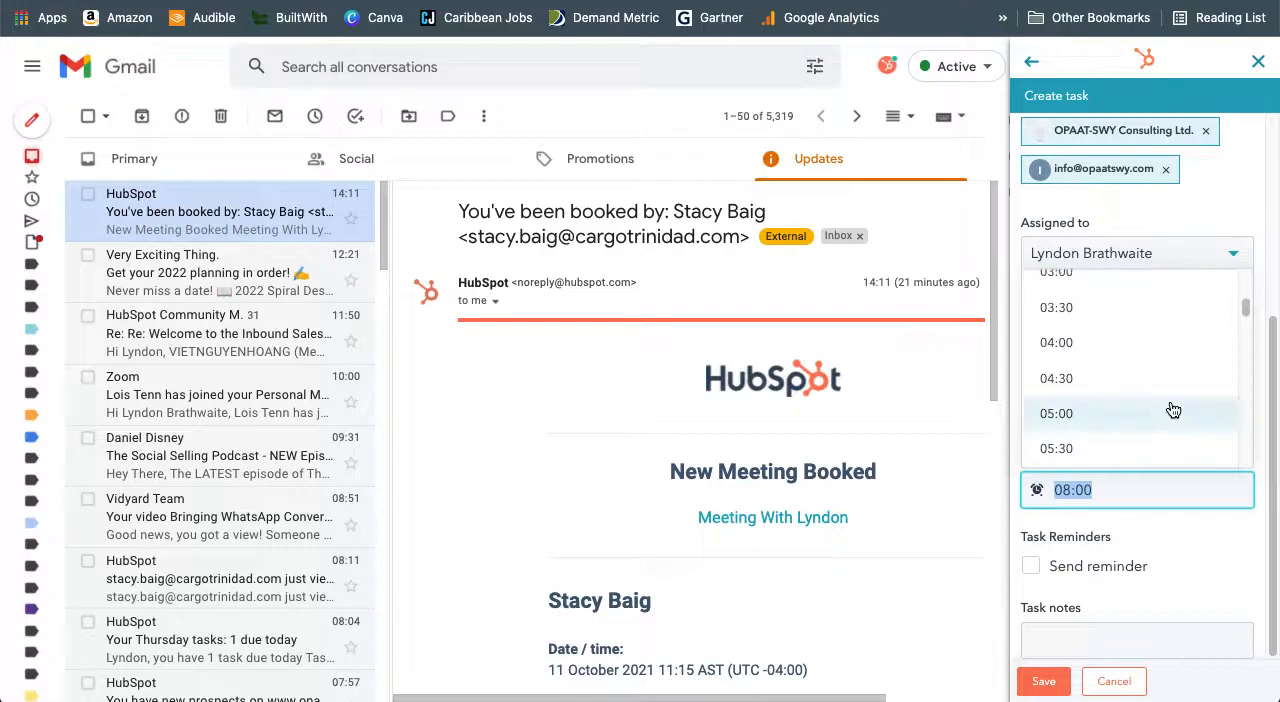
scroll(up, 3)
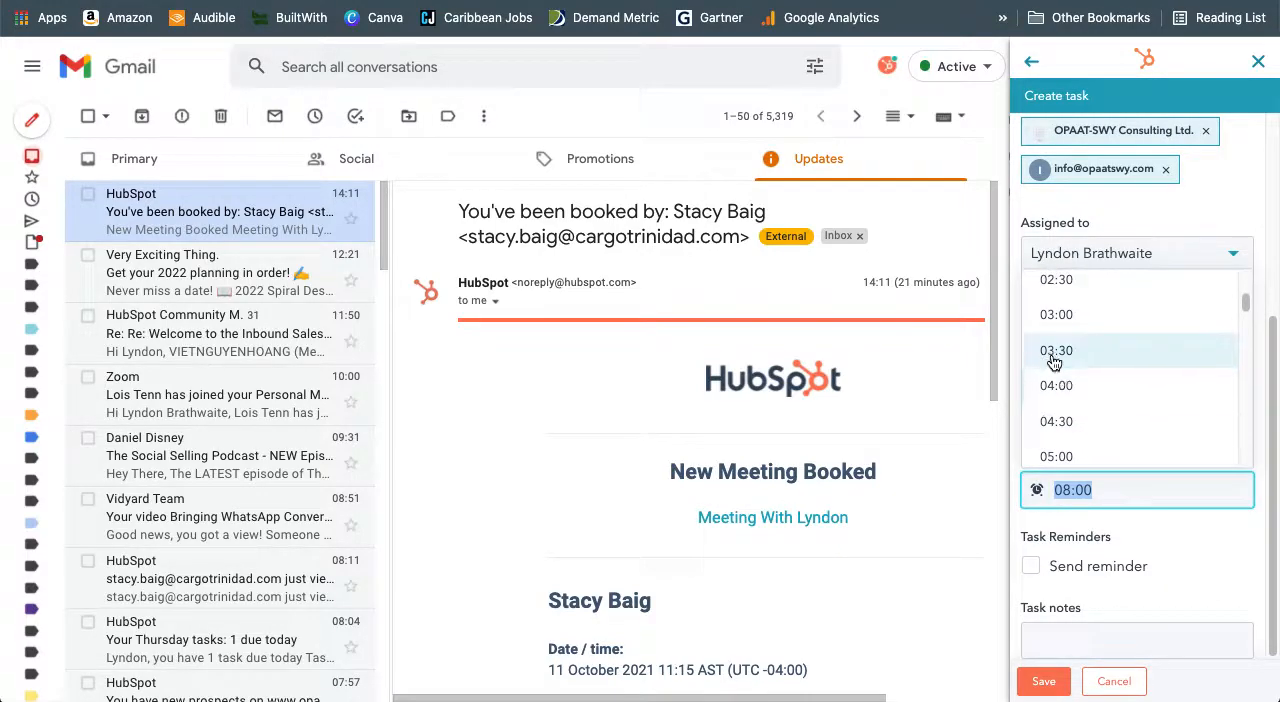
click(1056, 350)
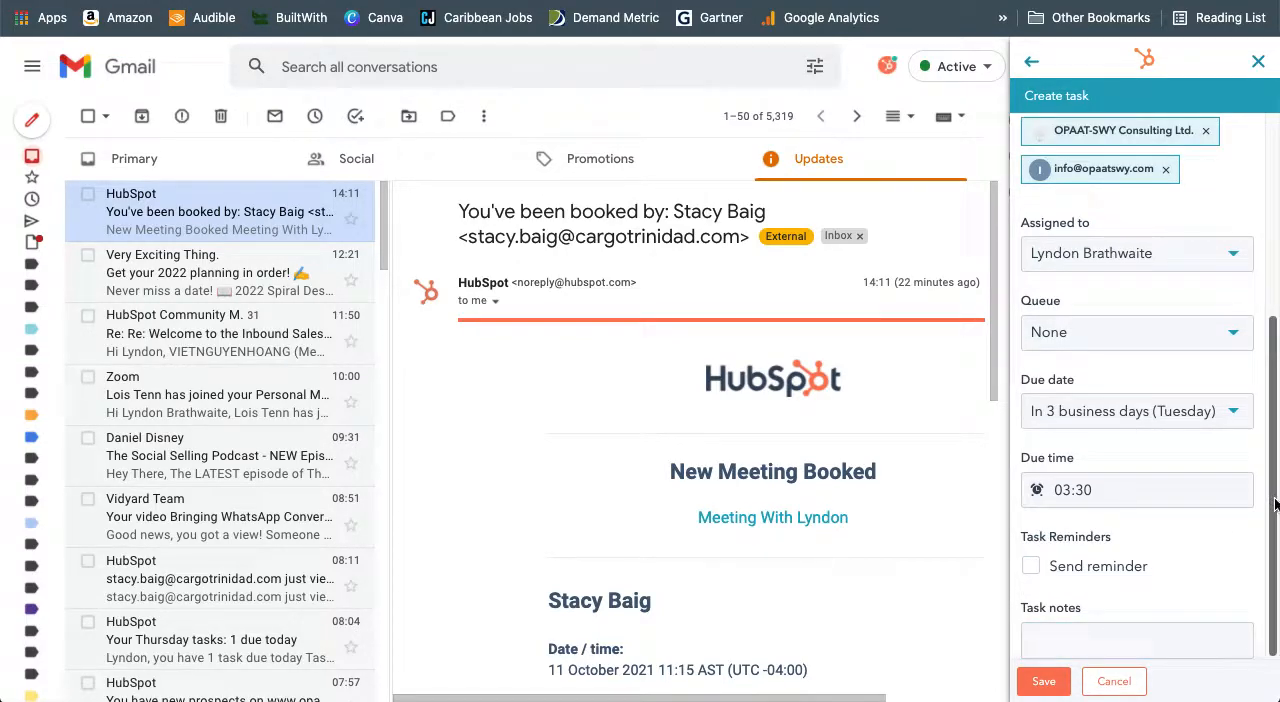
- Add the note 'This is to get the contract.' and finish the task form
click(1136, 640)
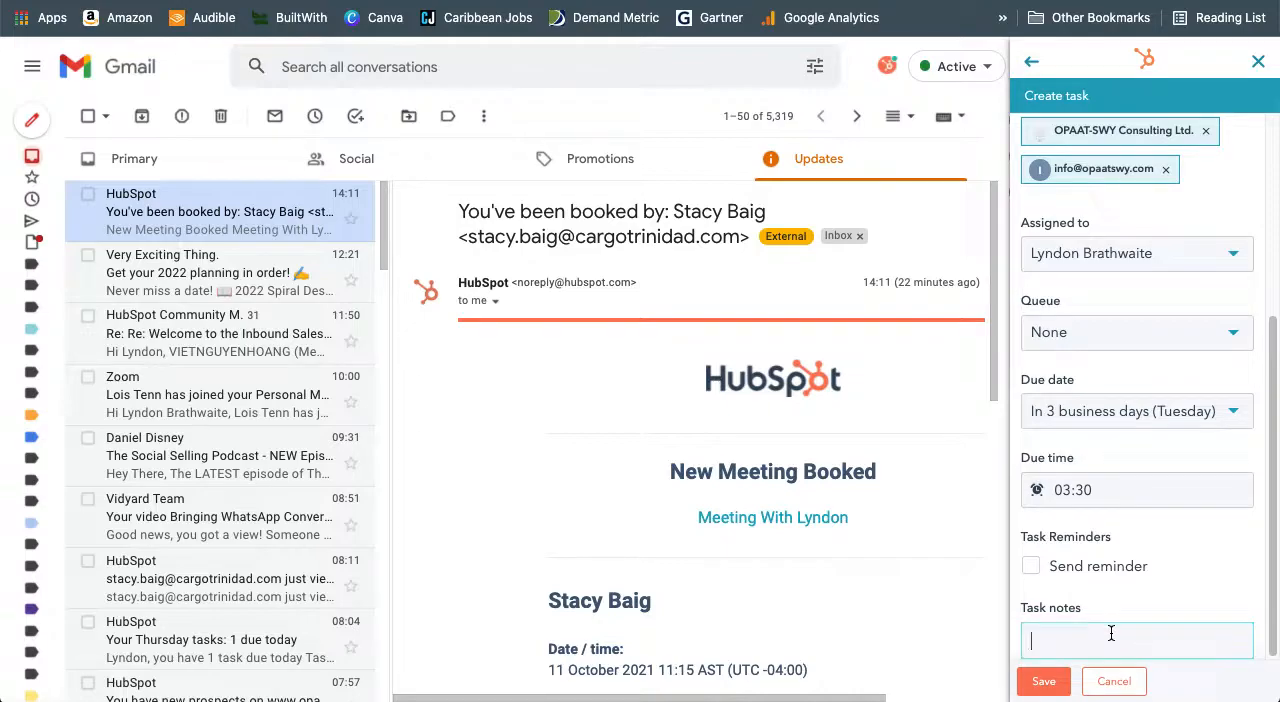
text(T)
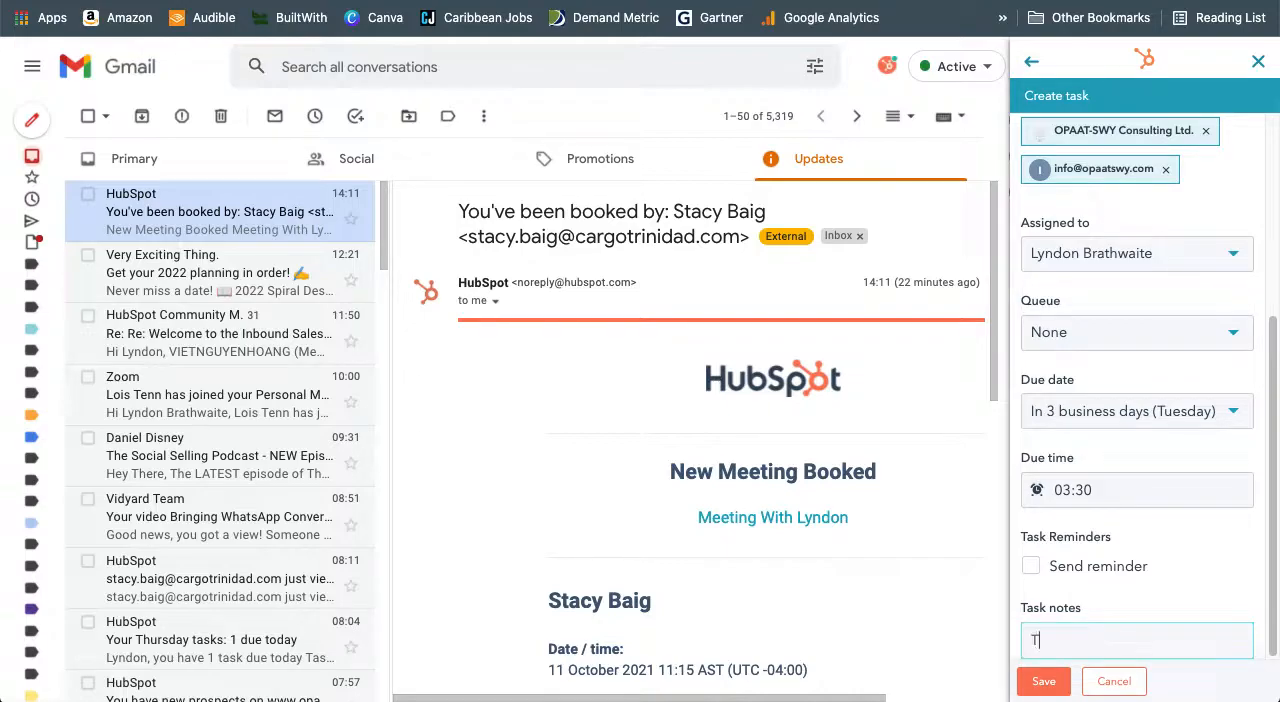
text(his is for me)
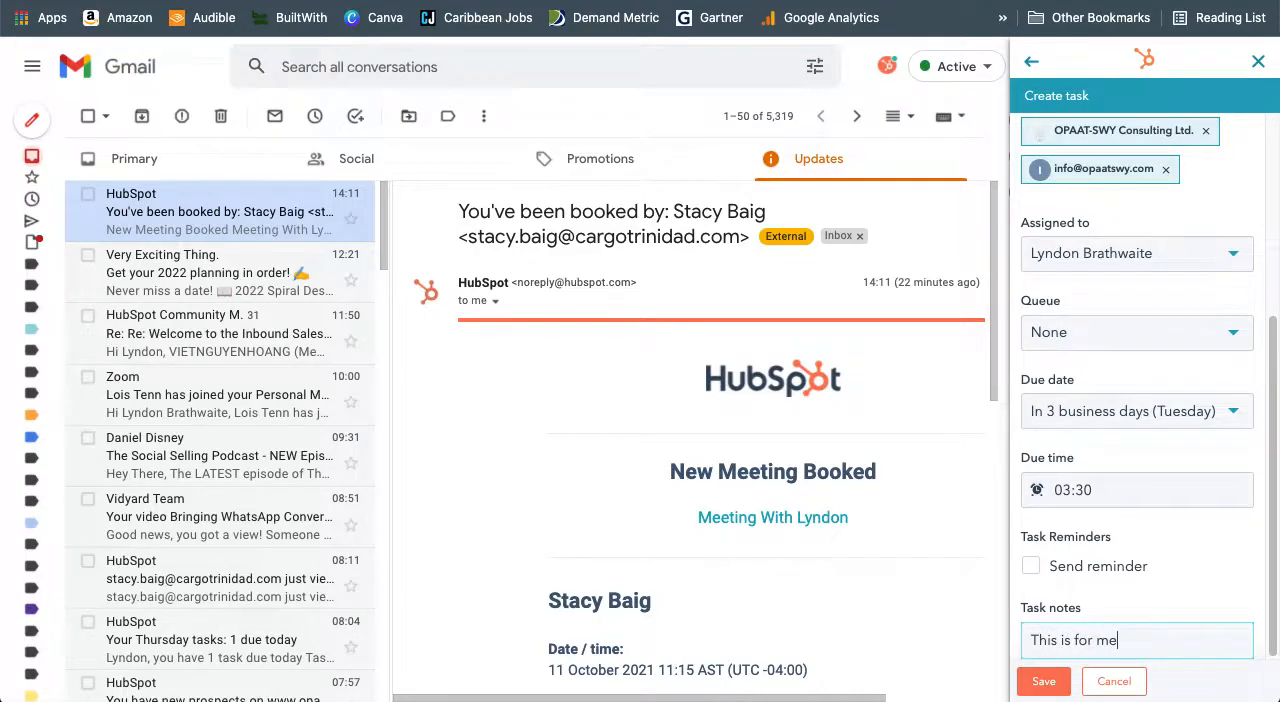
key(Backspace)
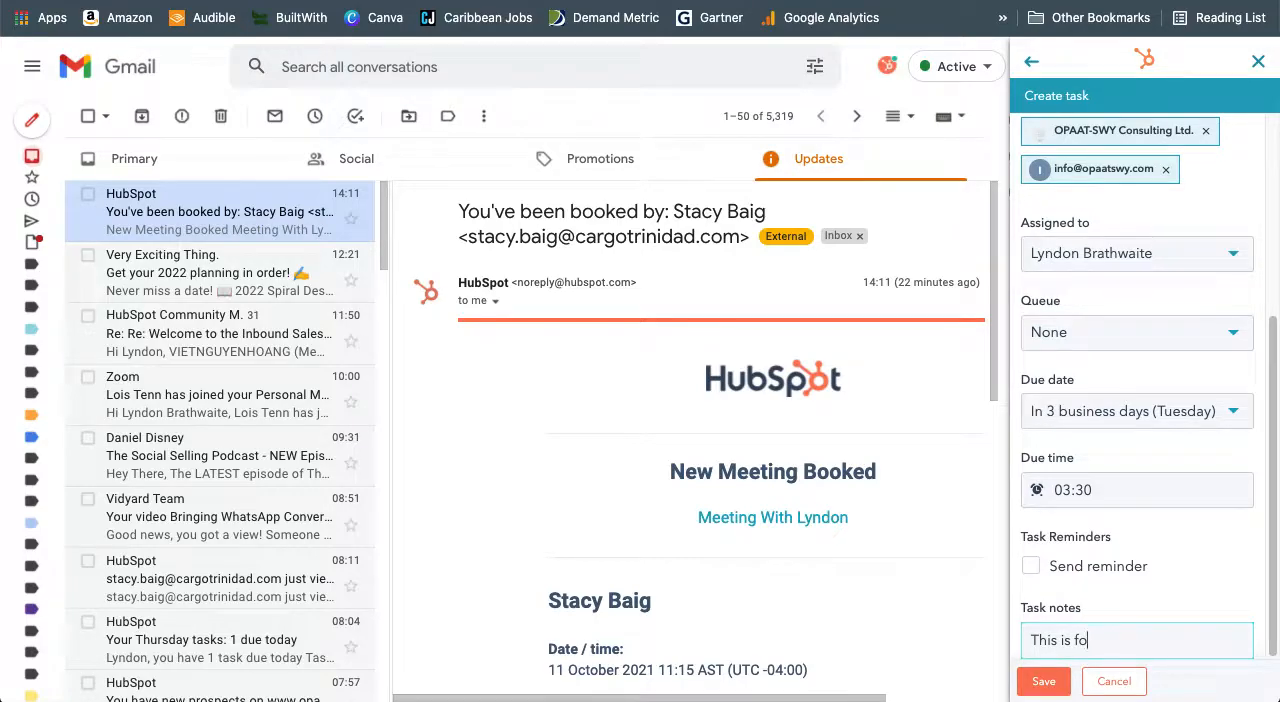
key(BackSpace)
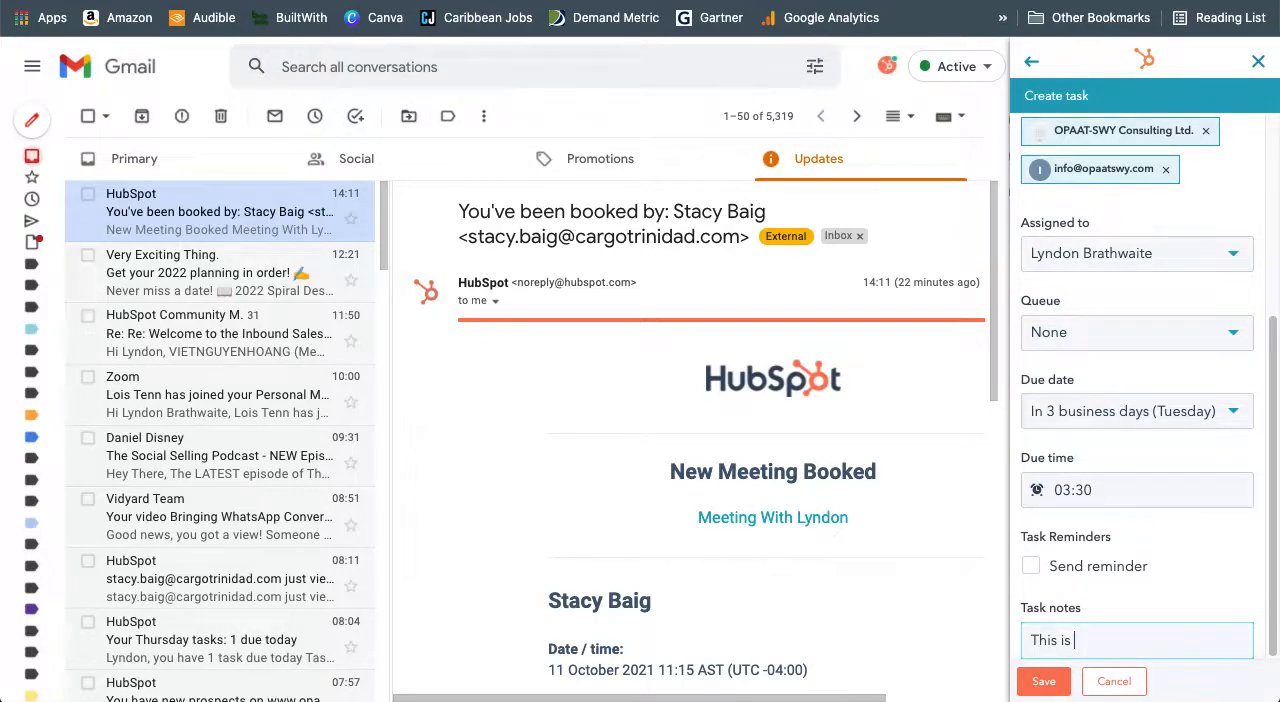
text(to get the con)
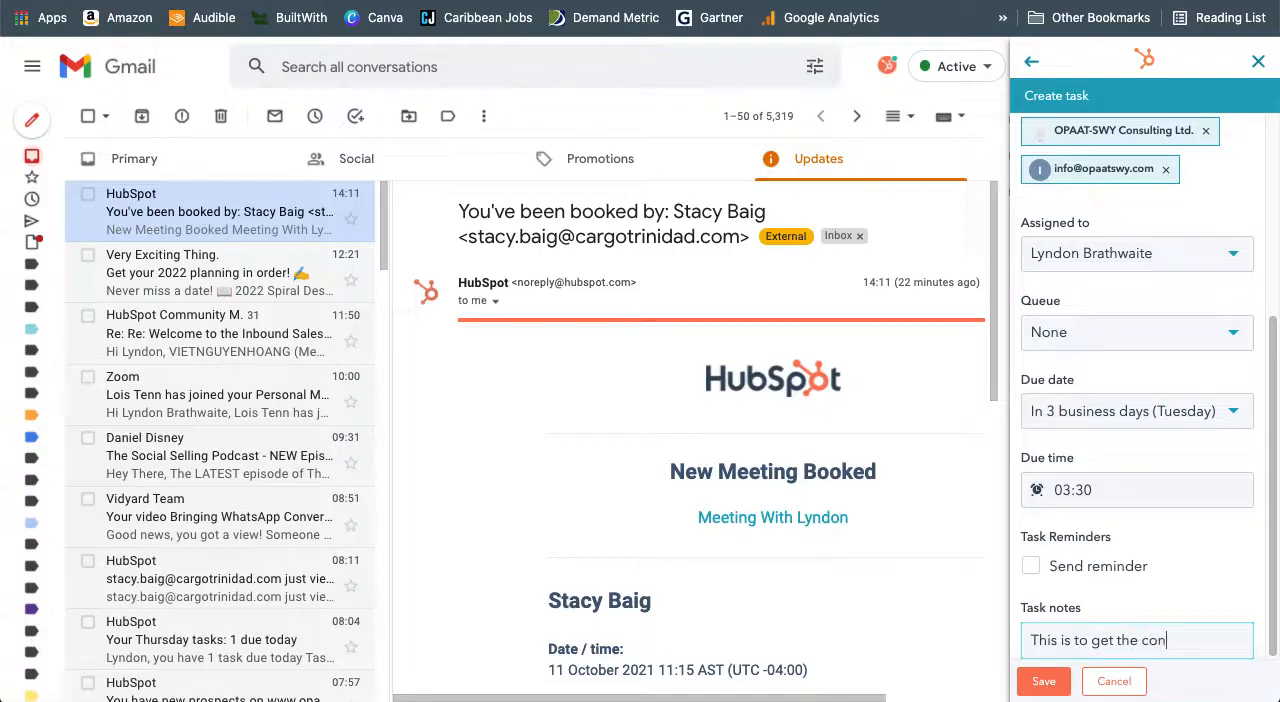
text(tract.)
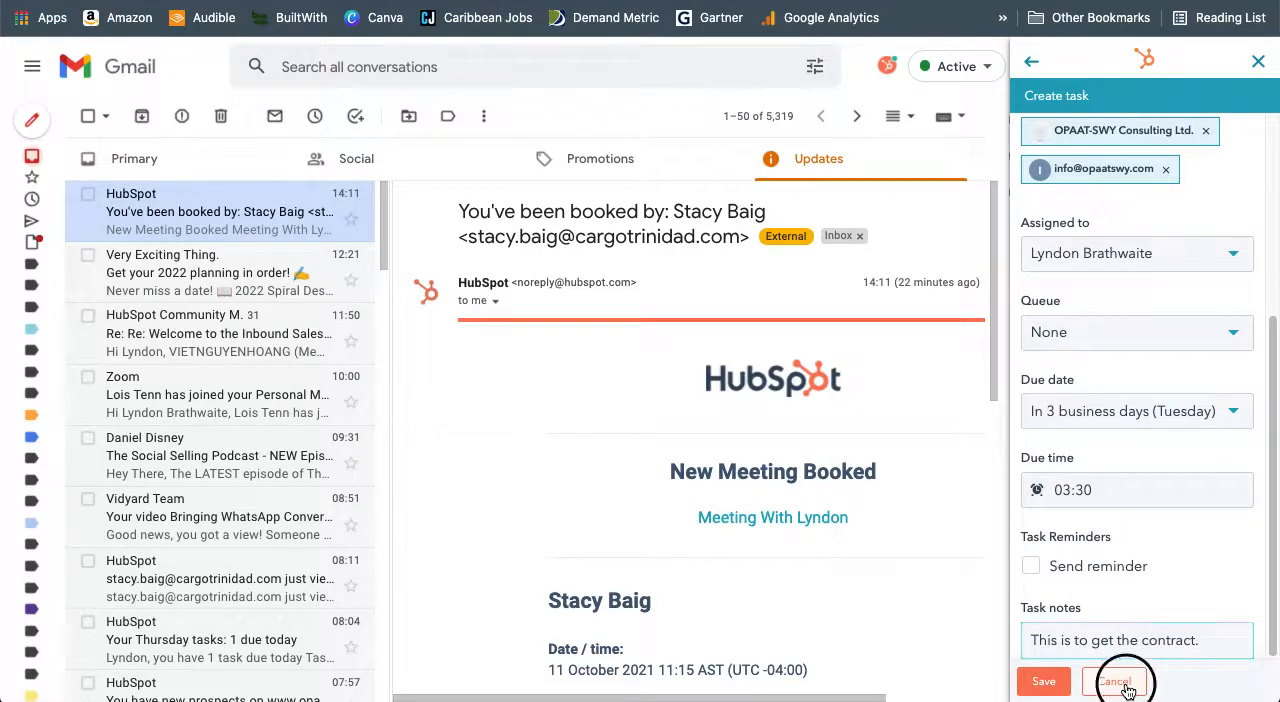
click(1112, 680)
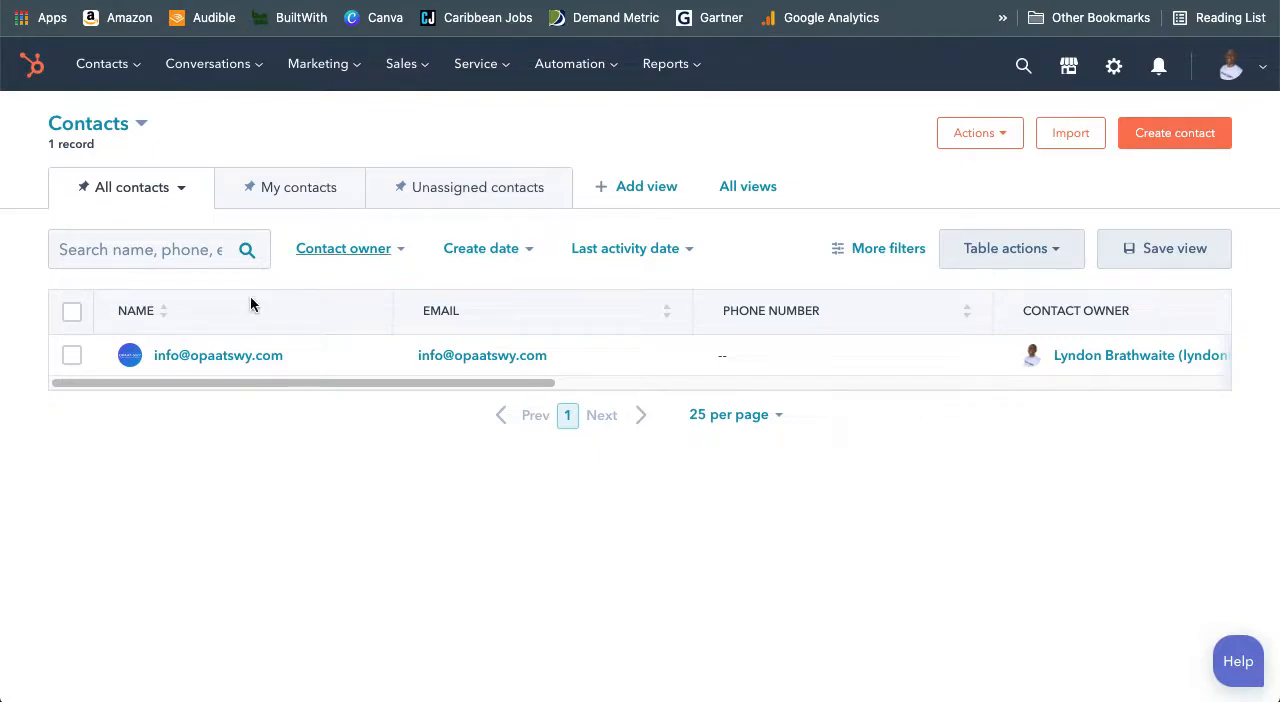
mouse_move(218, 356)
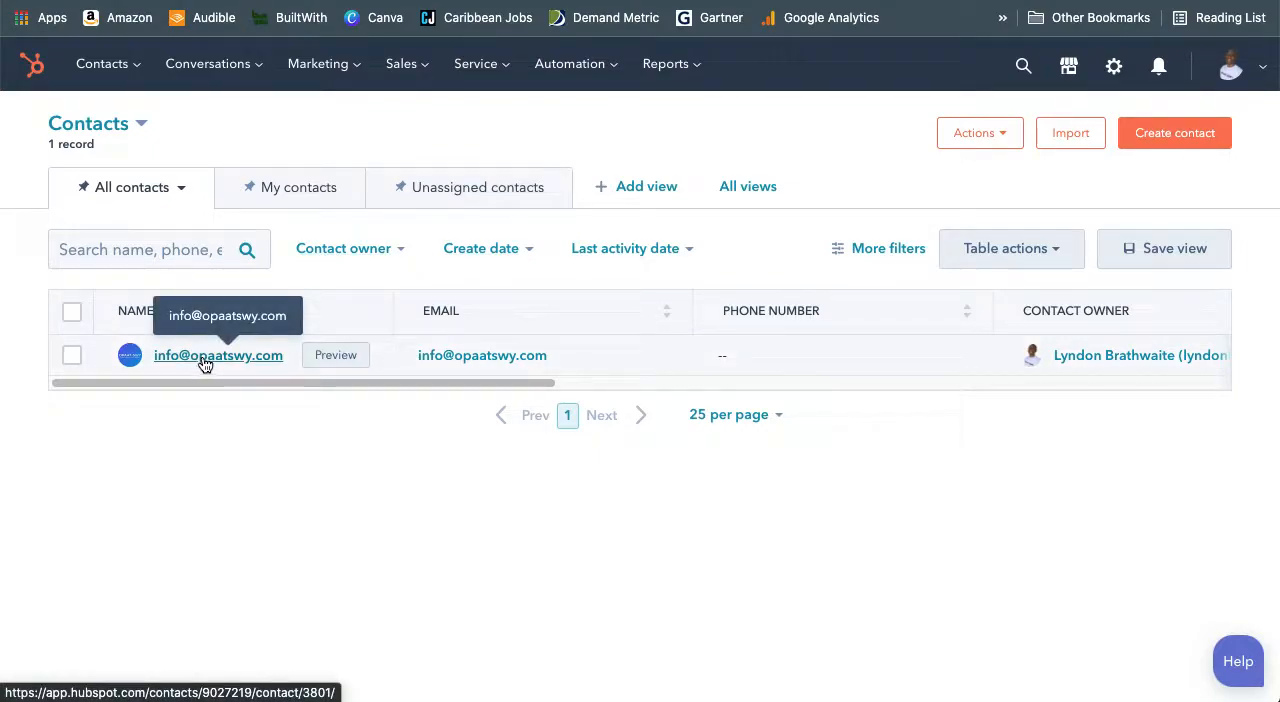
click(218, 356)
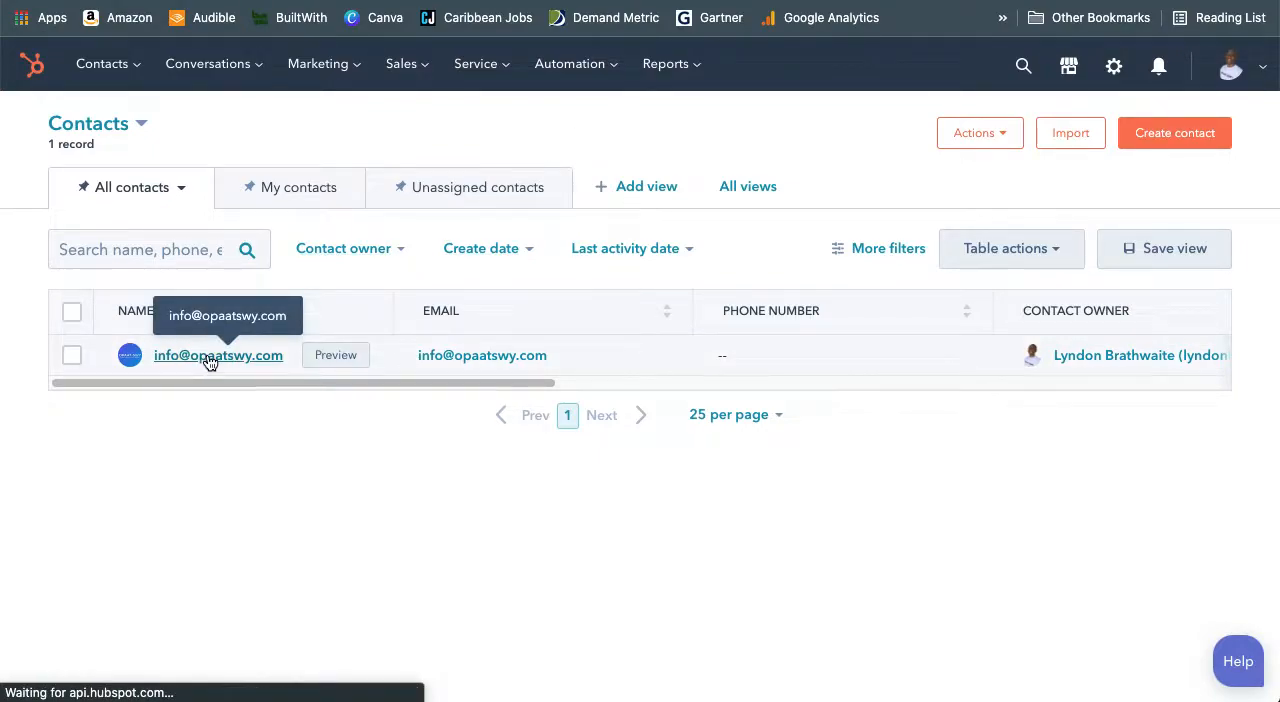
click(218, 356)
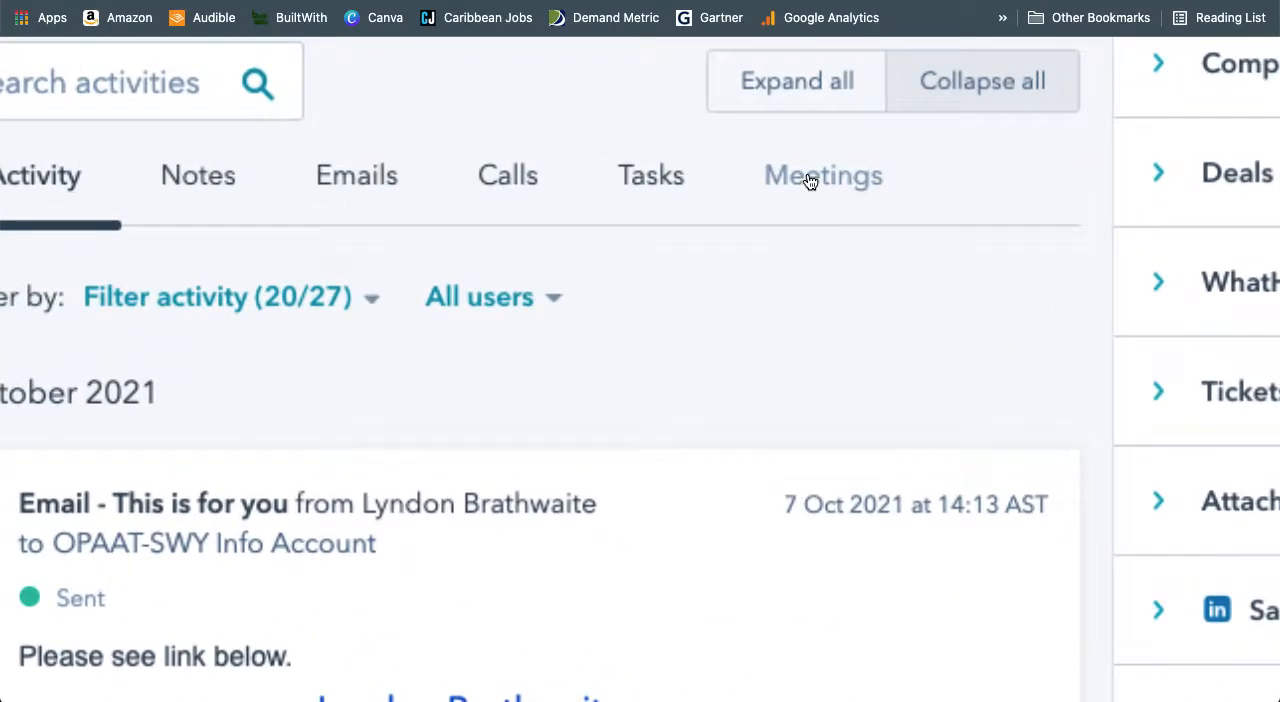
mouse_move(600, 196)
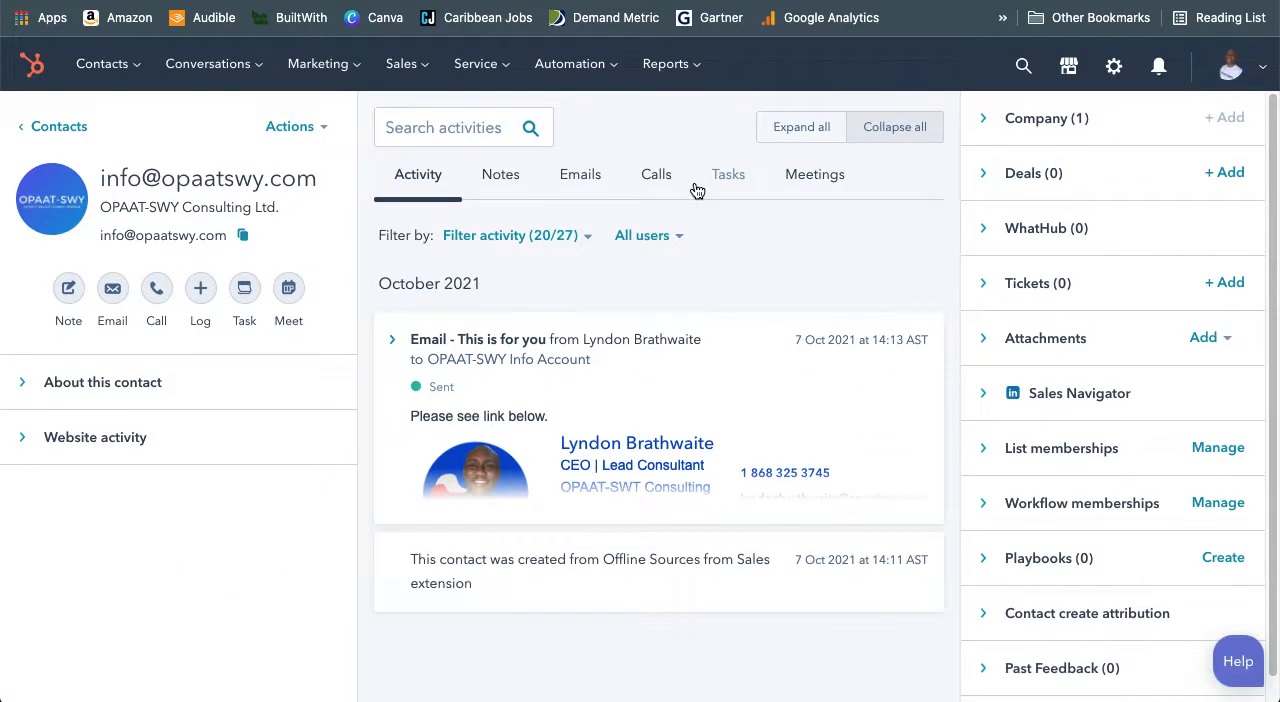
- Start a new task from the contact's Tasks tab
click(728, 174)
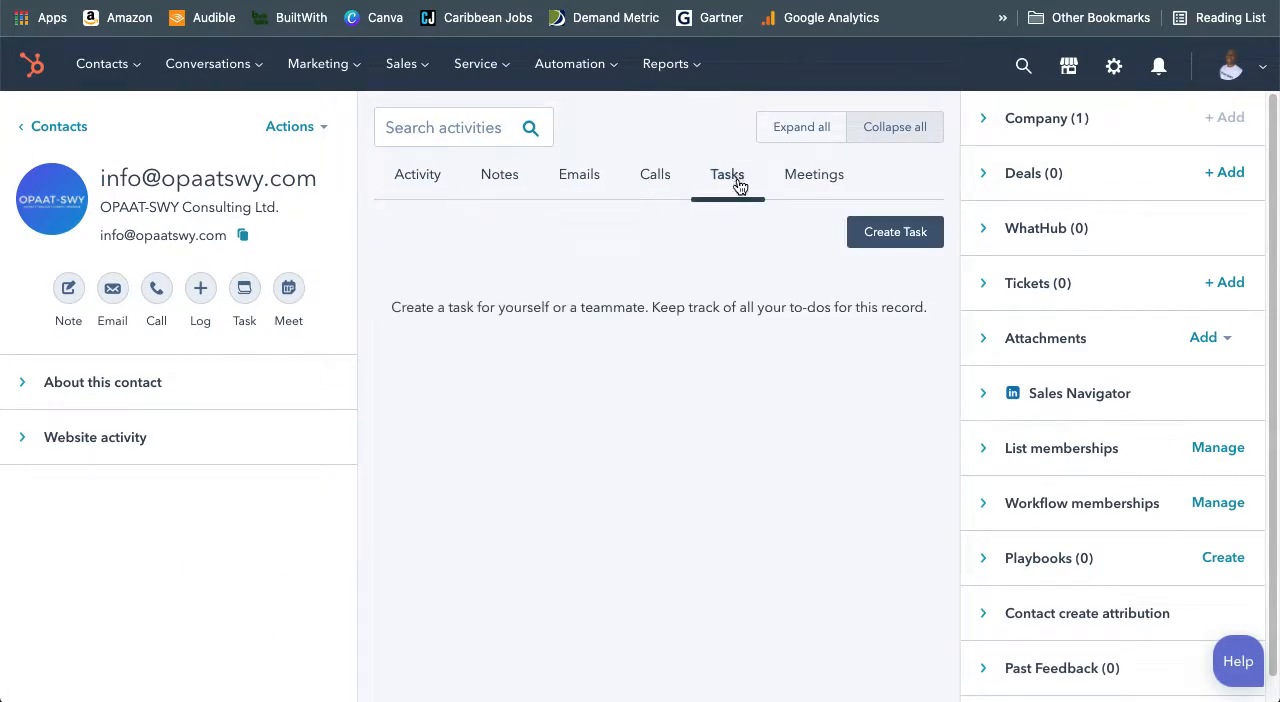
mouse_move(894, 232)
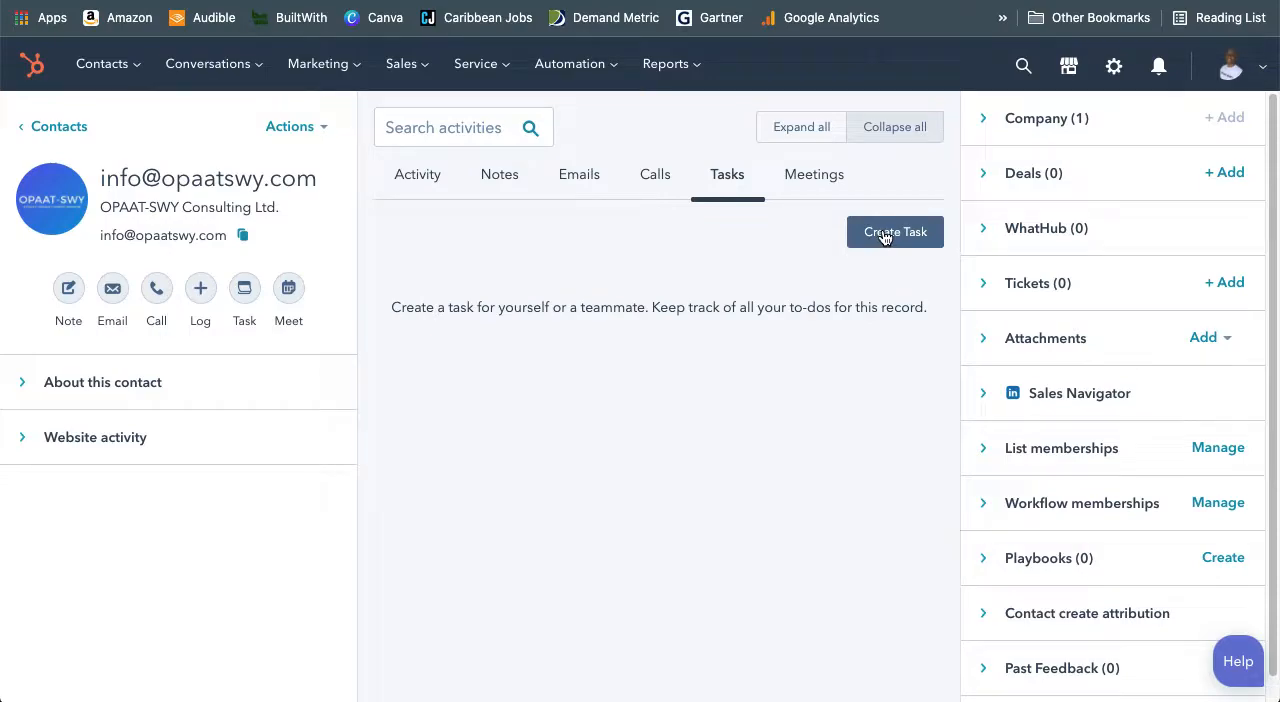
click(894, 232)
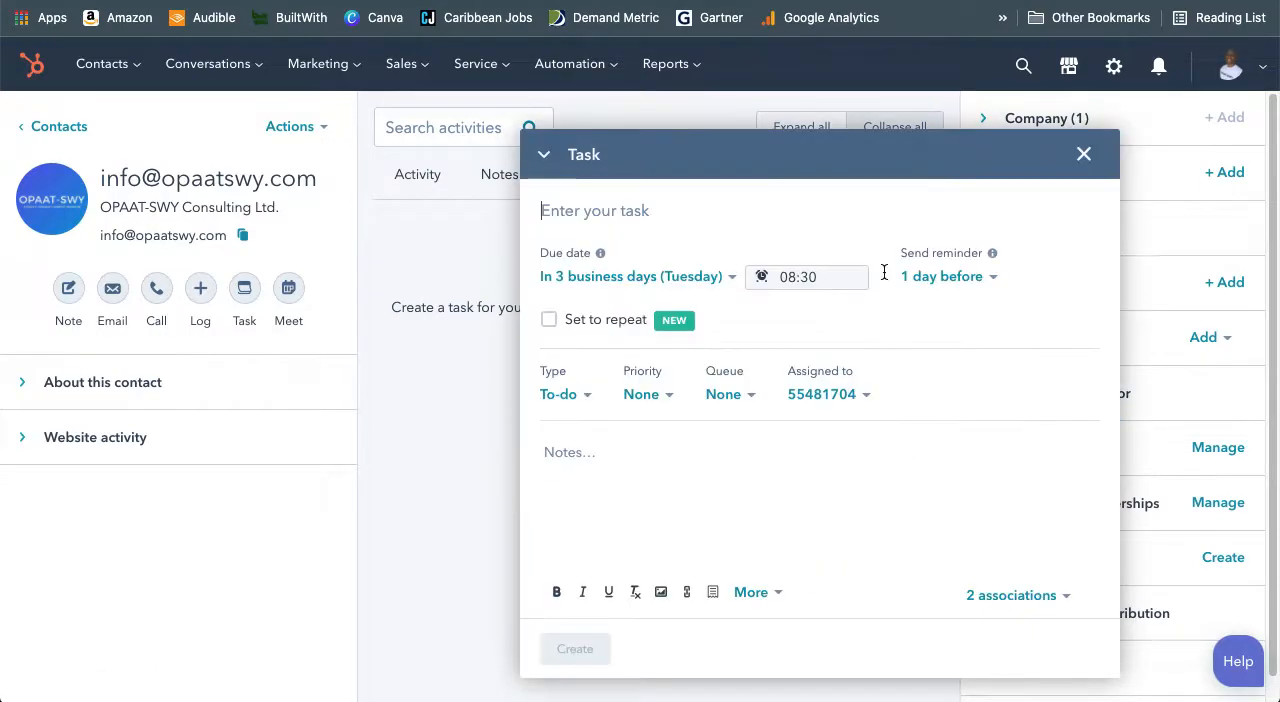
click(828, 392)
text(Email)
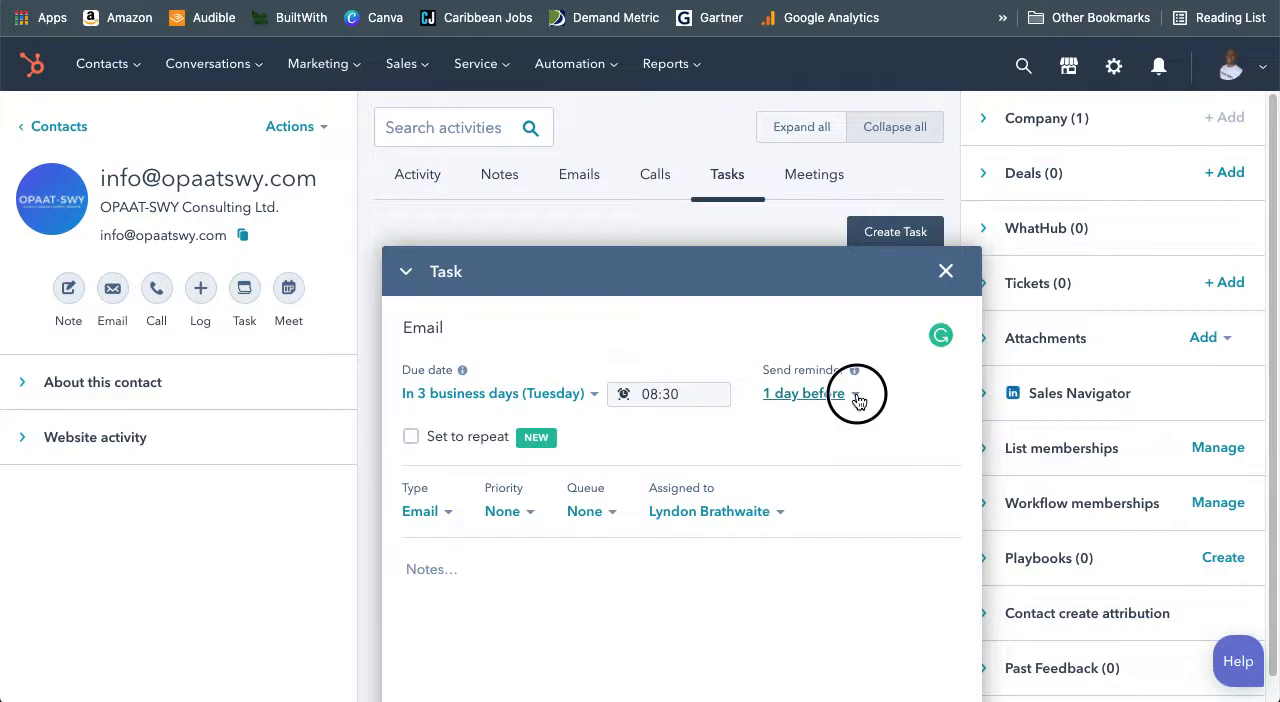
- Choose when the reminder is sent and enter 'Call' in the form
click(804, 392)
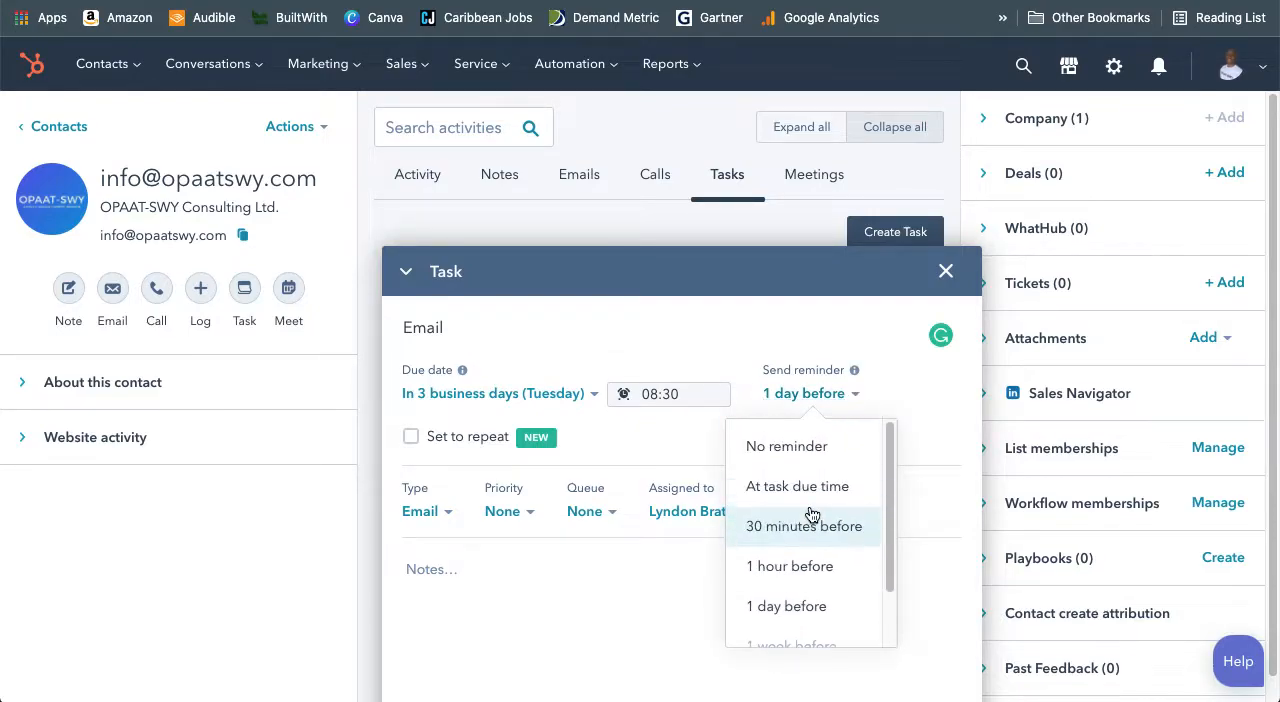
scroll(down, 3)
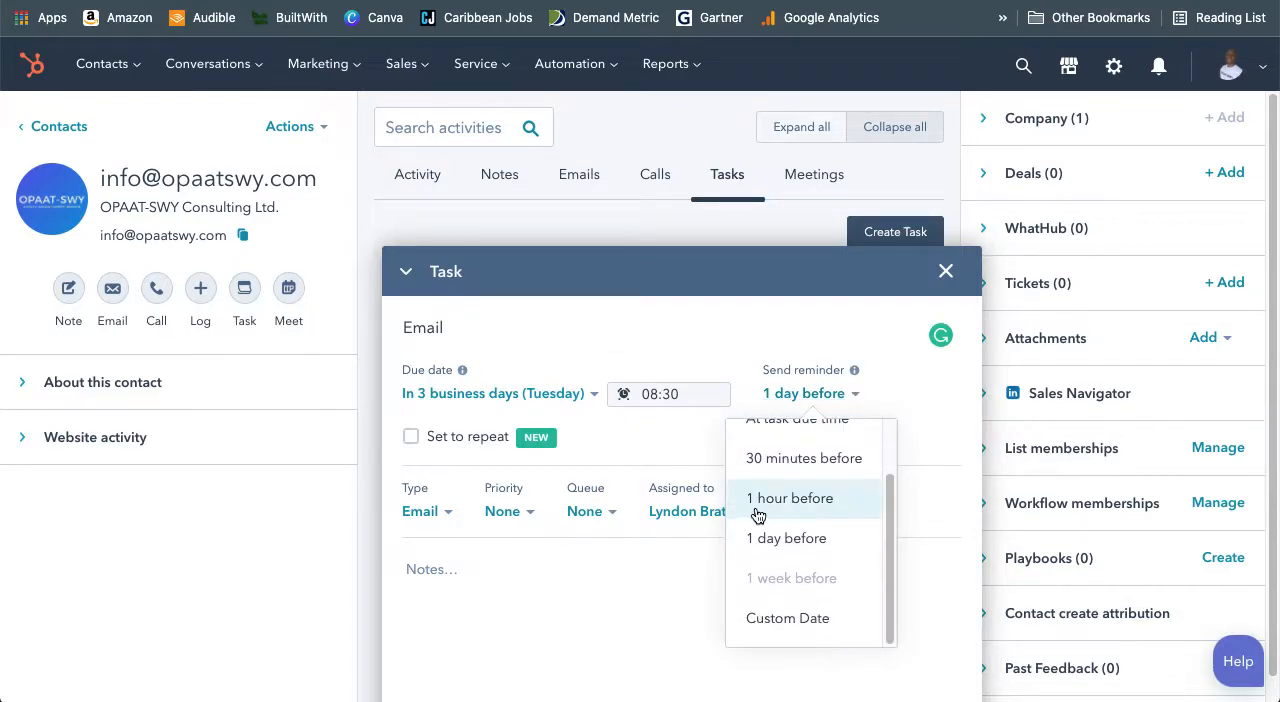
click(786, 538)
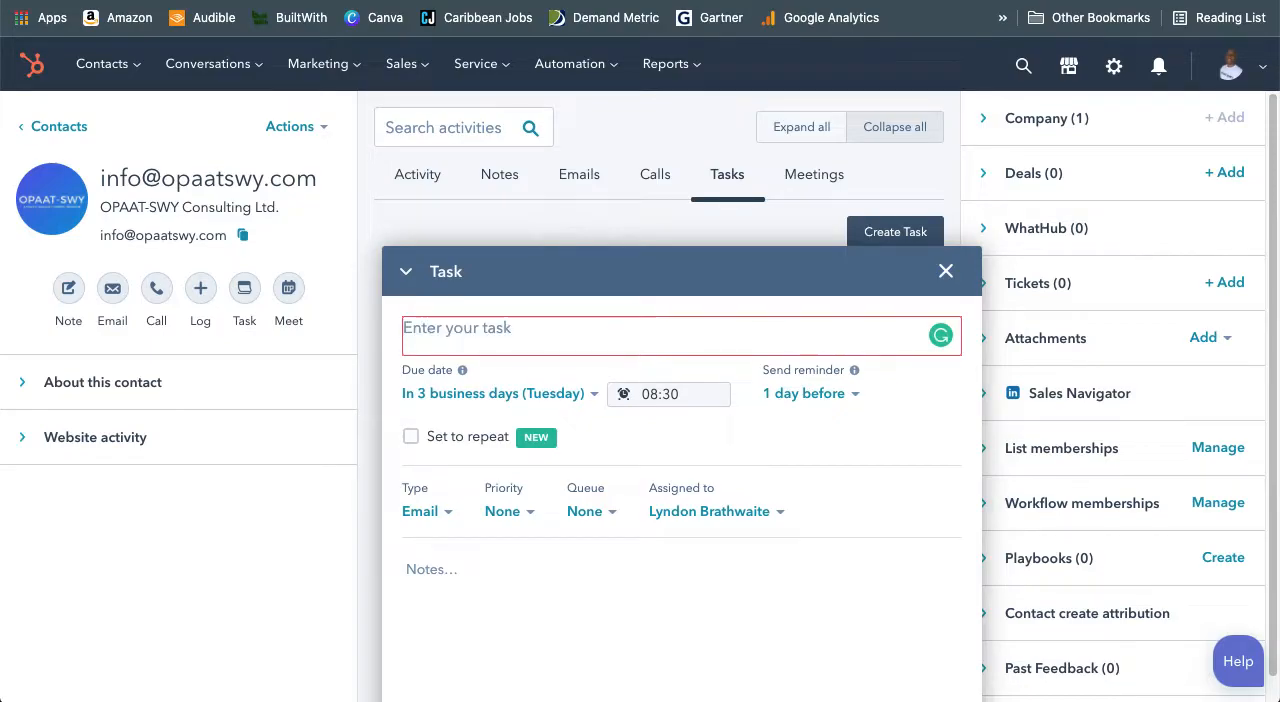
text(Call)
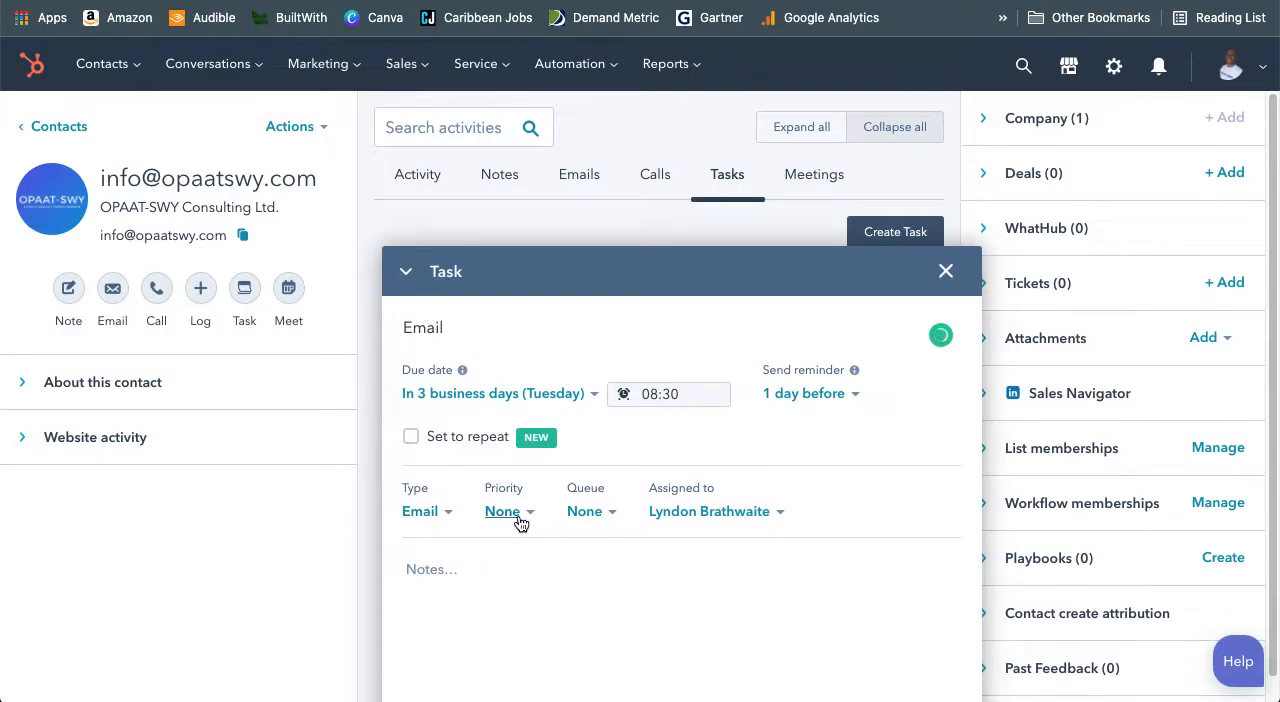
mouse_move(584, 512)
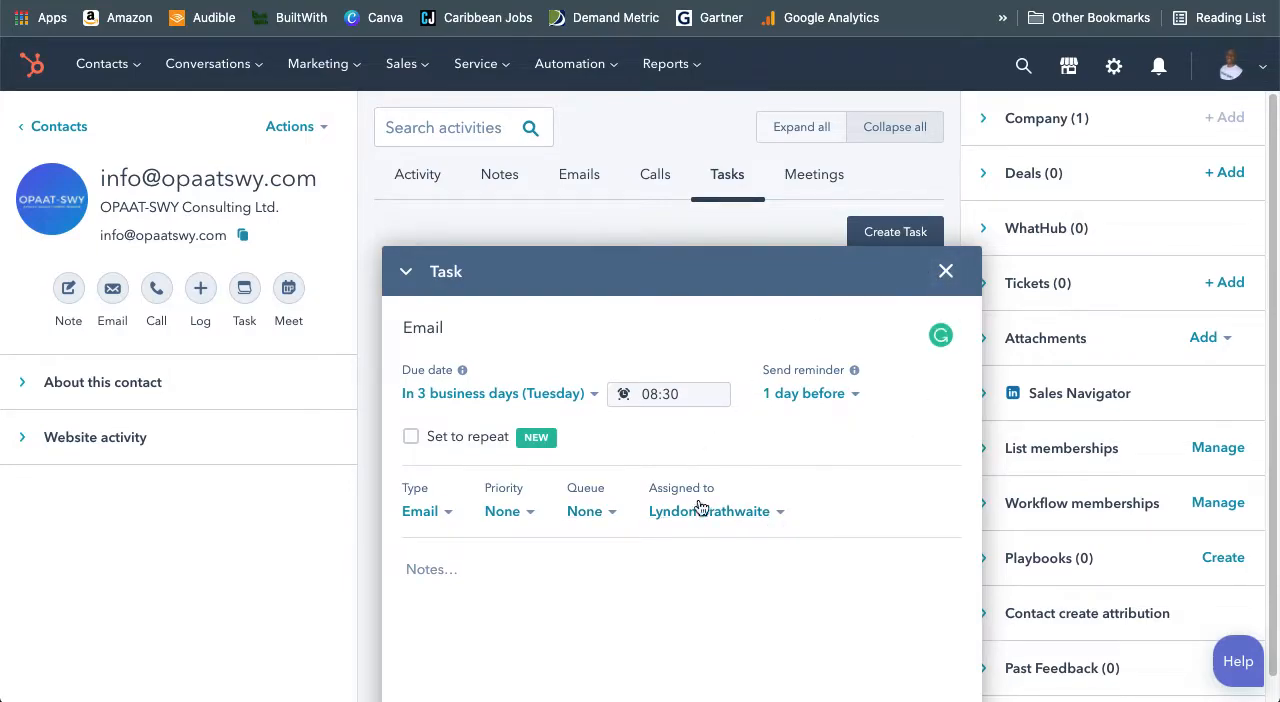
click(710, 512)
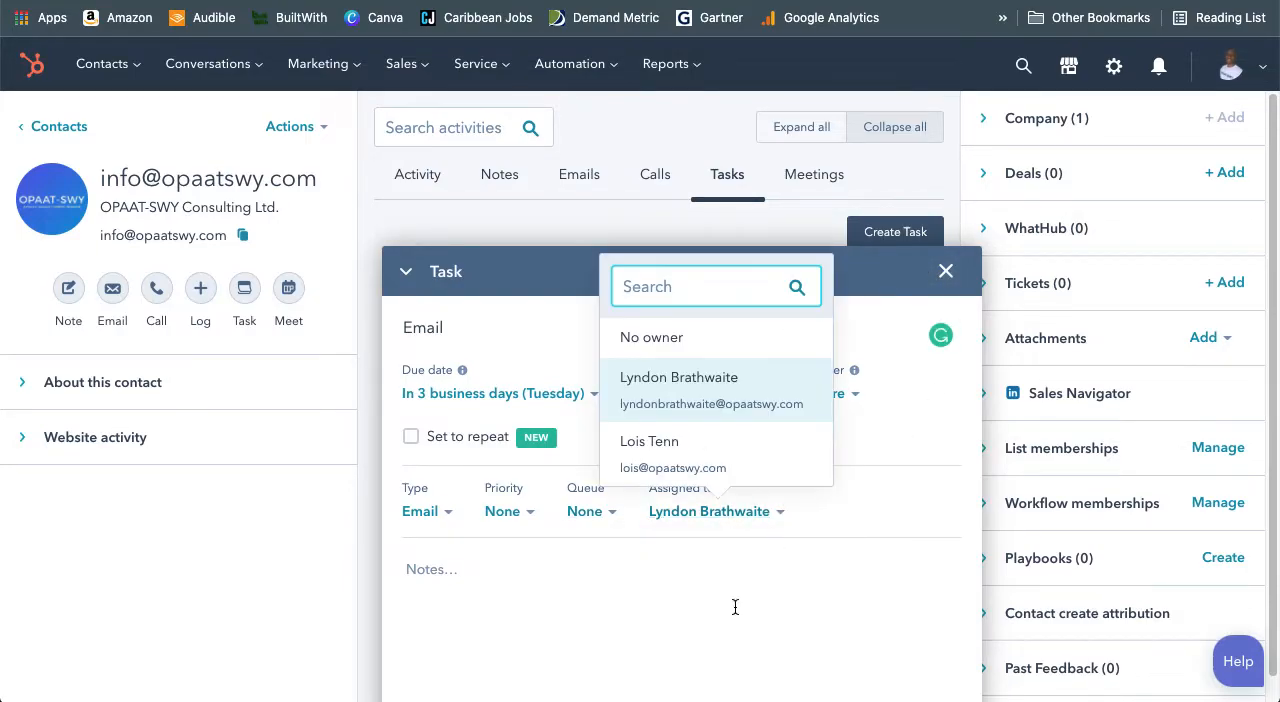
mouse_move(674, 454)
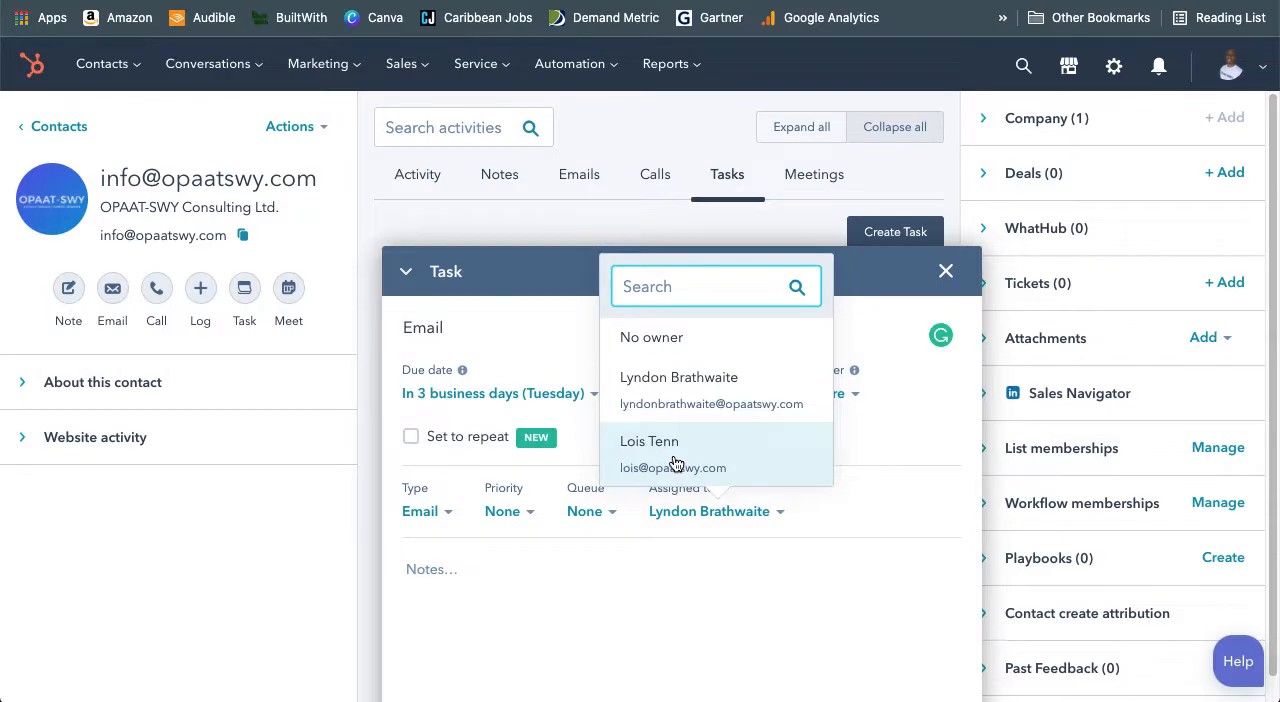
click(648, 440)
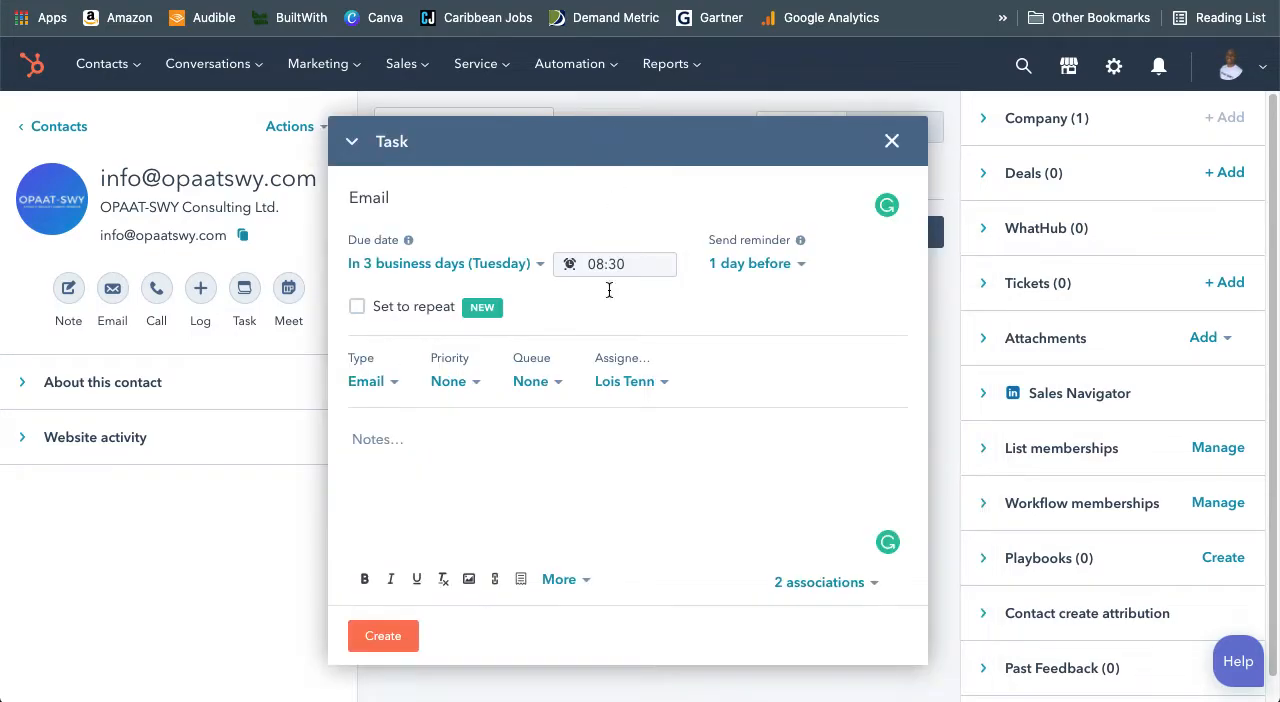
mouse_move(374, 448)
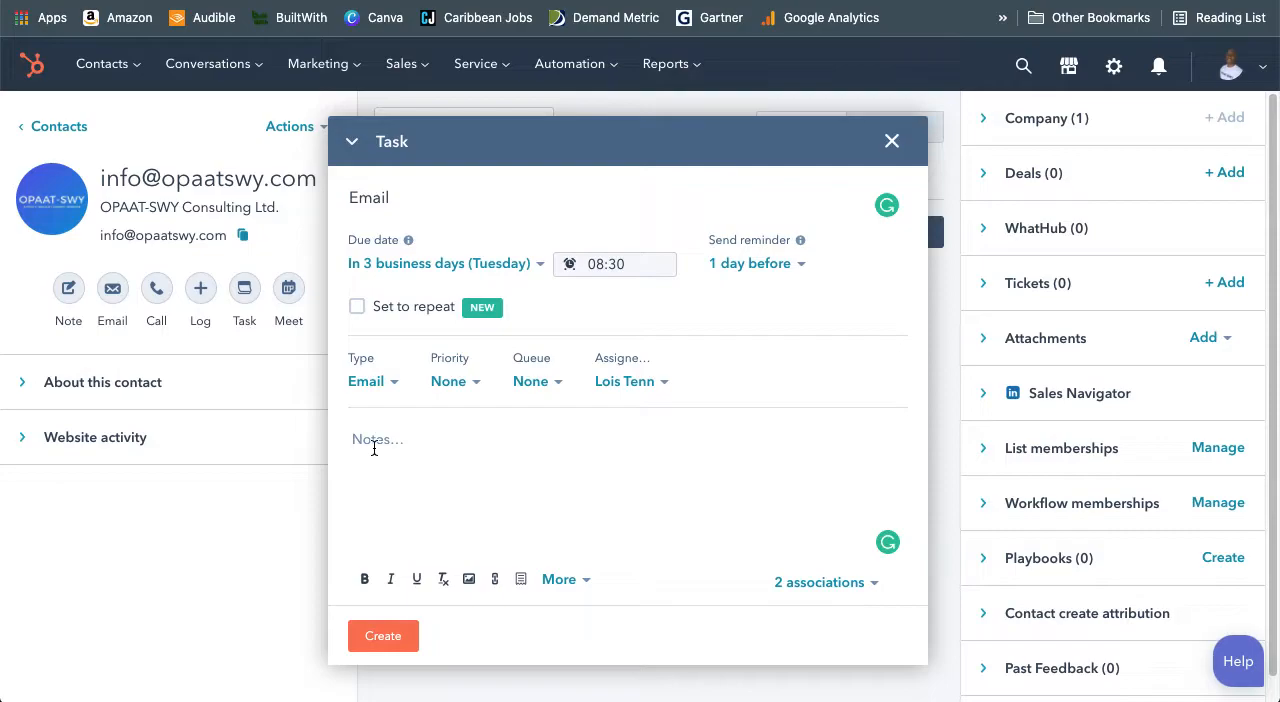
mouse_move(884, 588)
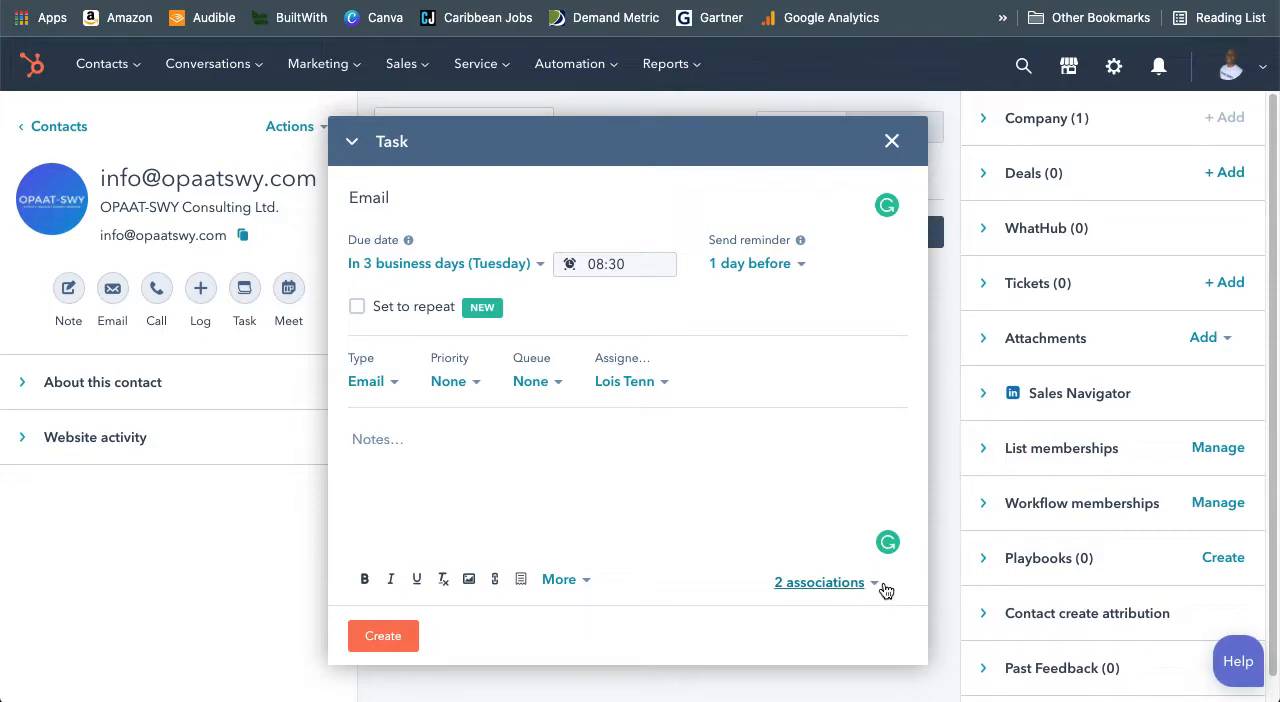
click(820, 582)
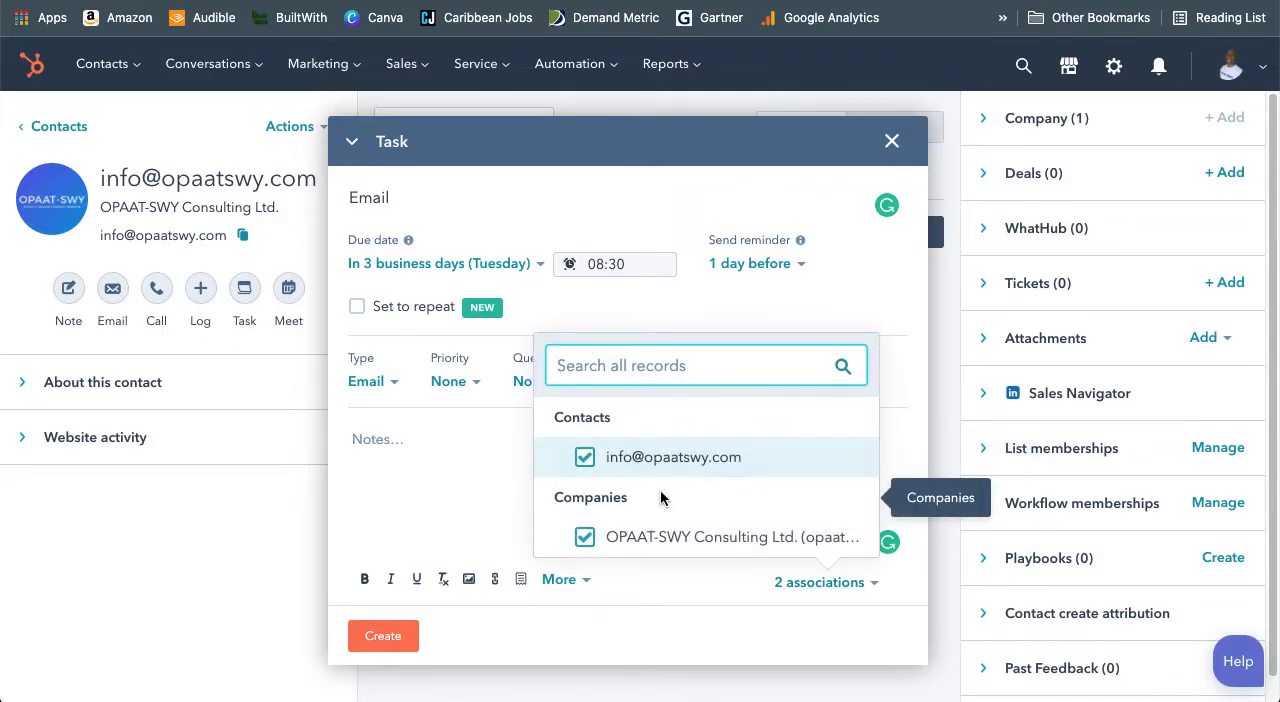
mouse_move(644, 470)
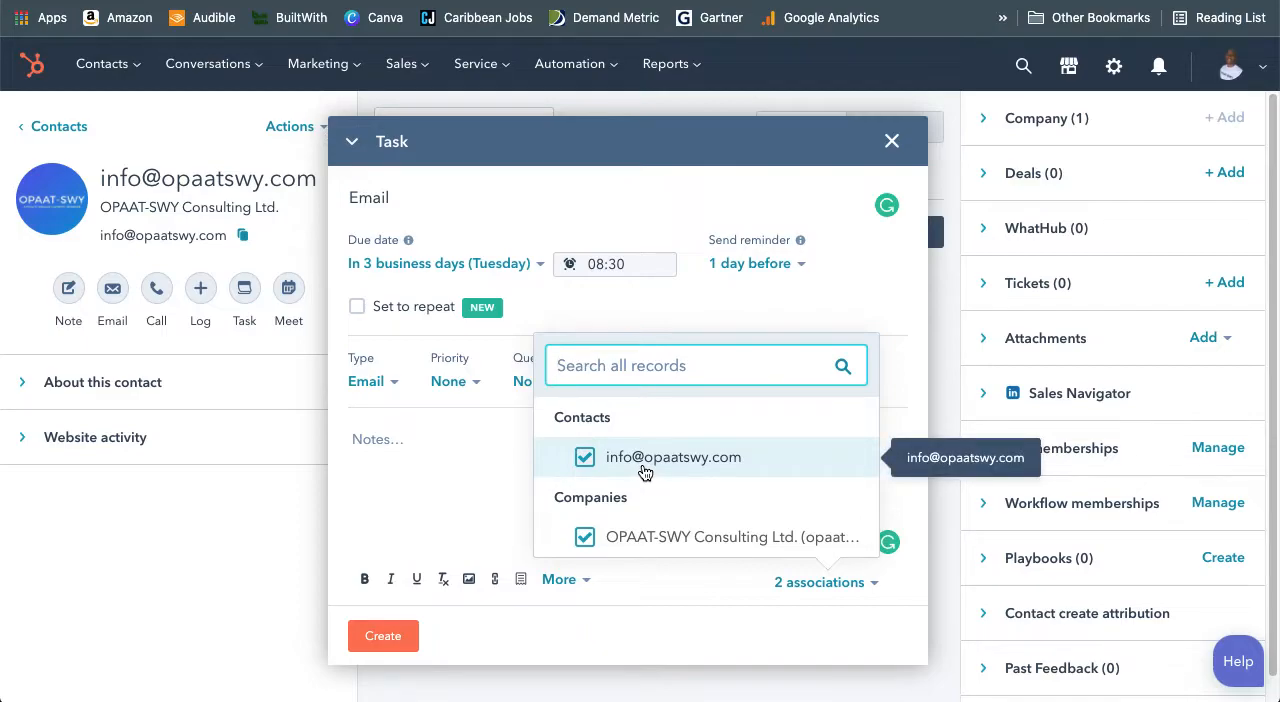
mouse_move(636, 434)
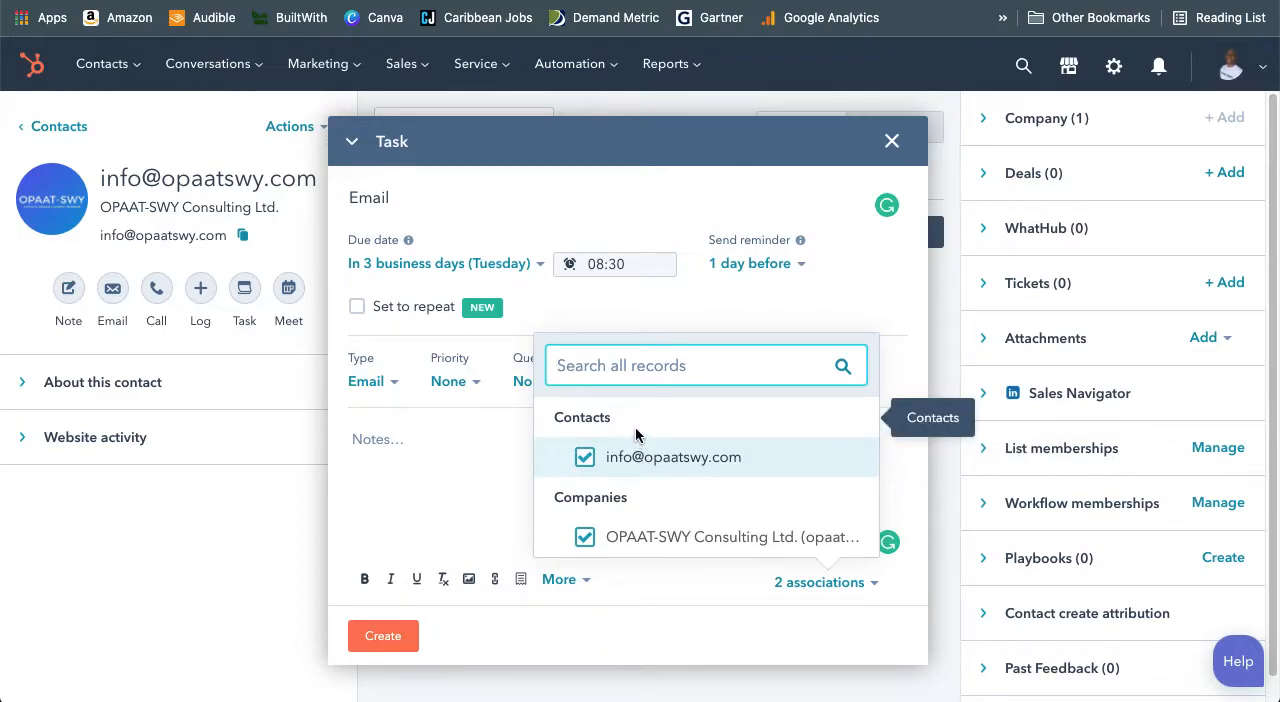
mouse_move(644, 364)
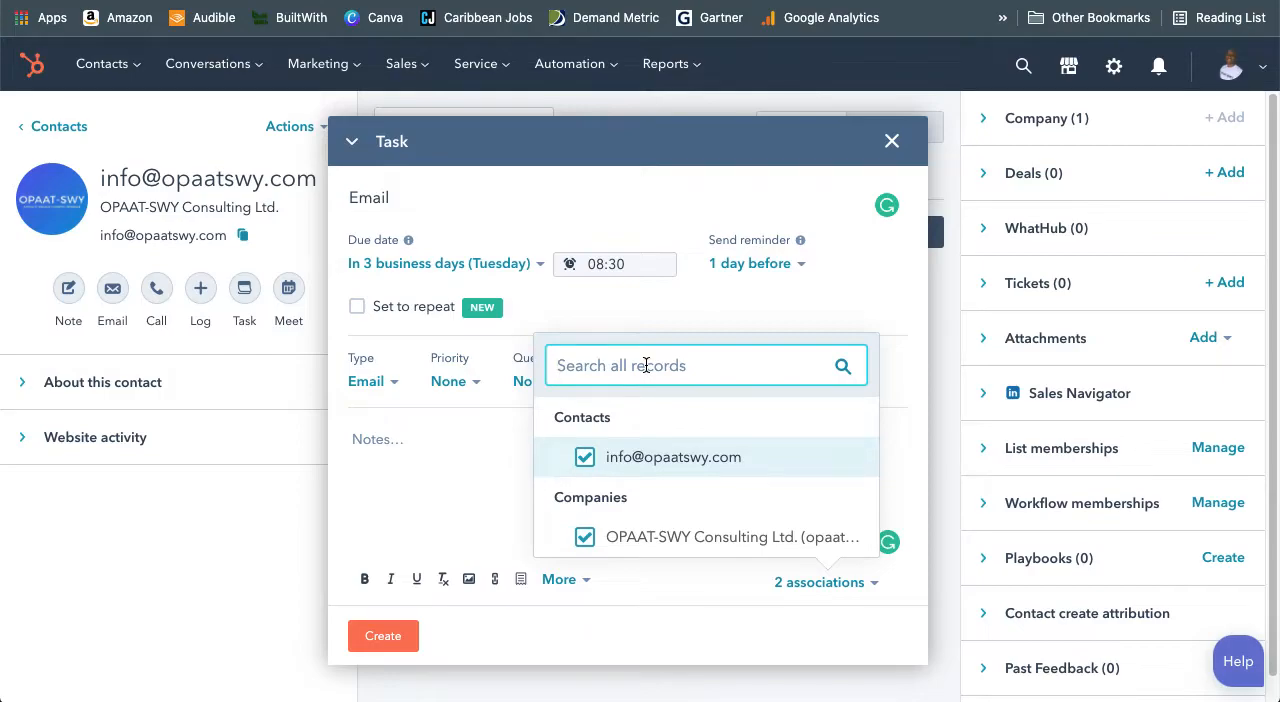
mouse_move(668, 548)
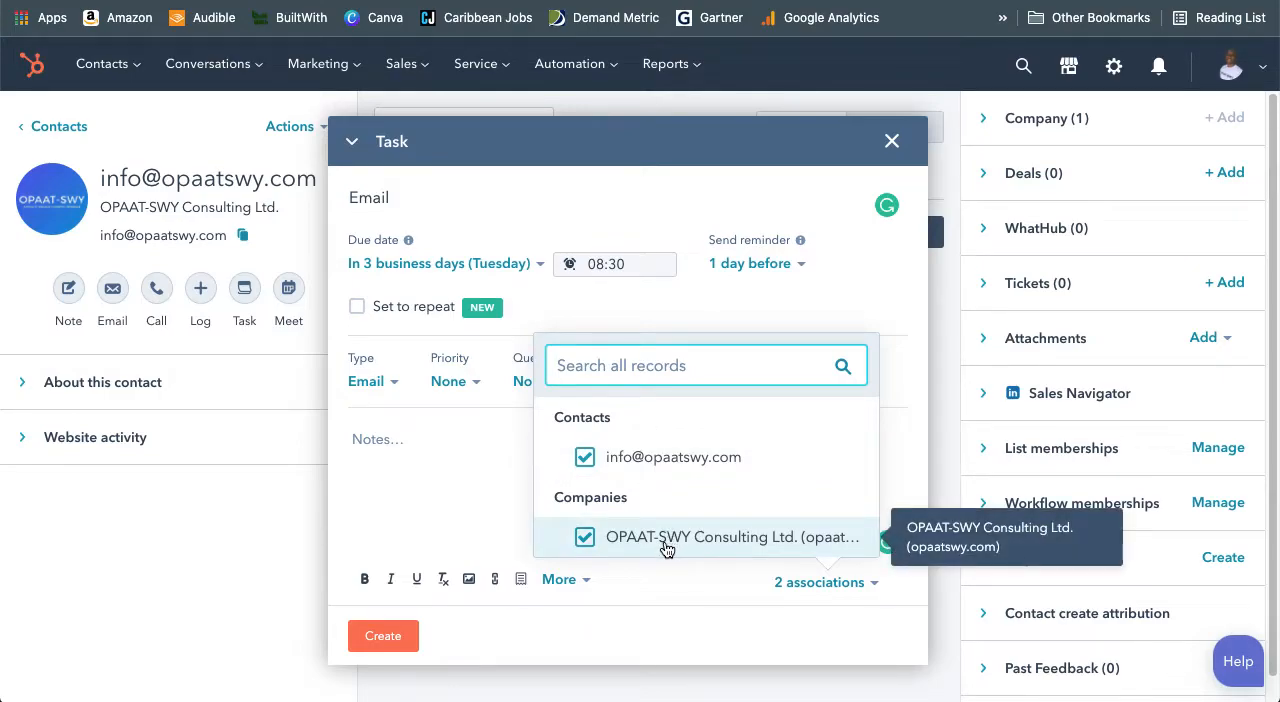
mouse_move(680, 500)
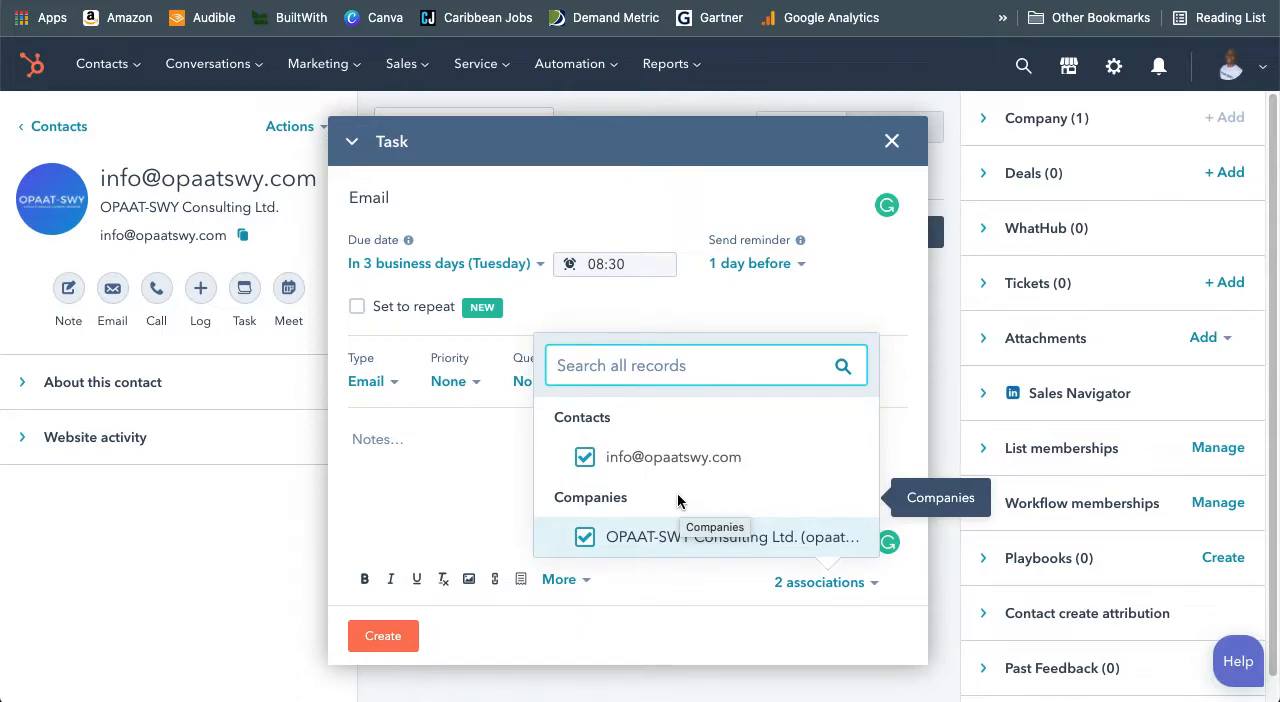
mouse_move(654, 508)
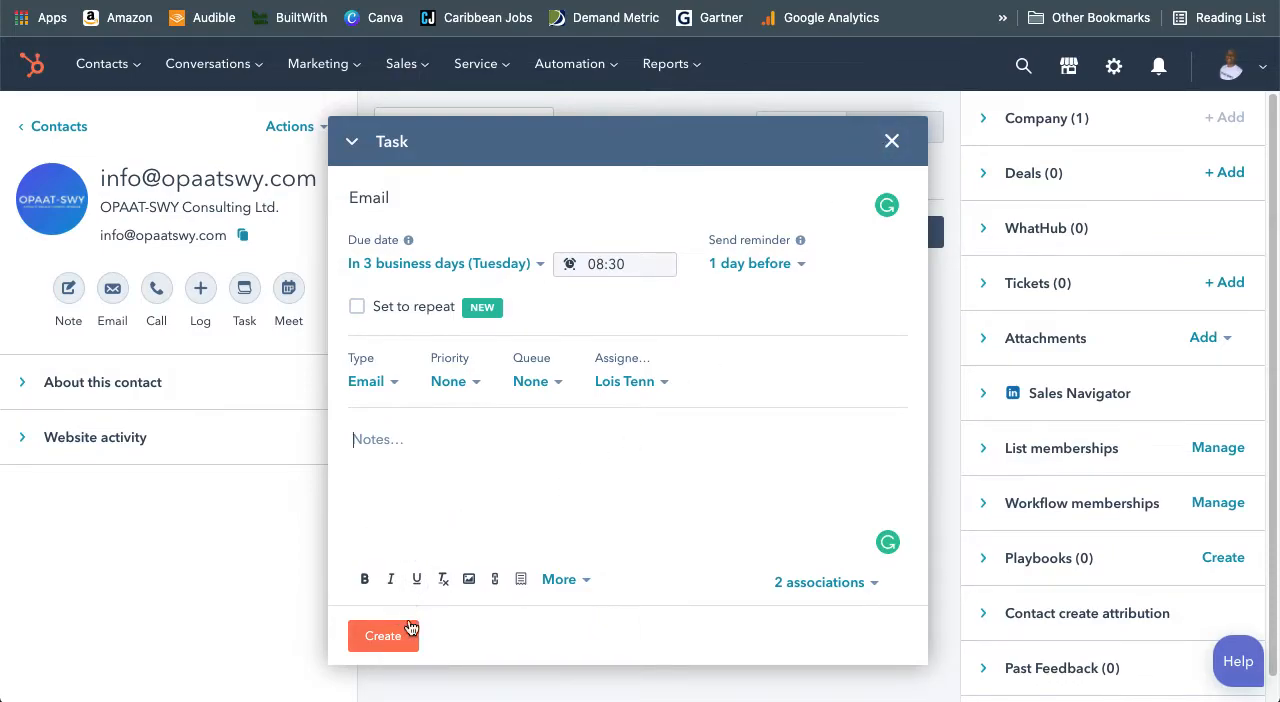
mouse_move(892, 140)
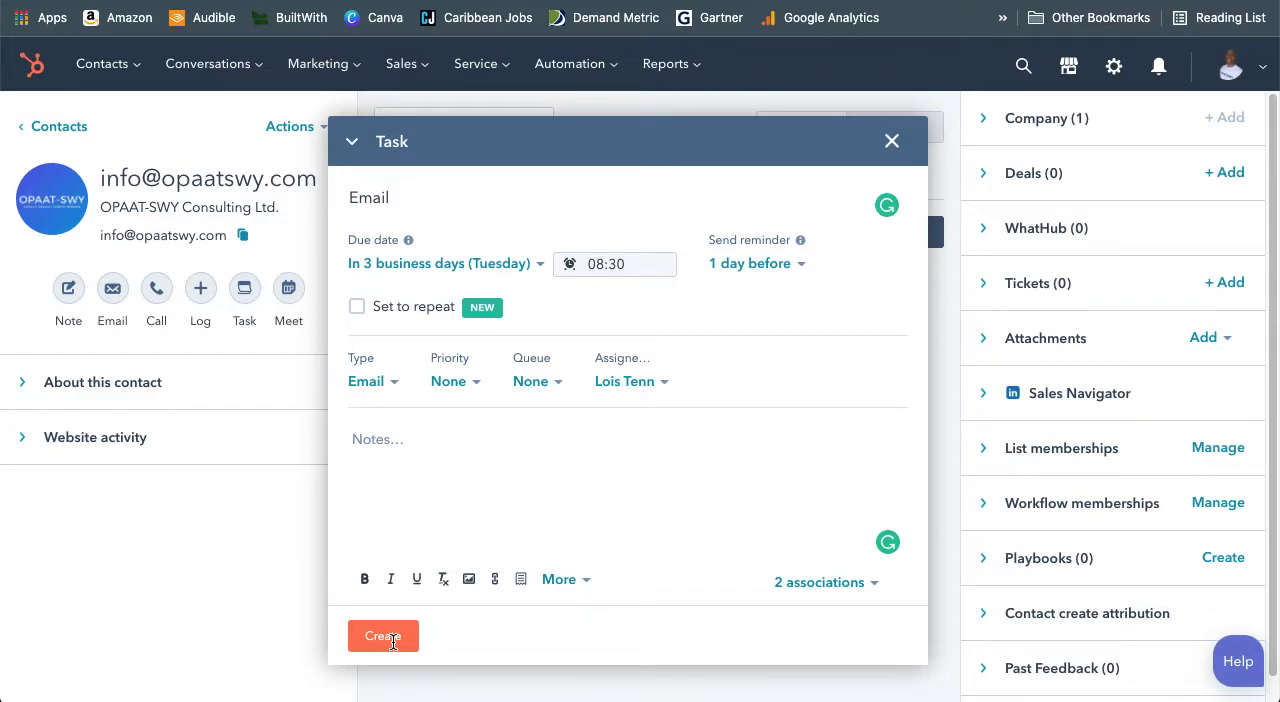
- Create the Email task and head to the Sales menu
click(384, 636)
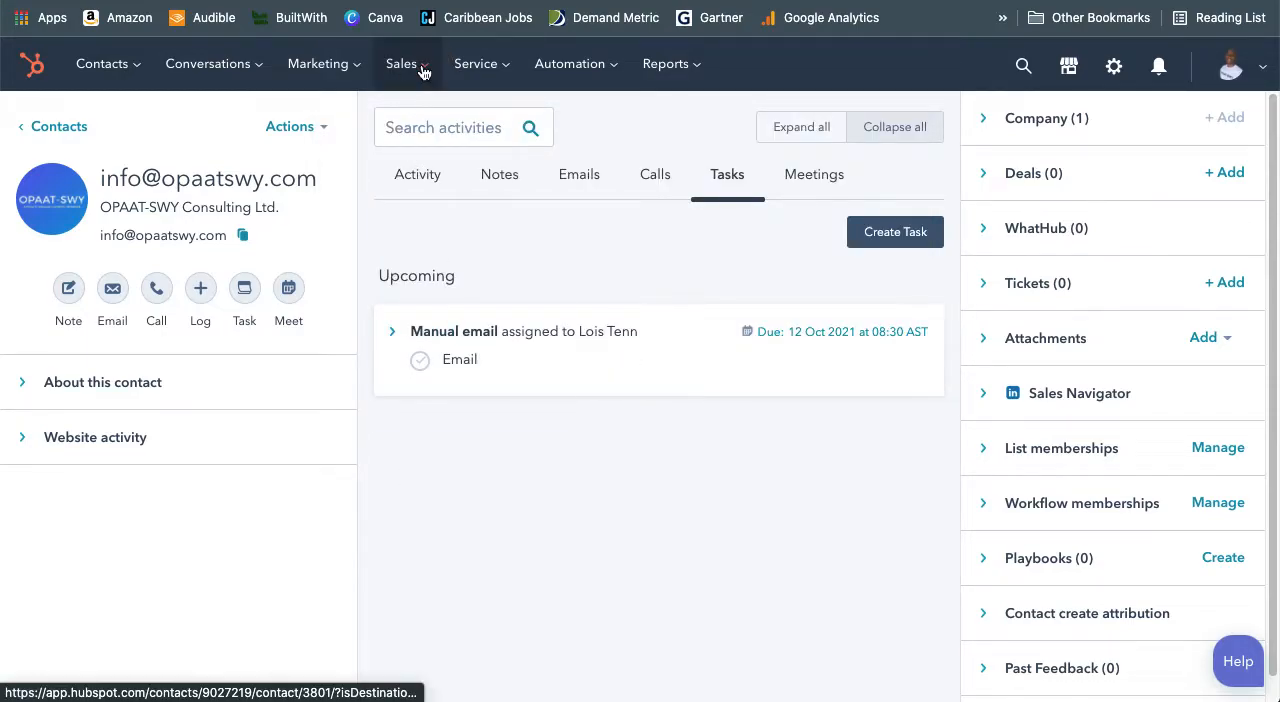
click(400, 64)
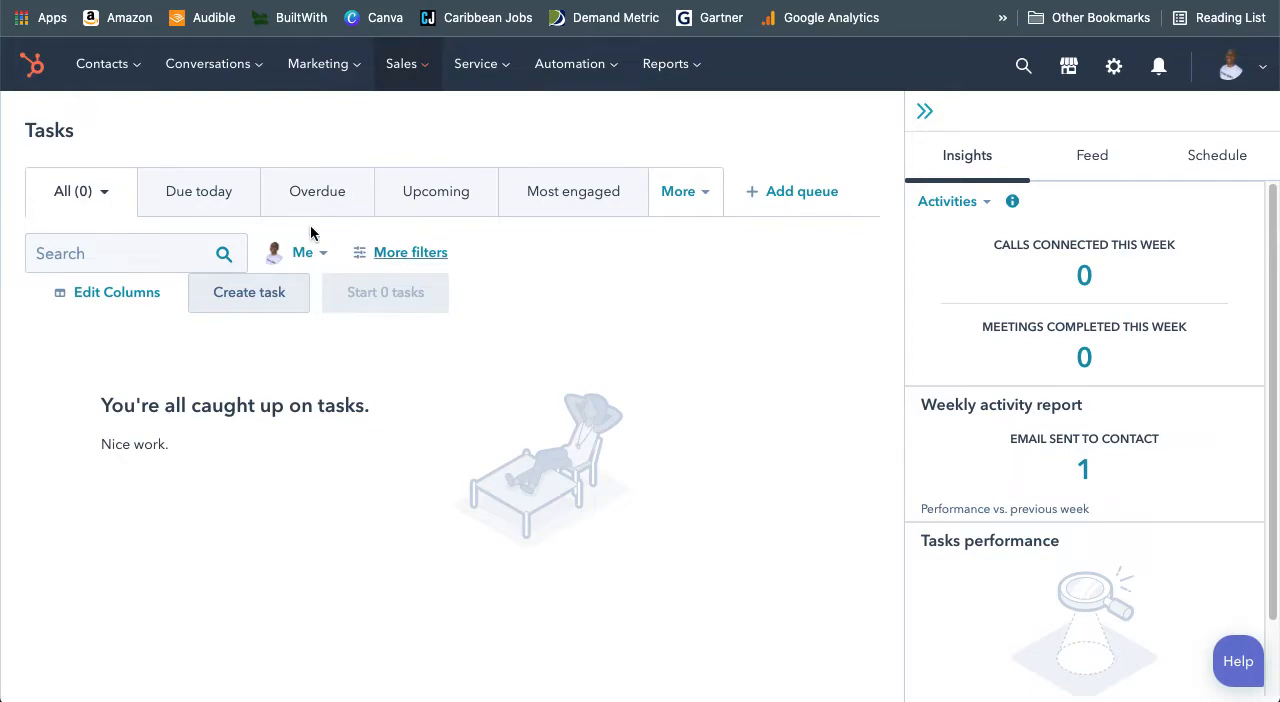
mouse_move(198, 192)
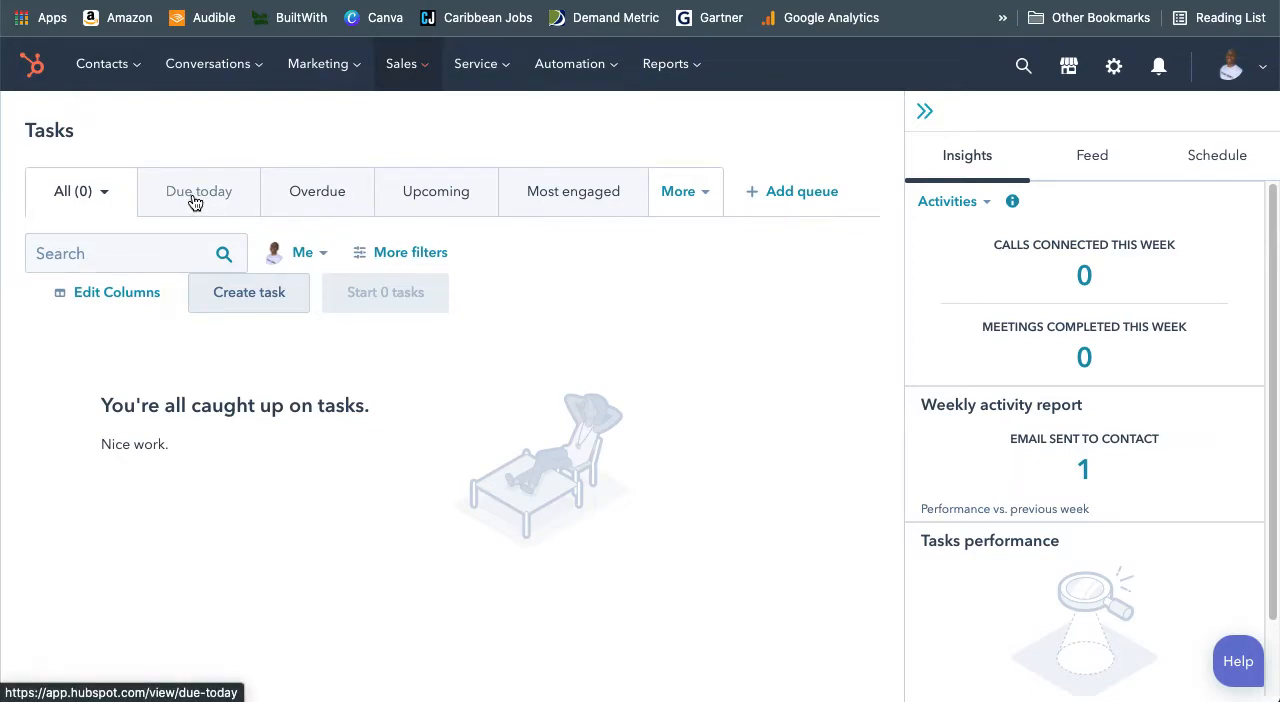
- Check the Due today, Overdue and Upcoming task tabs, each empty
click(198, 192)
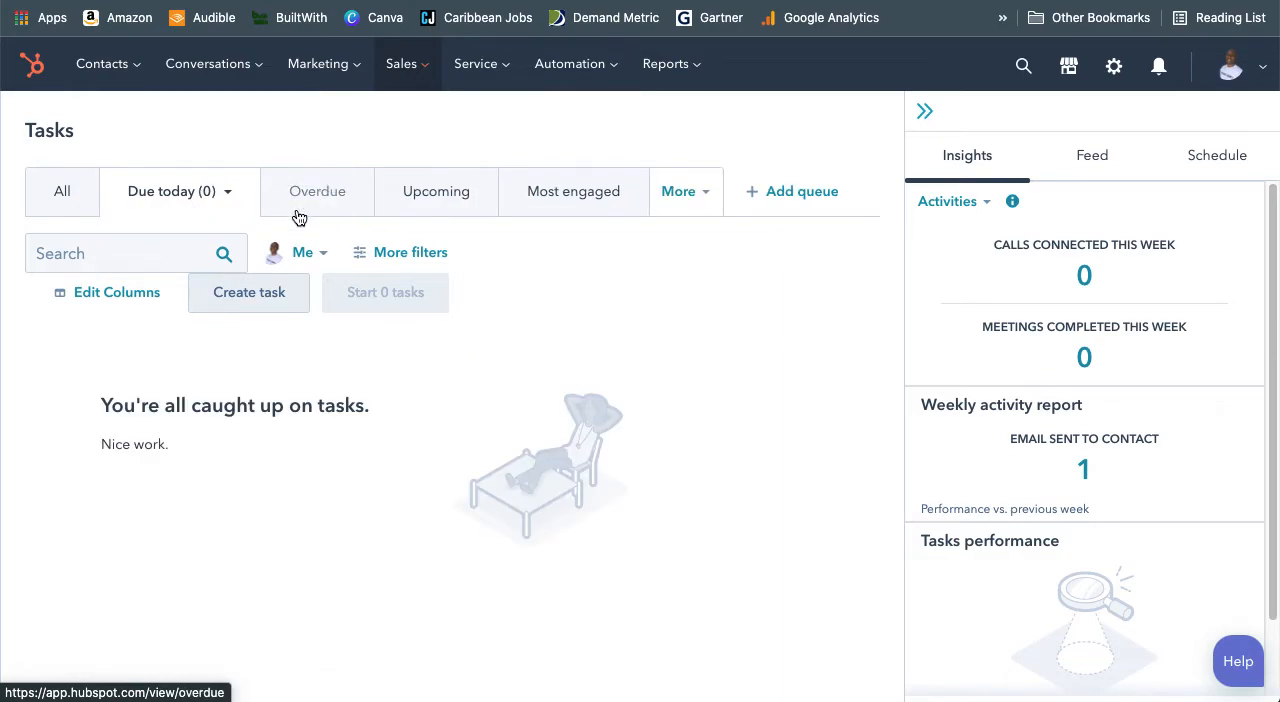
click(436, 192)
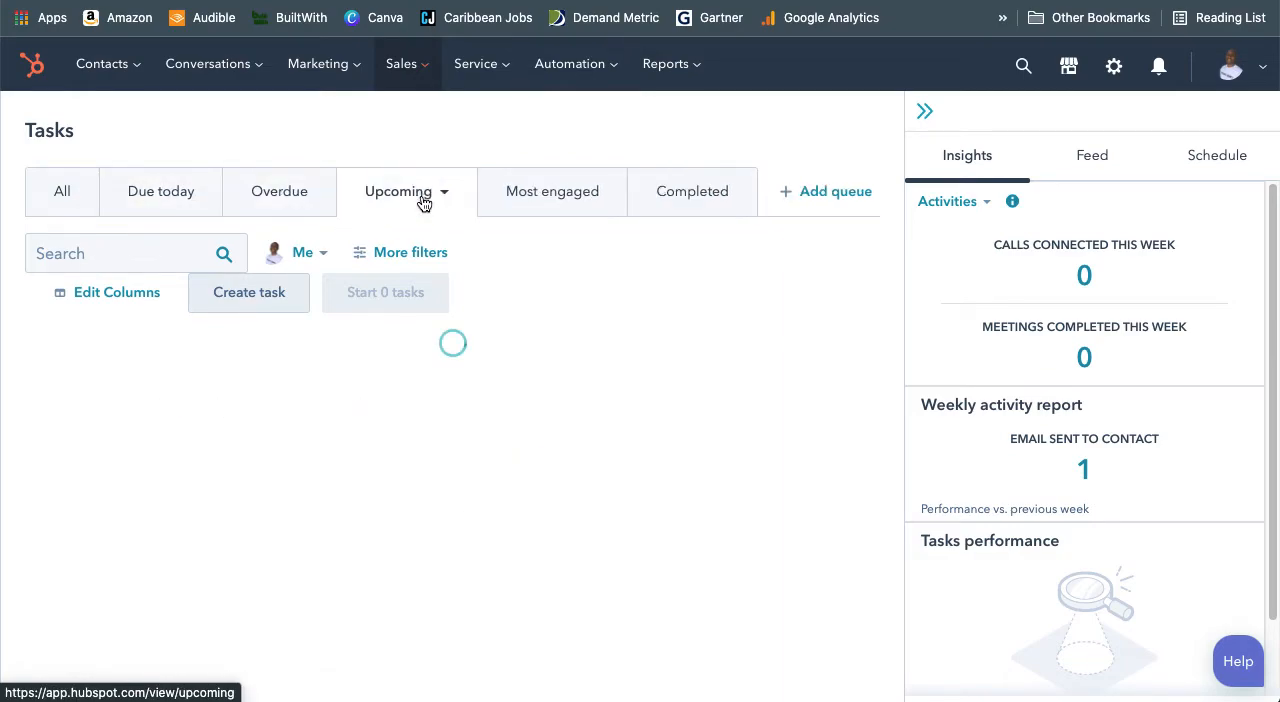
click(398, 192)
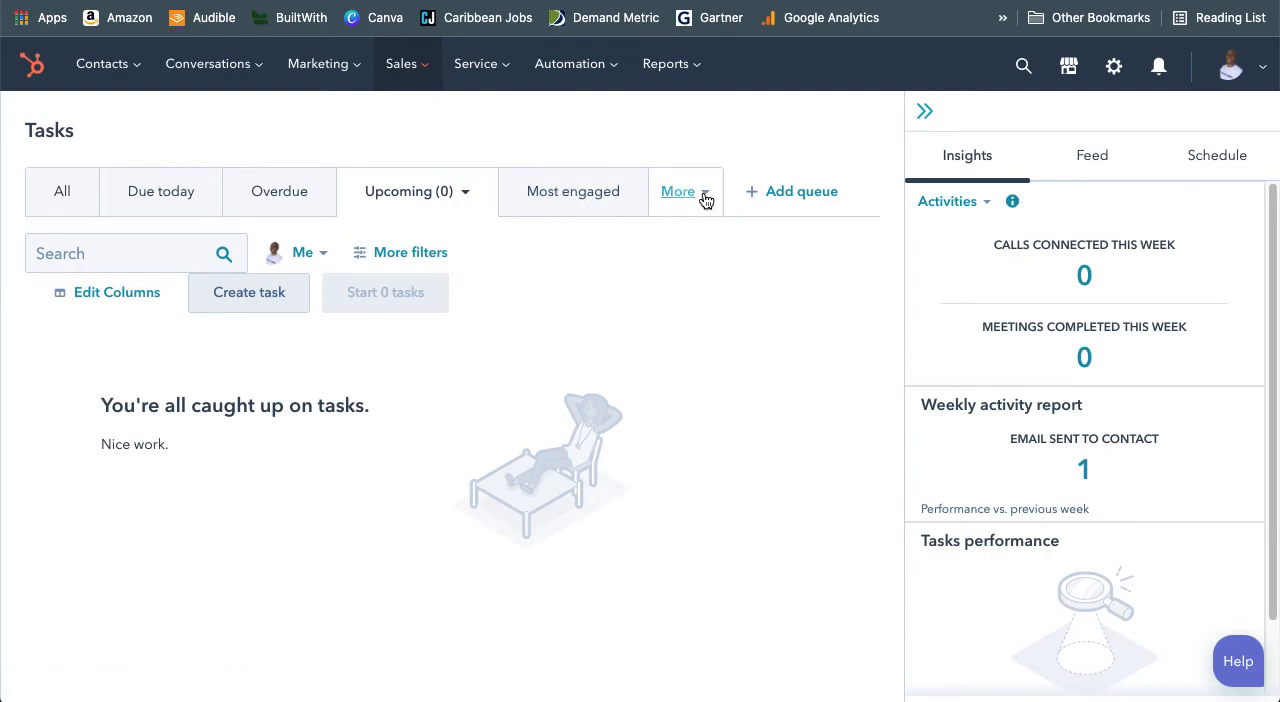
mouse_move(796, 152)
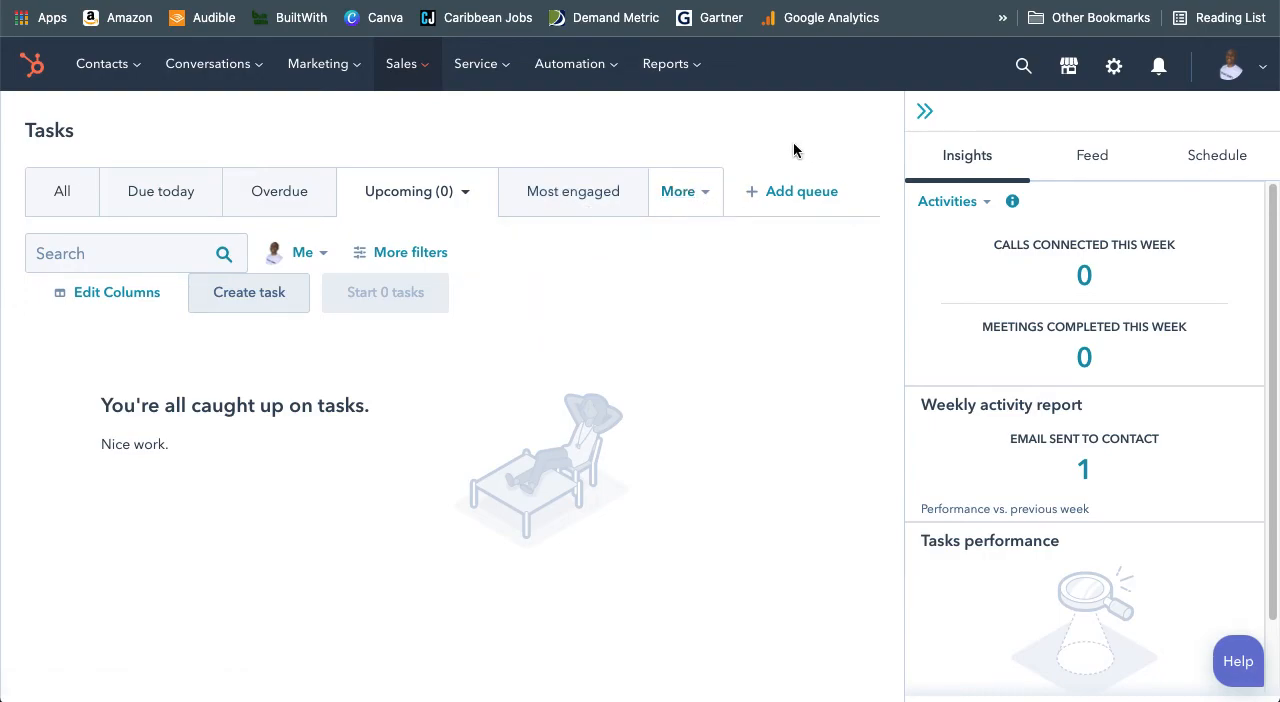
mouse_move(880, 236)
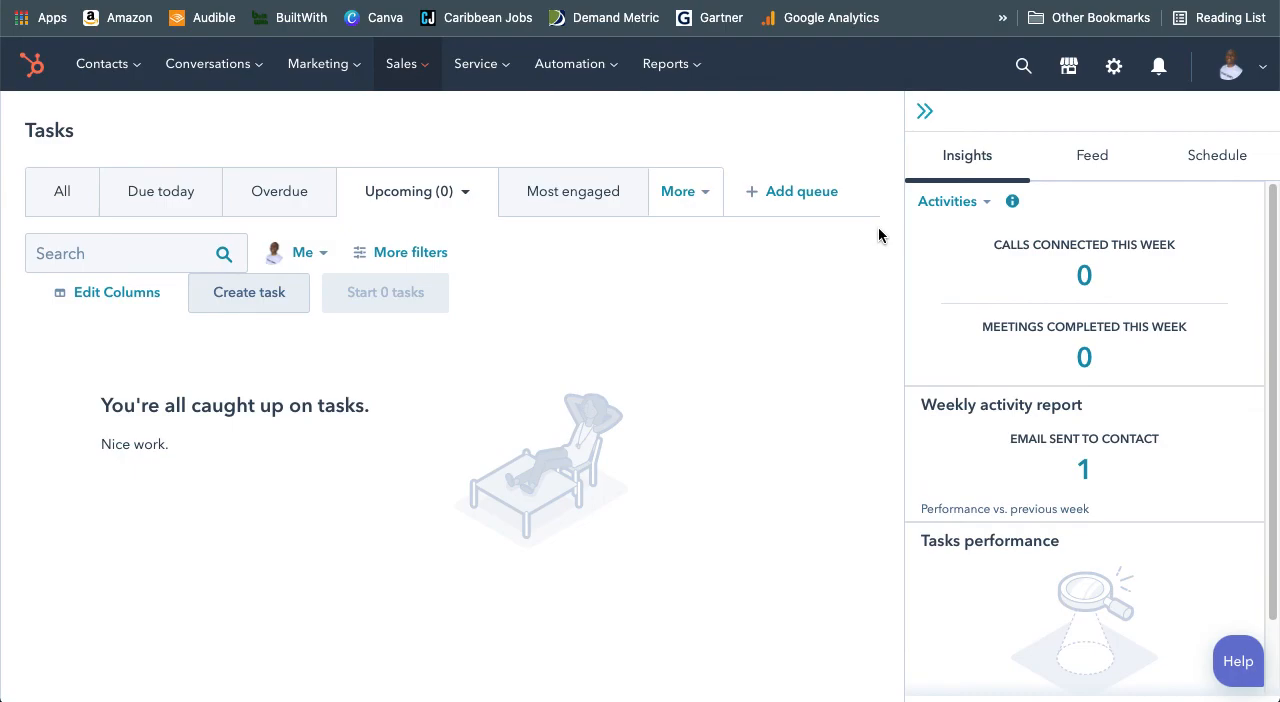